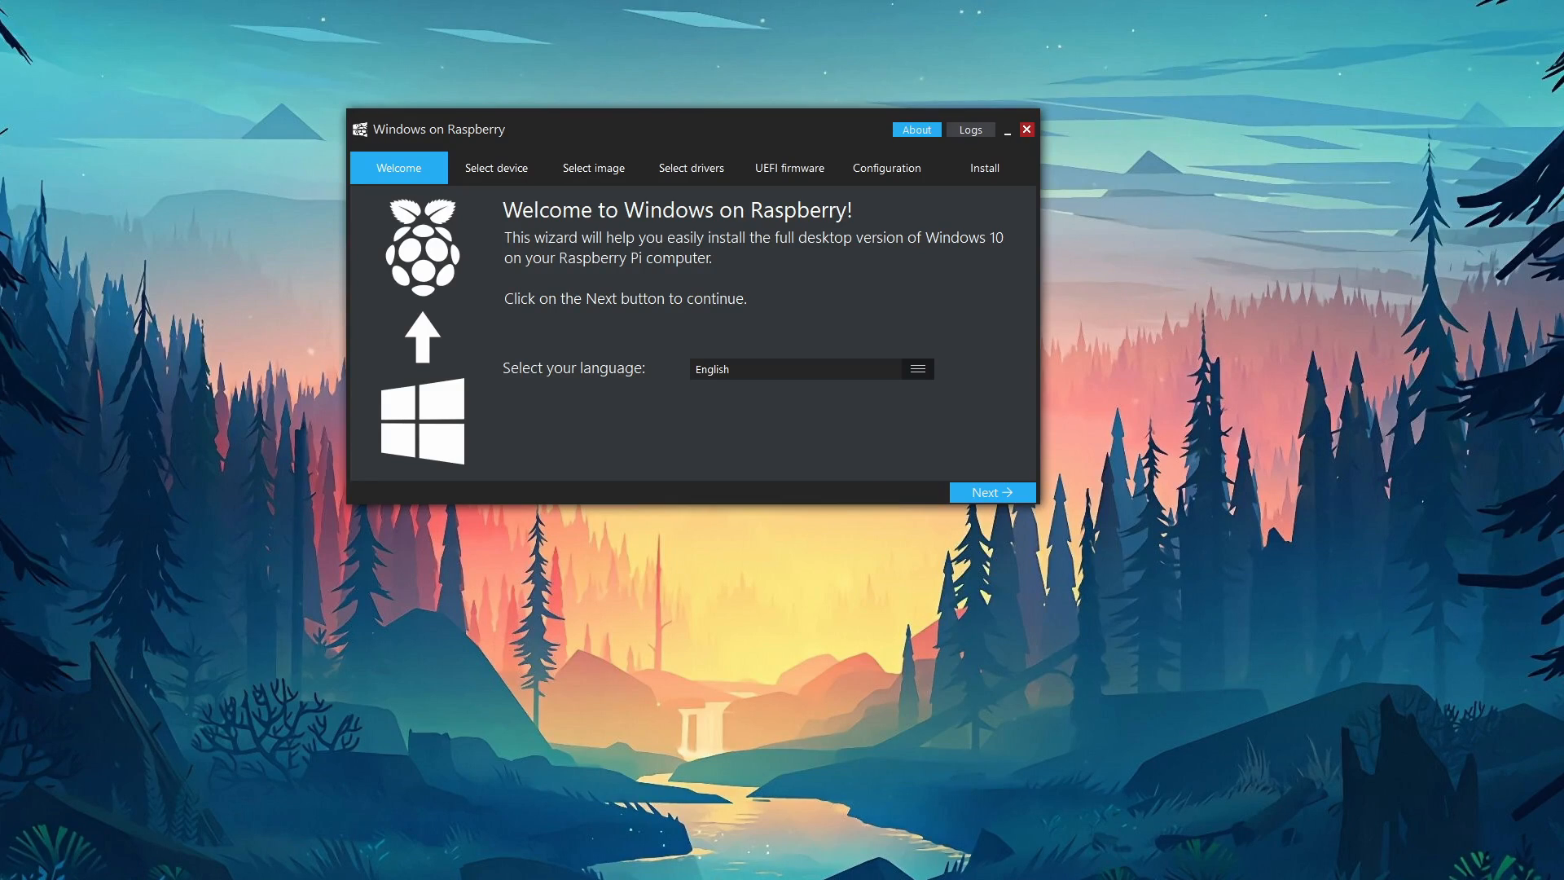
Choose Raspberry Pi 4 [ARM64], the 21277.1000 Windows 10 Pro image and the server's latest driver package.
left_click(993, 492)
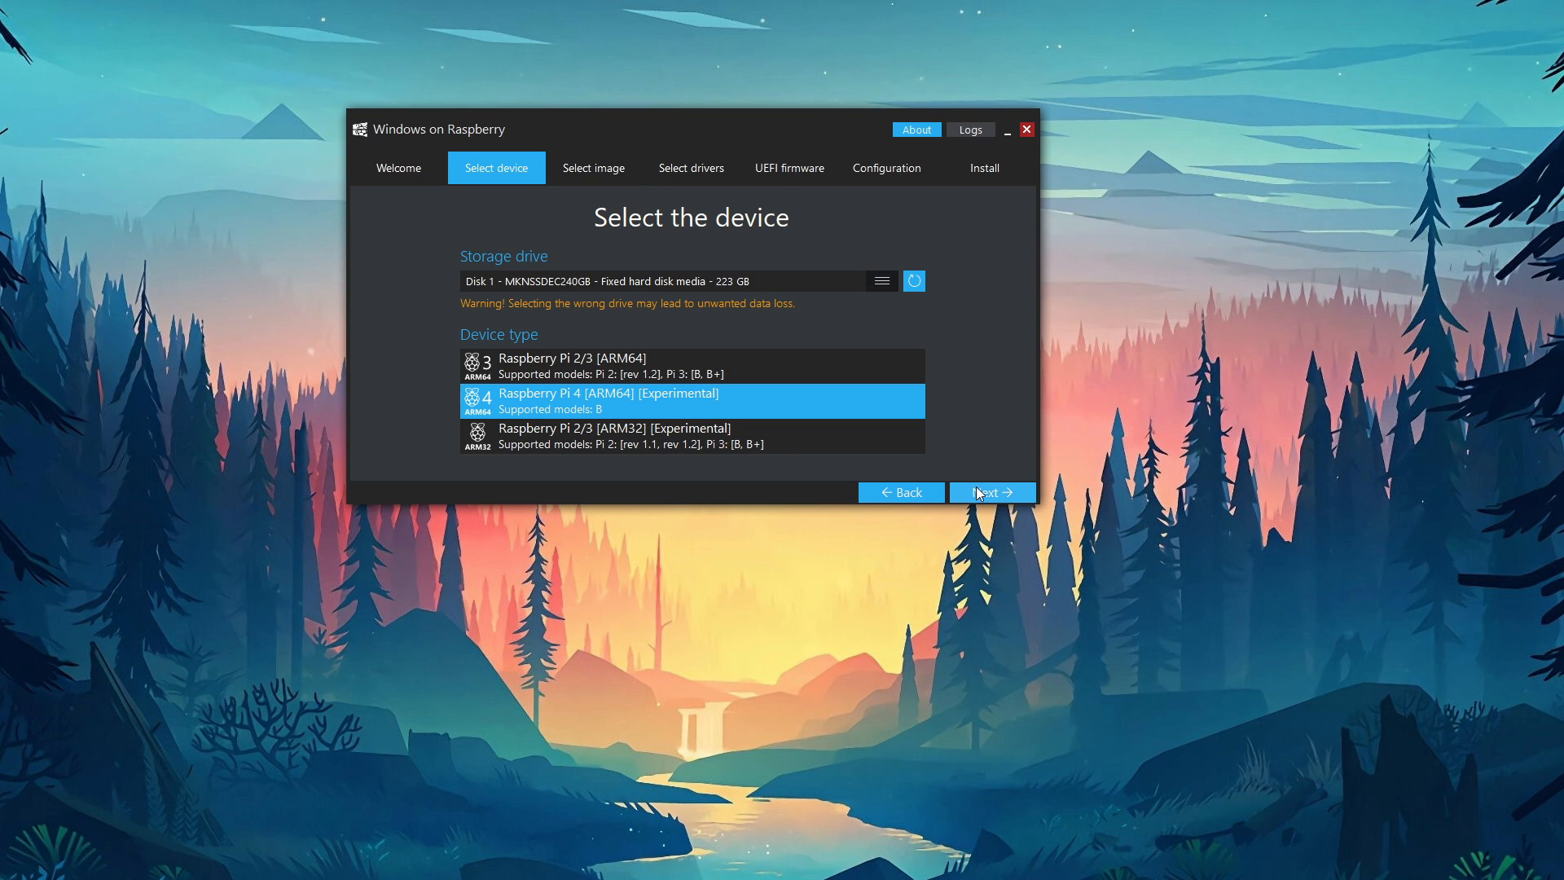
left_click(993, 492)
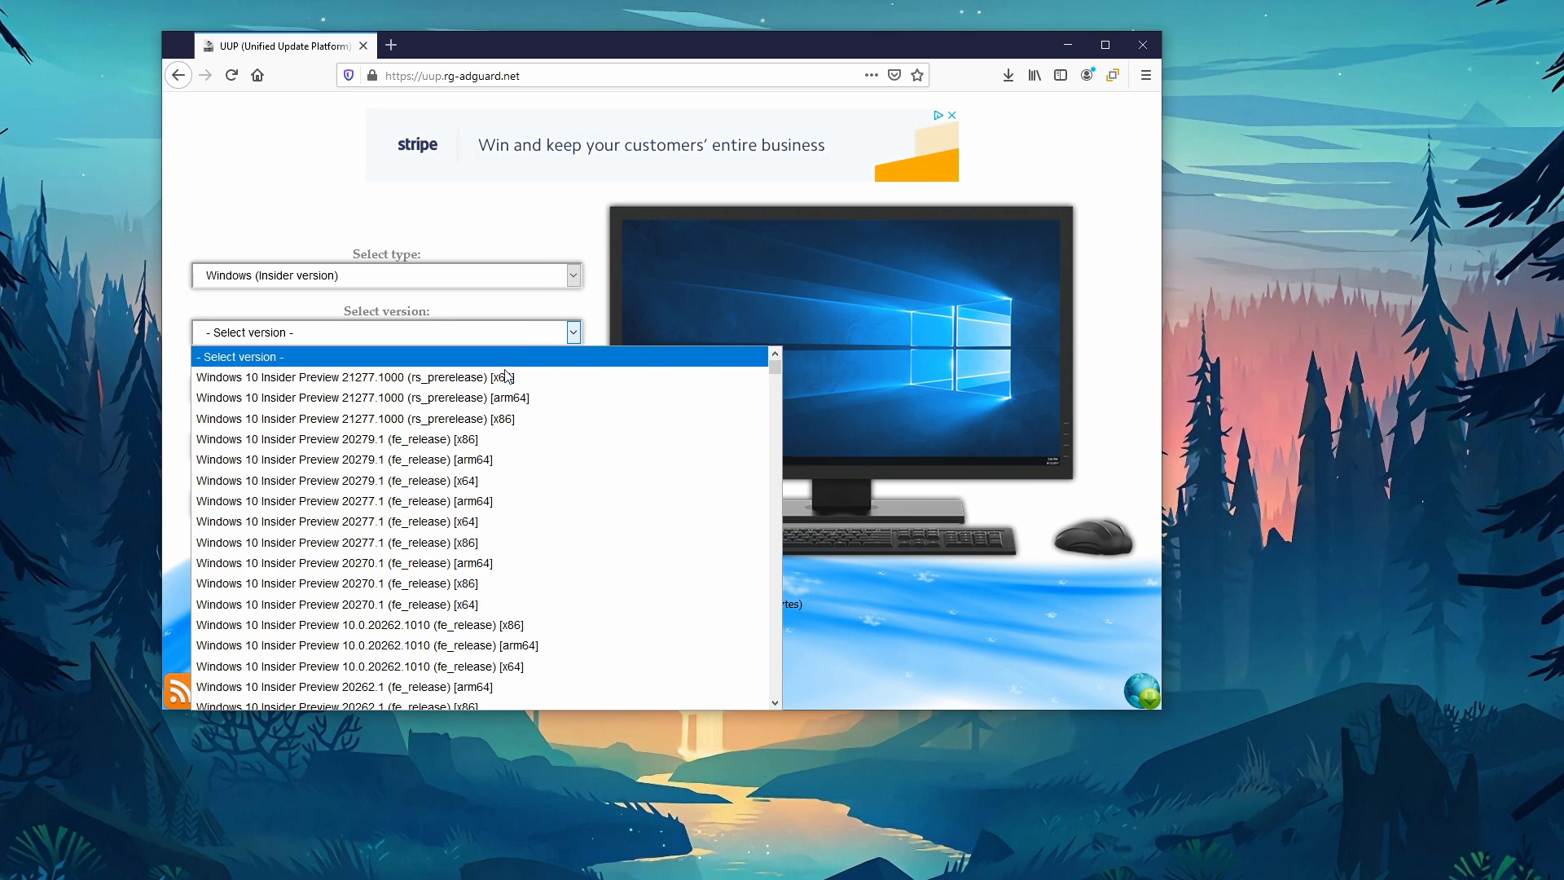
left_click(356, 398)
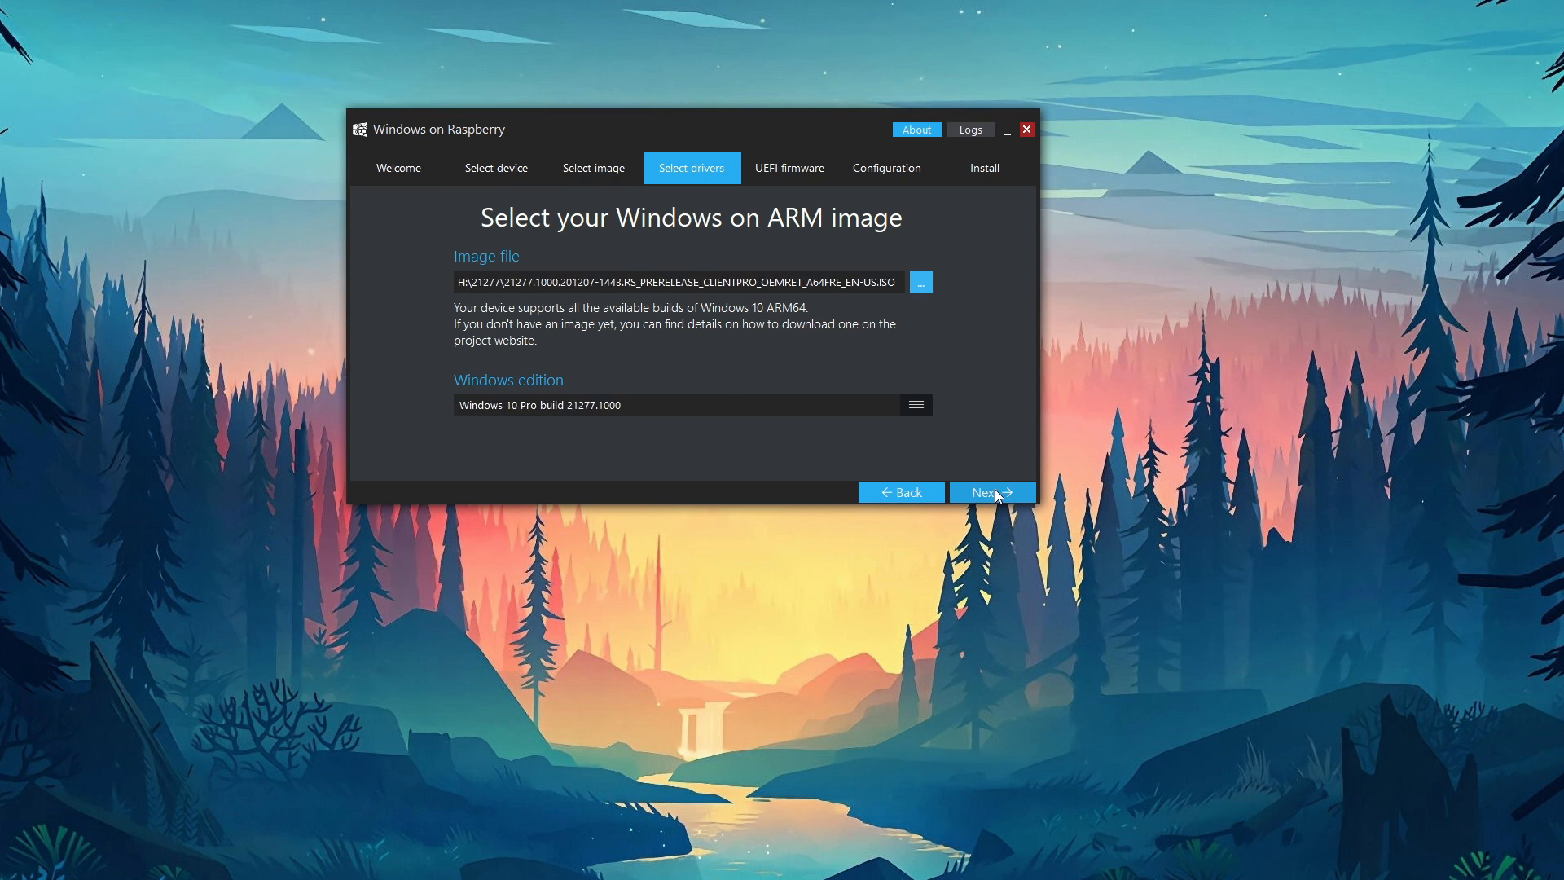
left_click(992, 492)
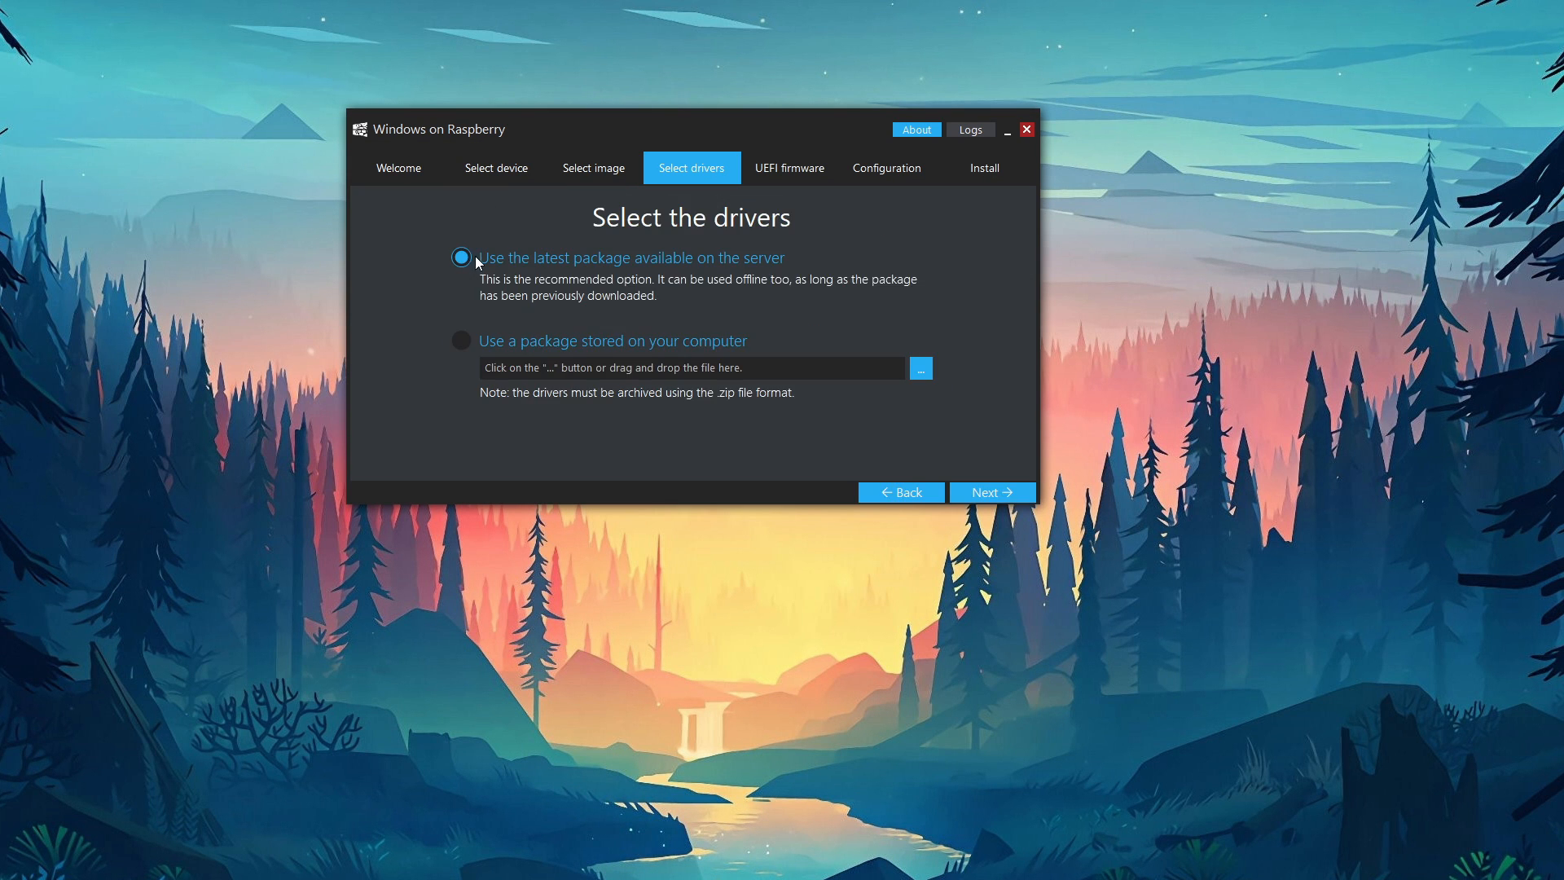
left_click(990, 492)
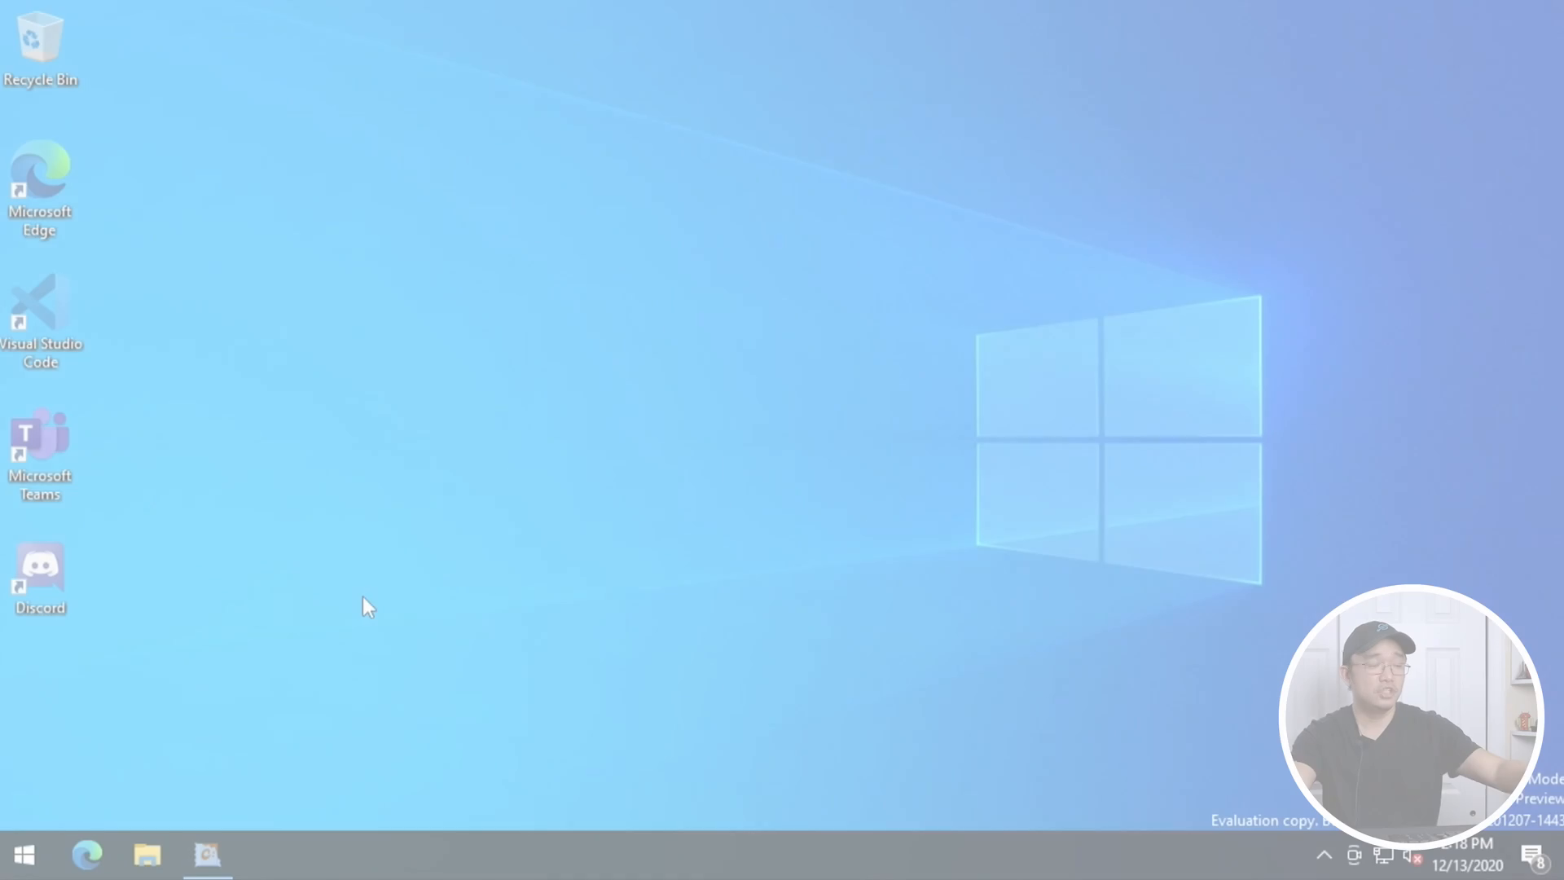
mouse_move(267, 726)
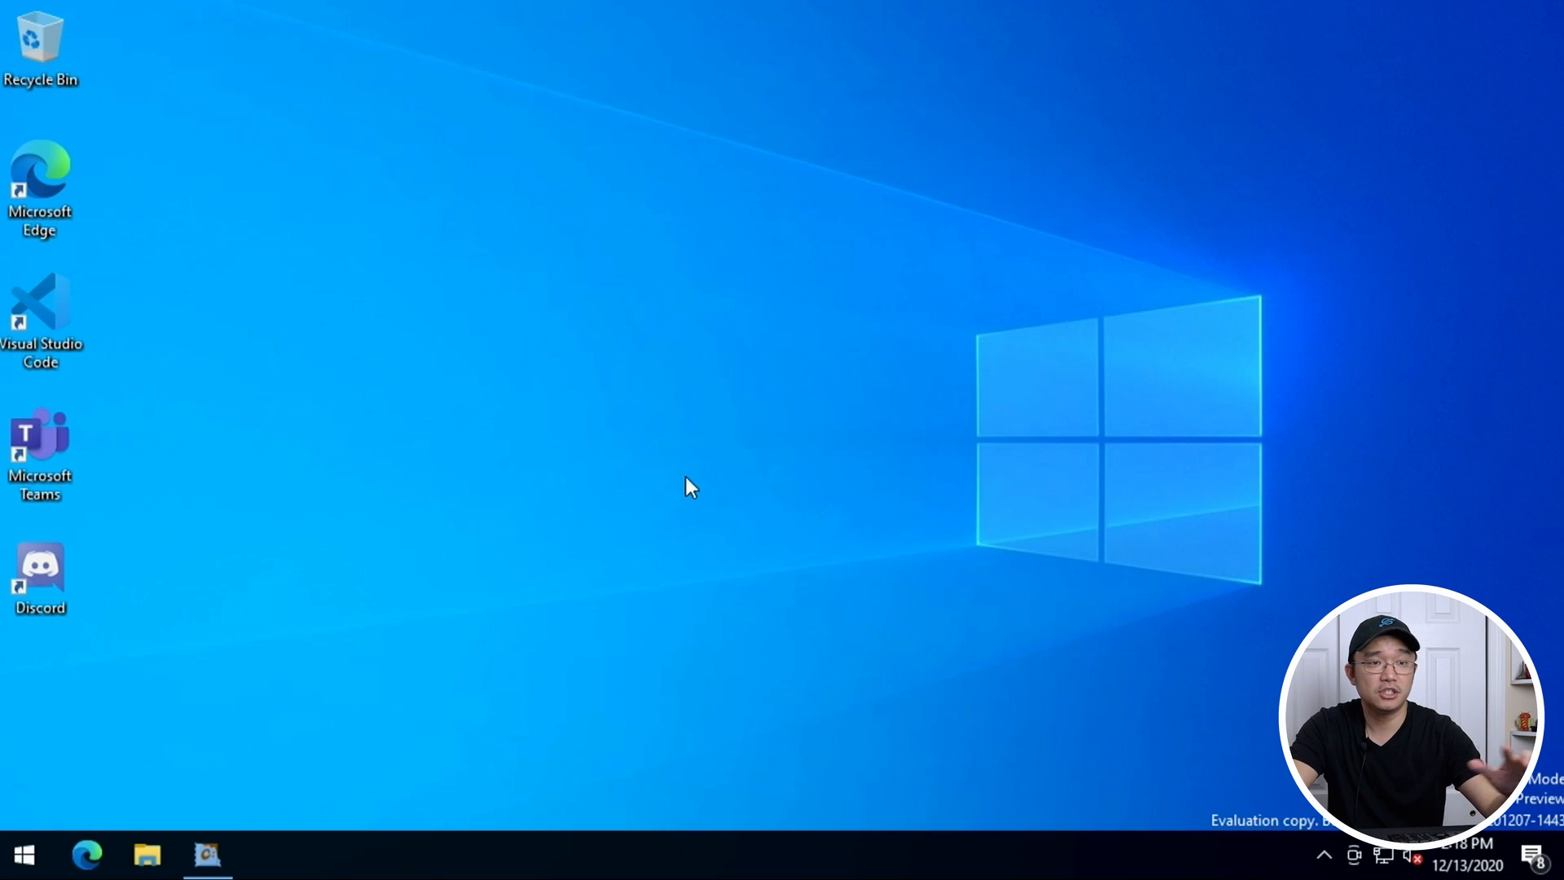
mouse_move(264, 826)
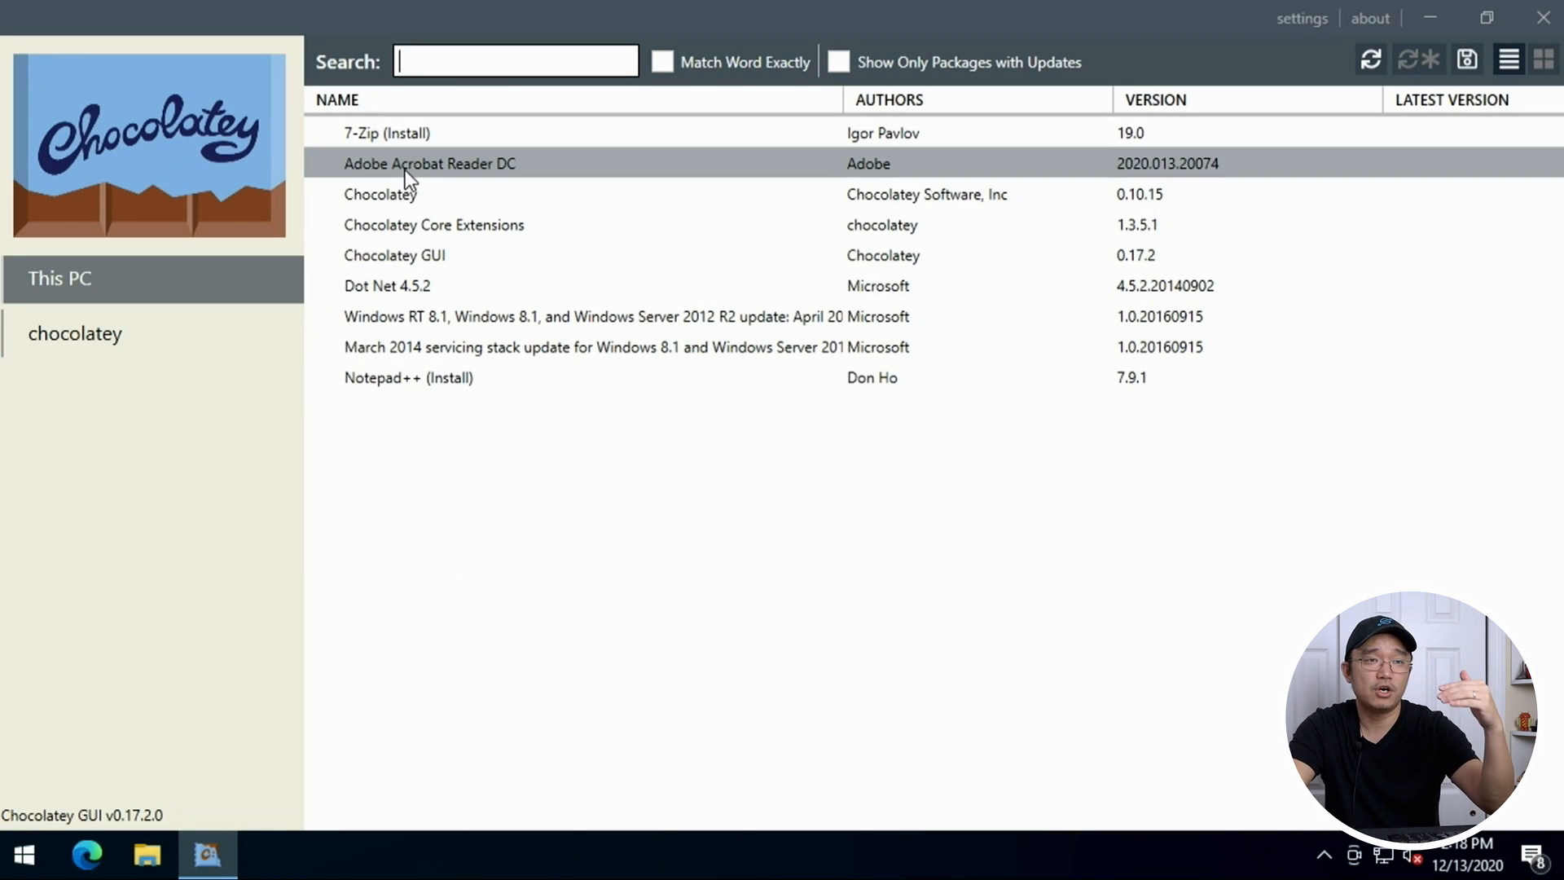
mouse_move(497, 175)
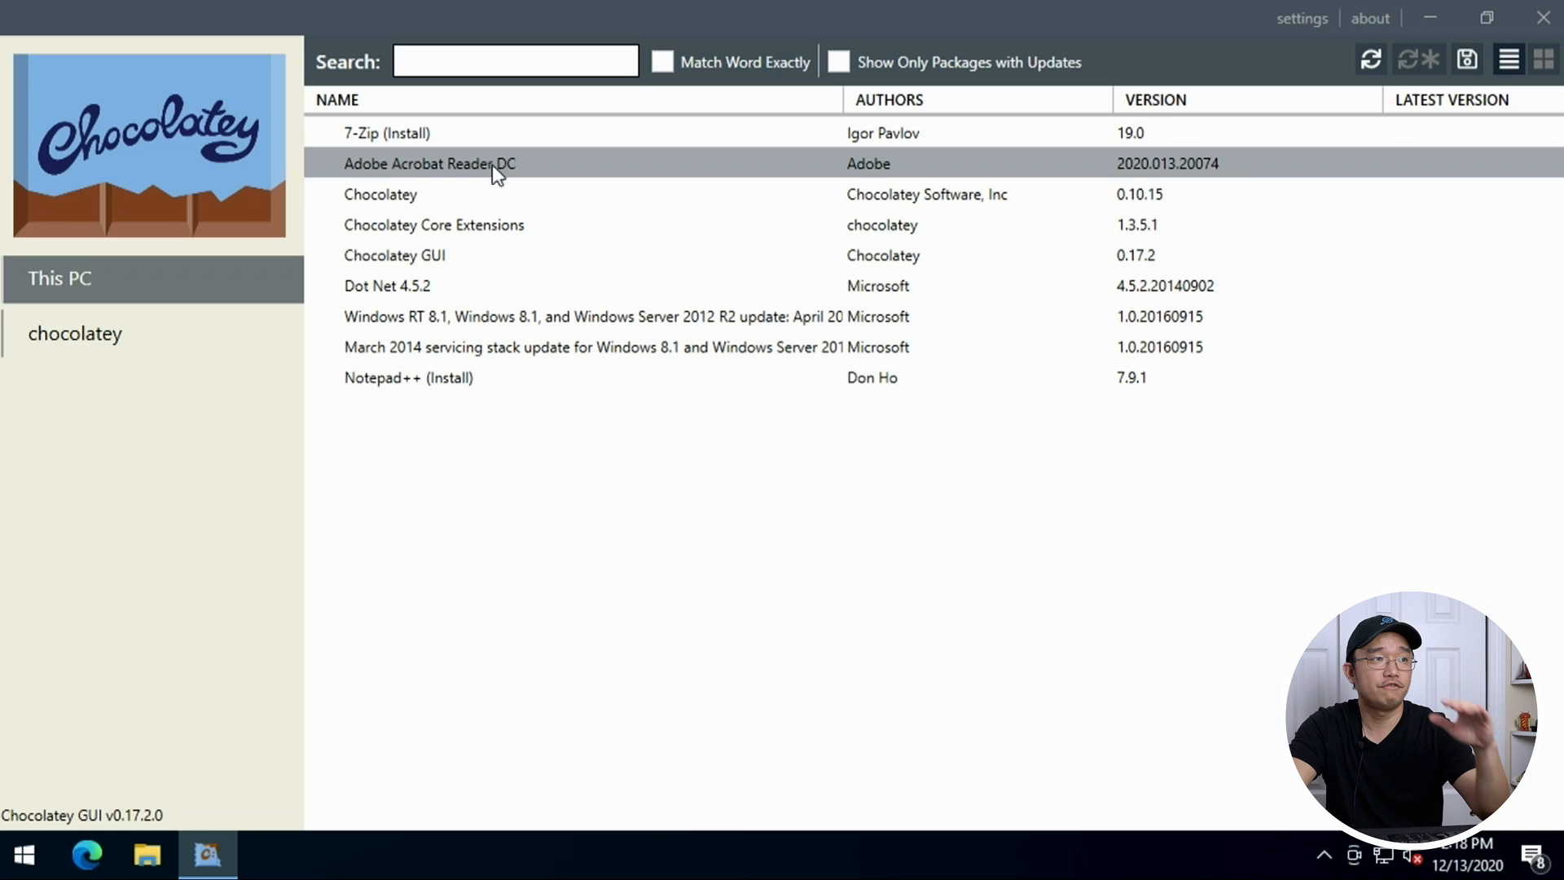
Show the This PC list of installed packages such as 7-Zip, Acrobat Reader DC and Notepad++.
left_click(419, 132)
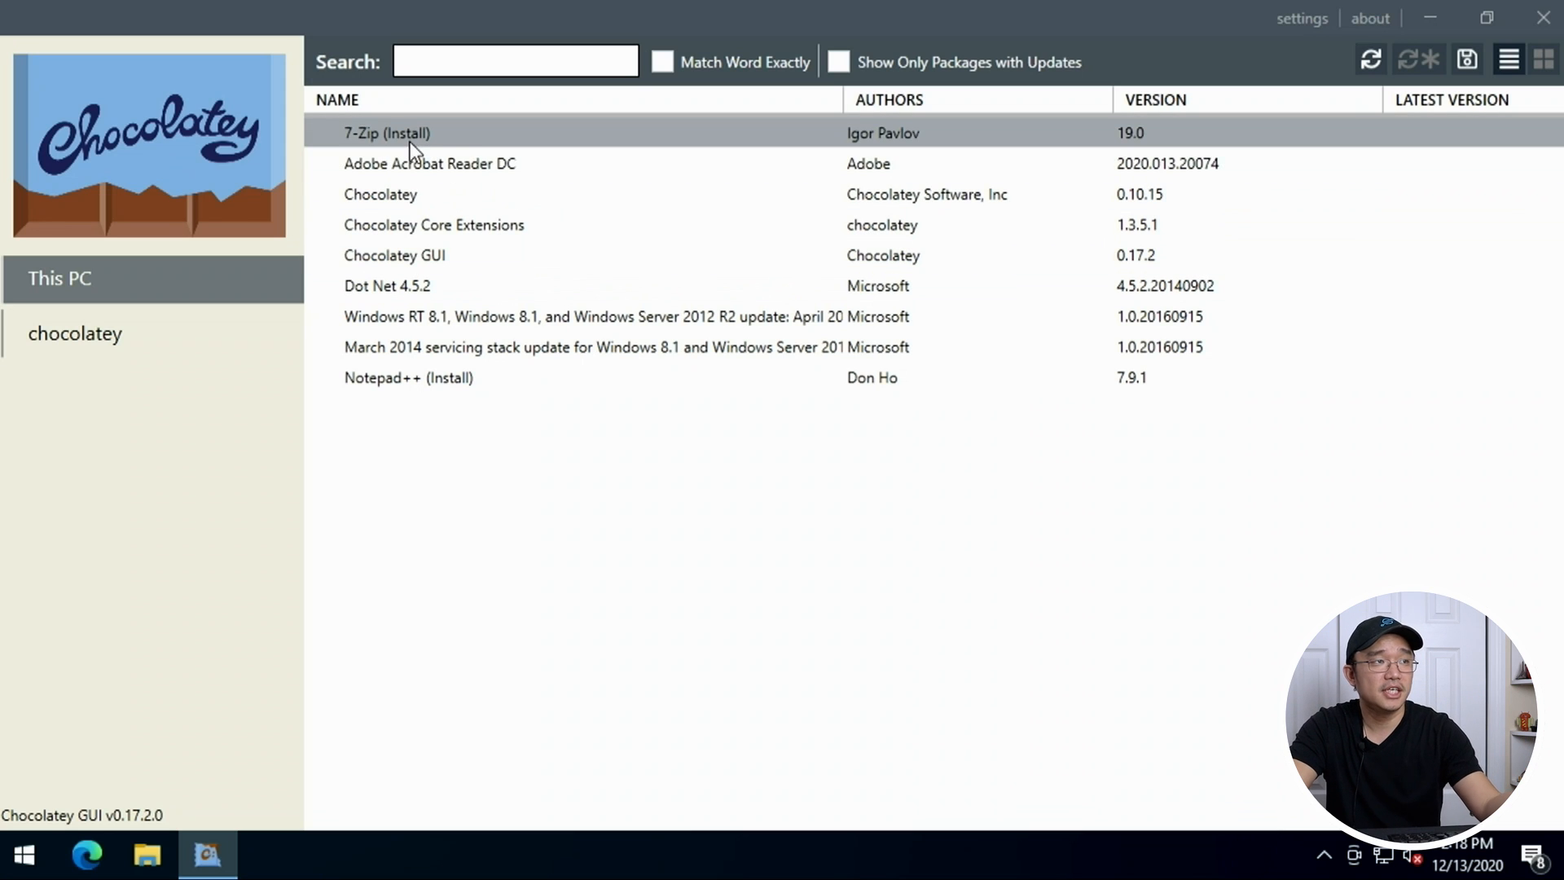
mouse_move(263, 318)
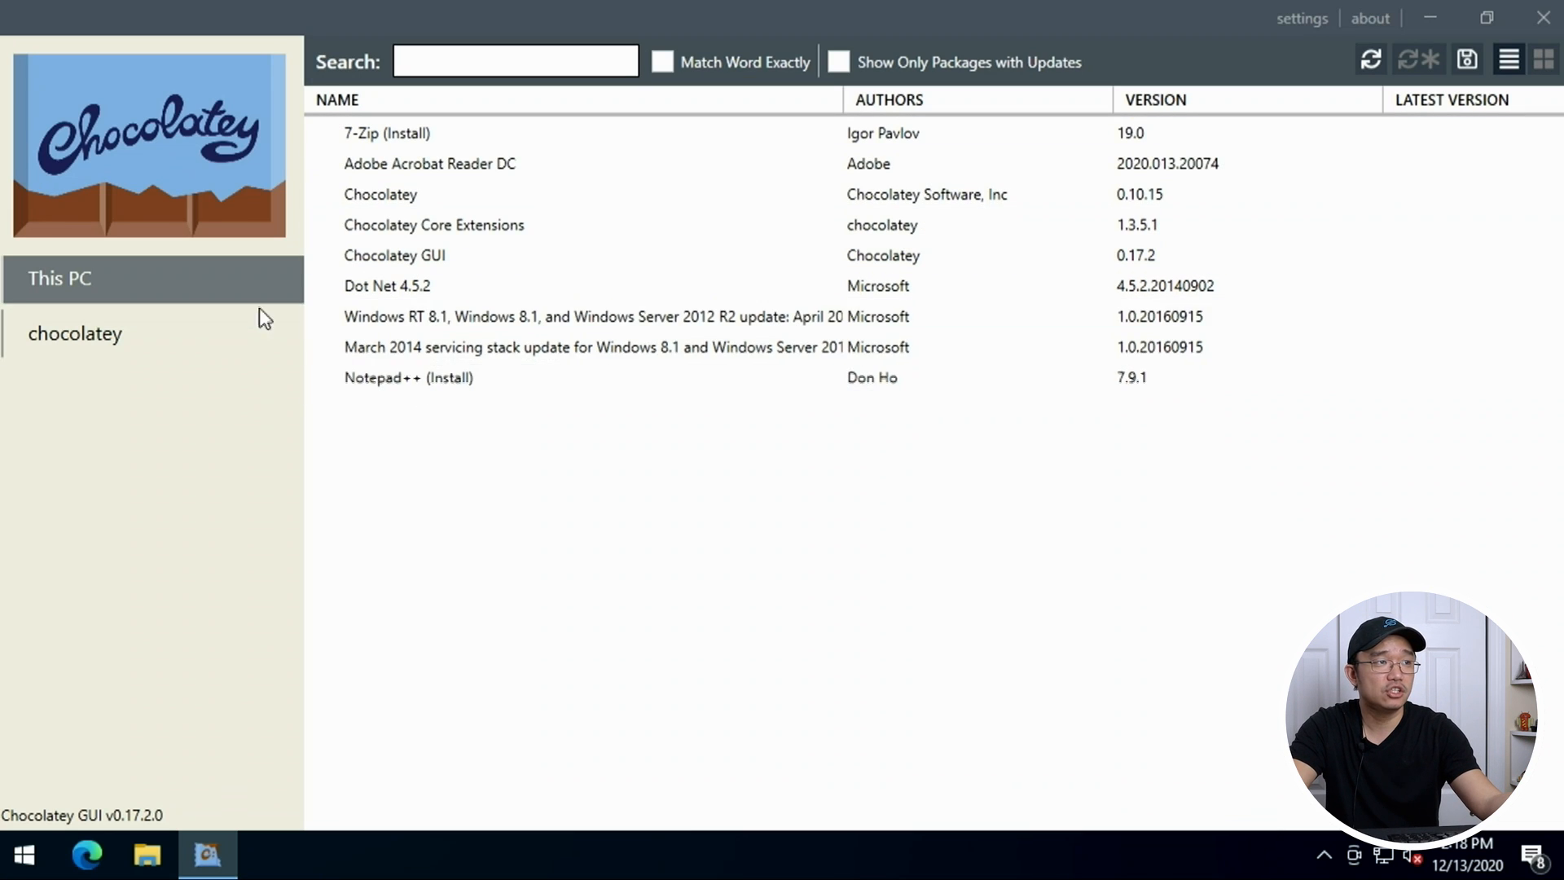
mouse_move(127, 377)
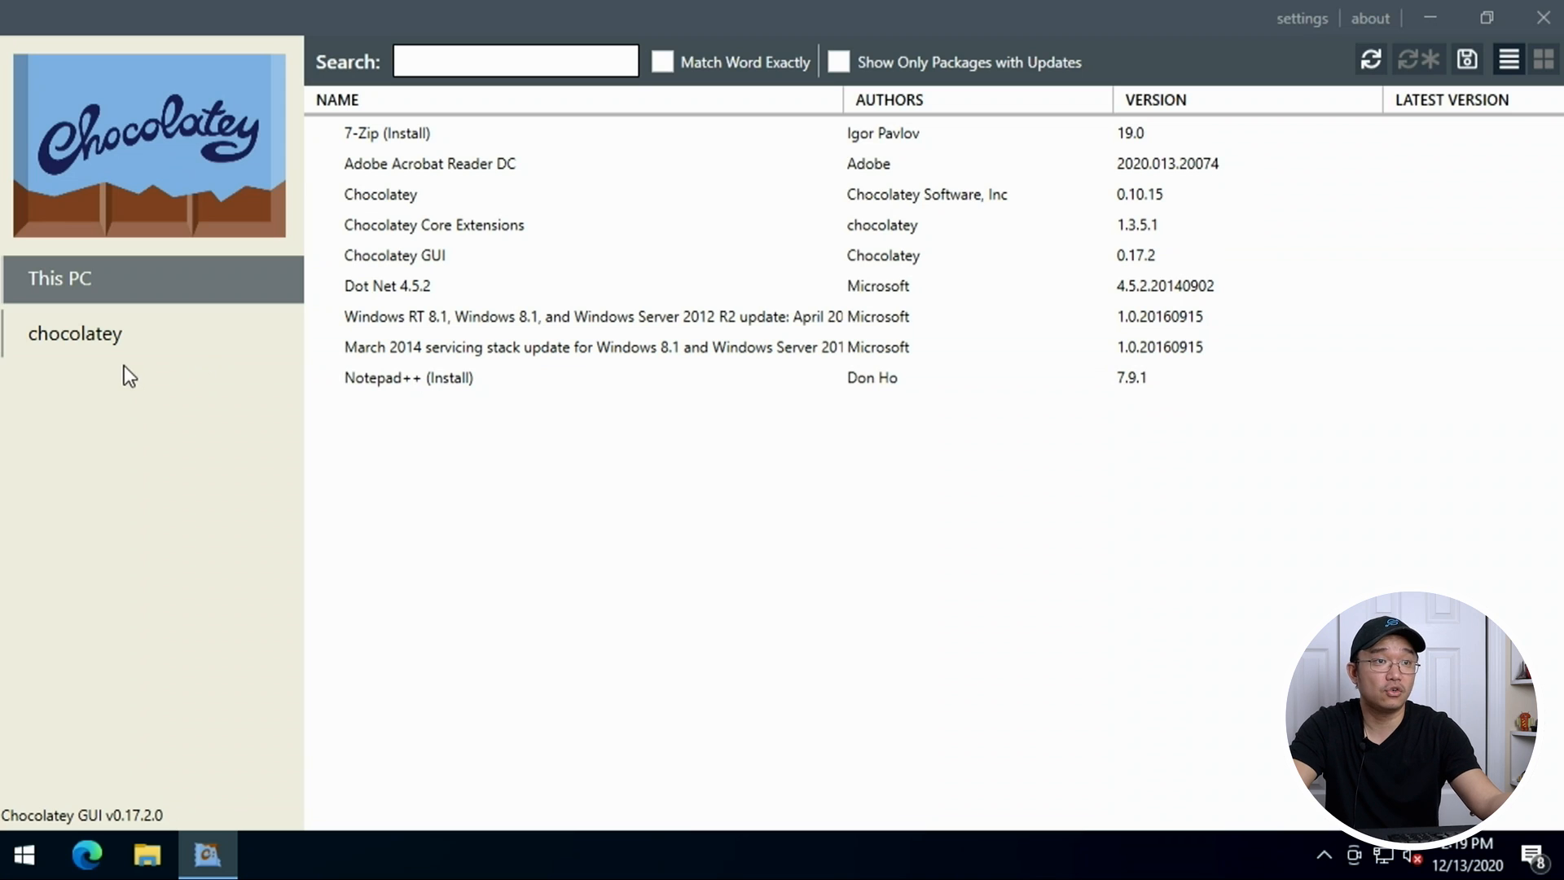
mouse_move(202, 119)
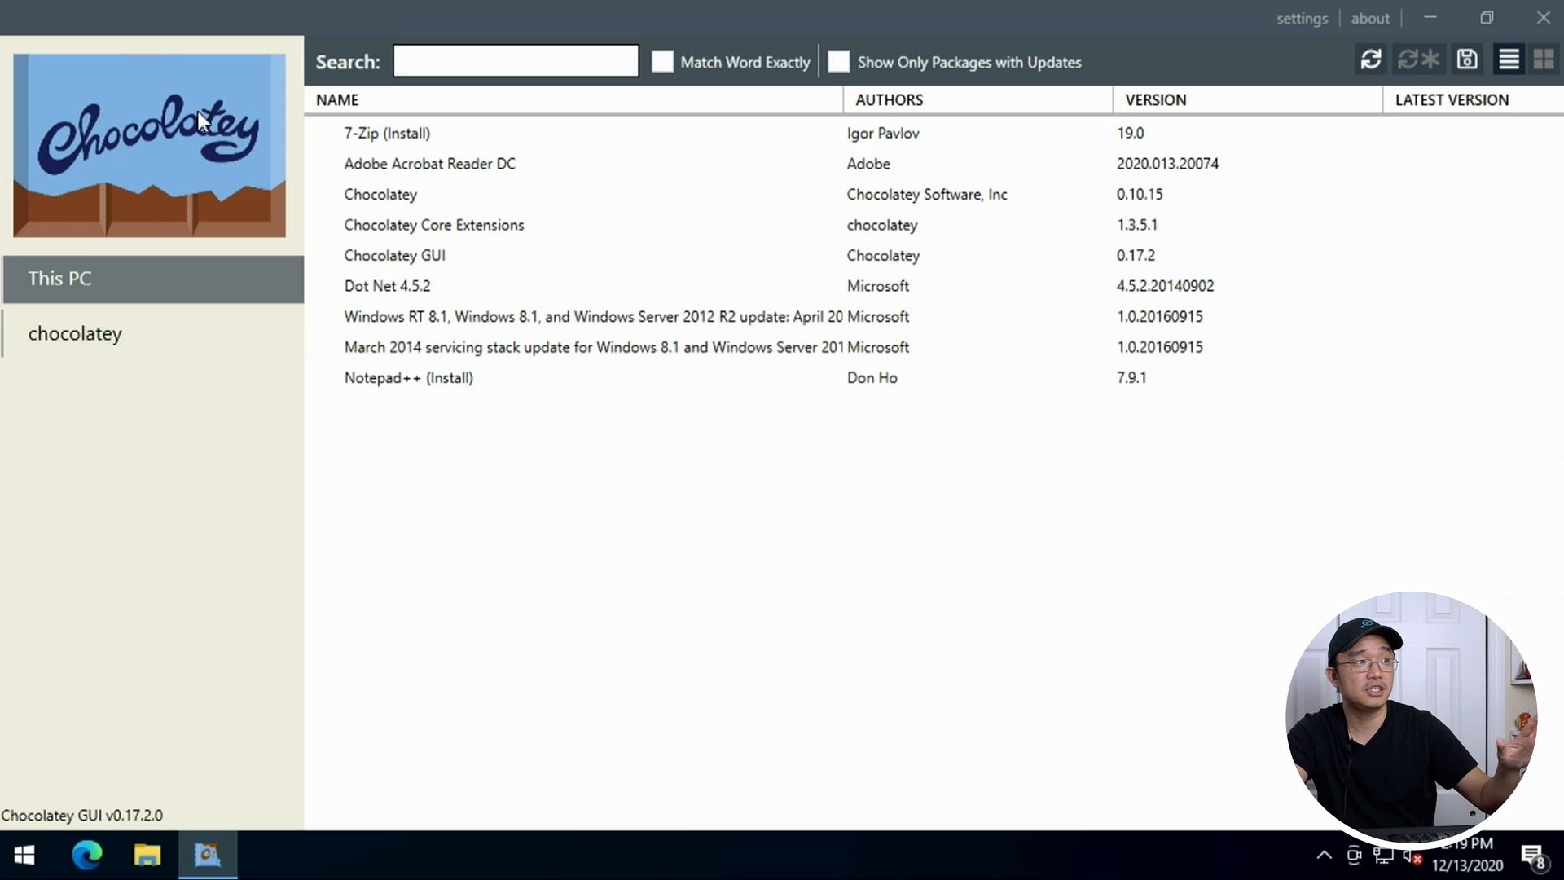
left_click(428, 163)
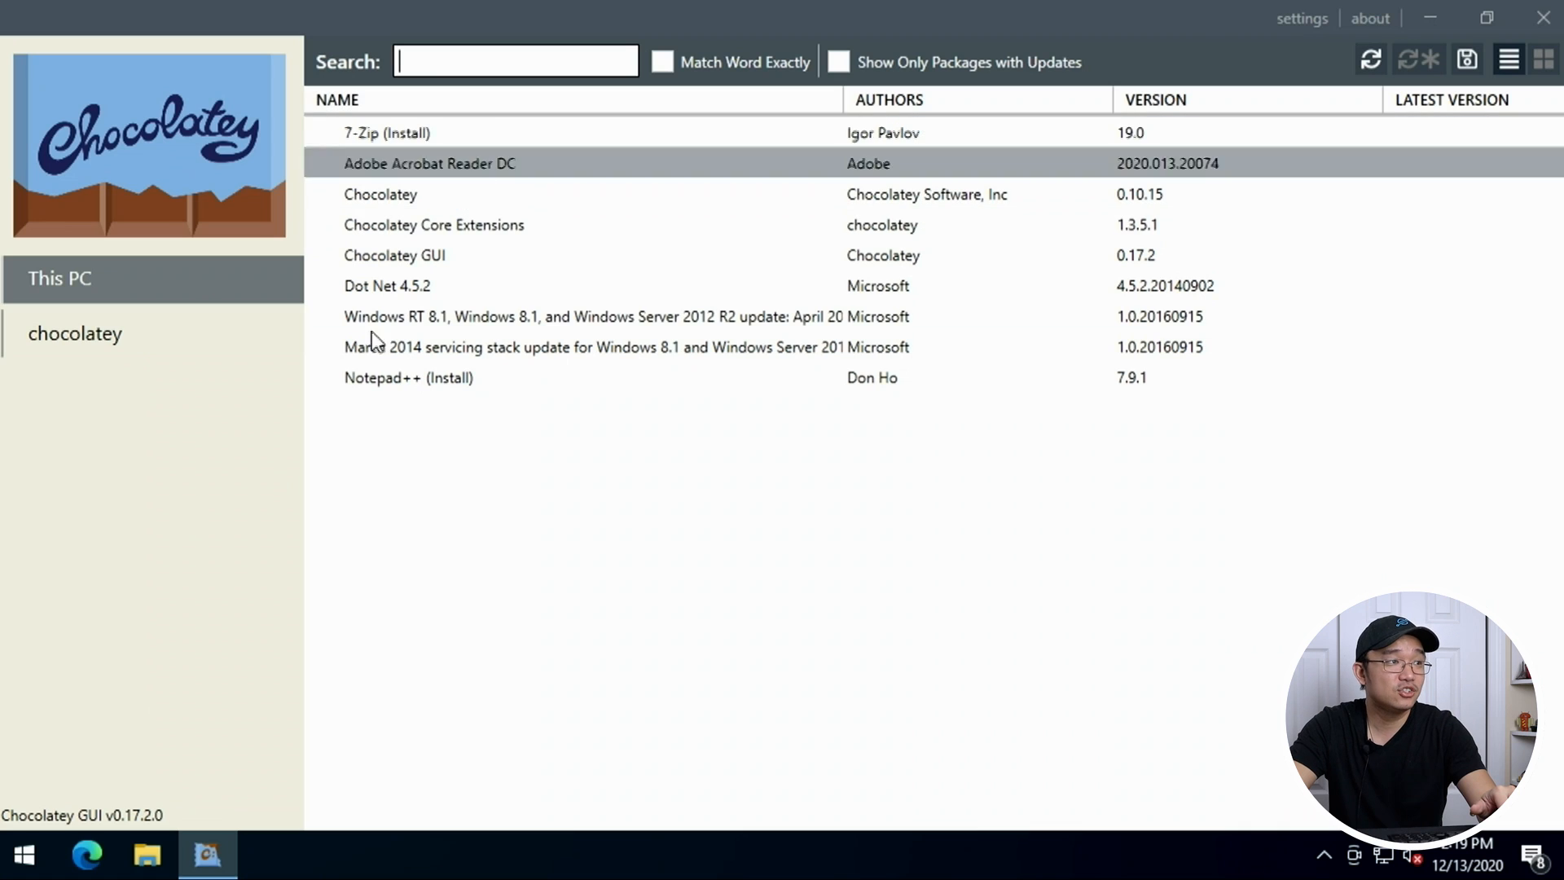
mouse_move(438, 168)
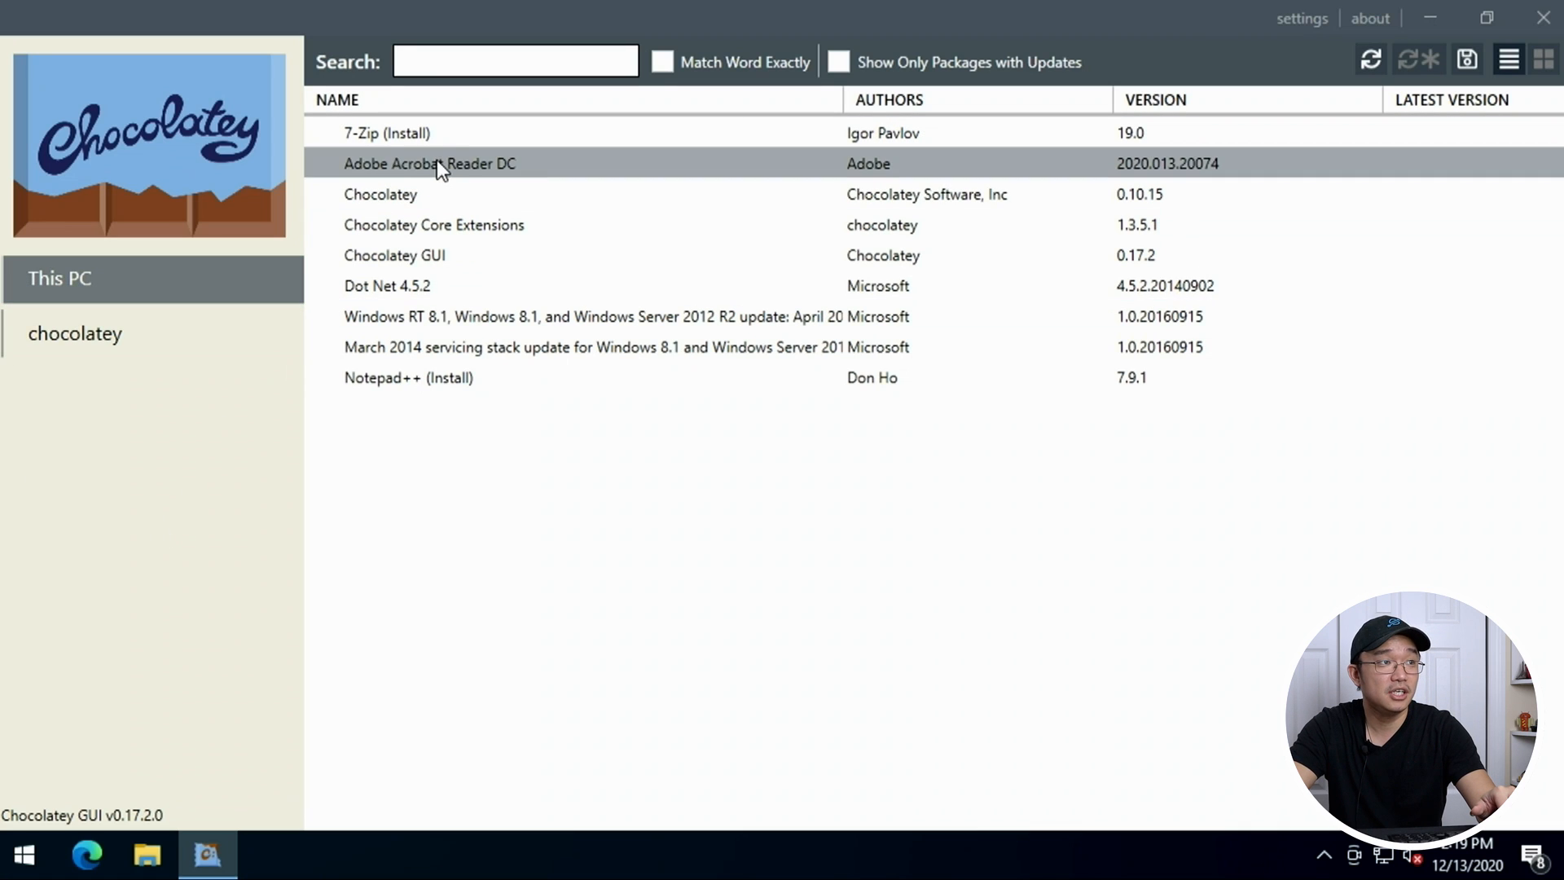
mouse_move(387, 144)
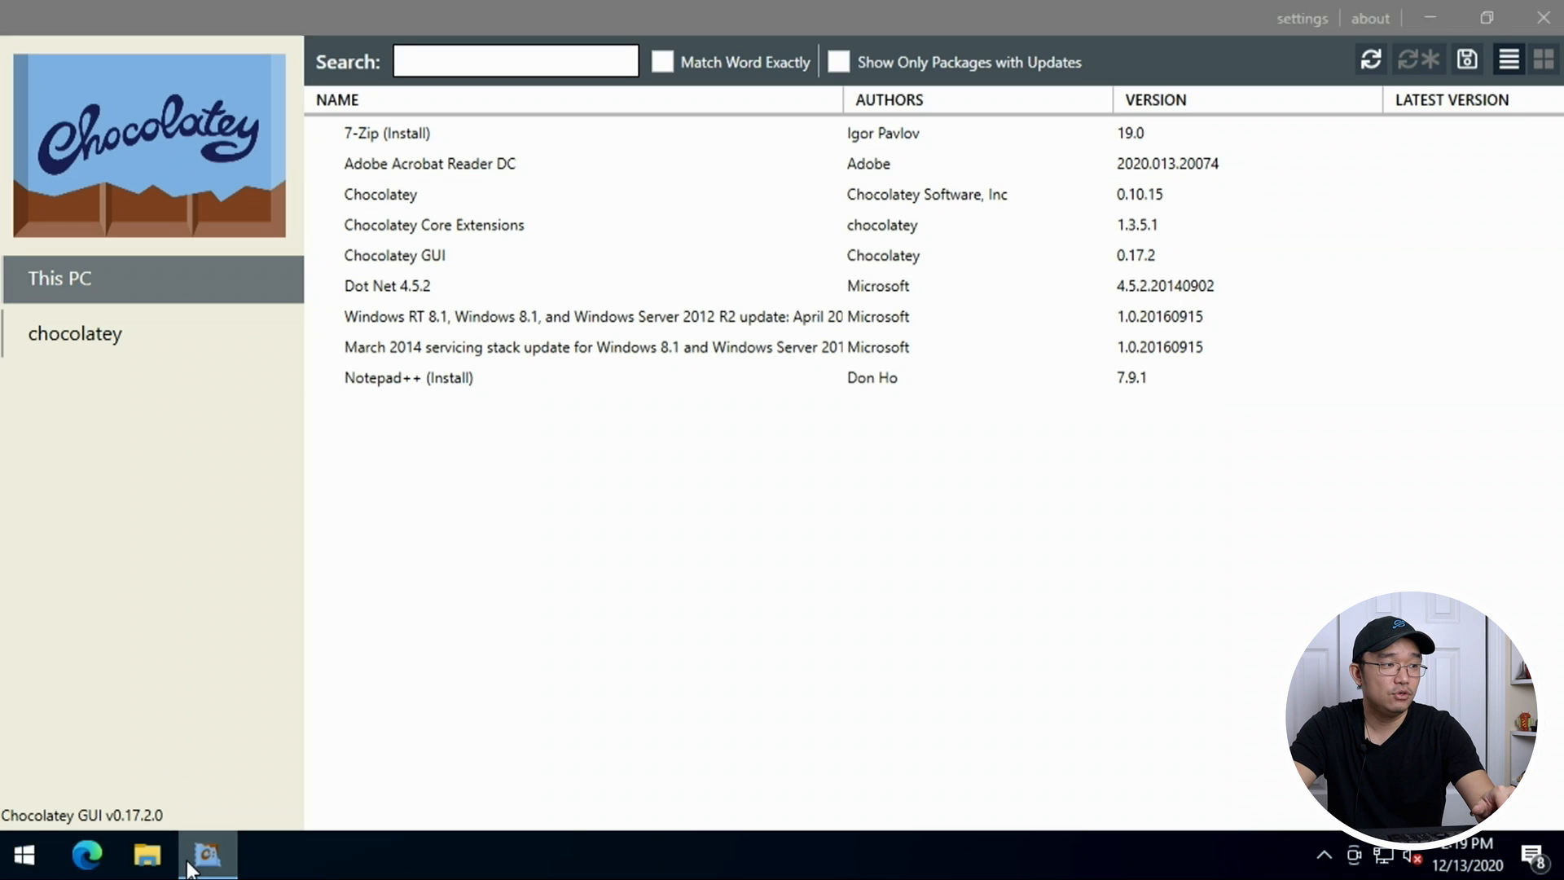
Launch Acrobat Reader DC from the Start app list and decline making it the default PDF app.
left_click(21, 855)
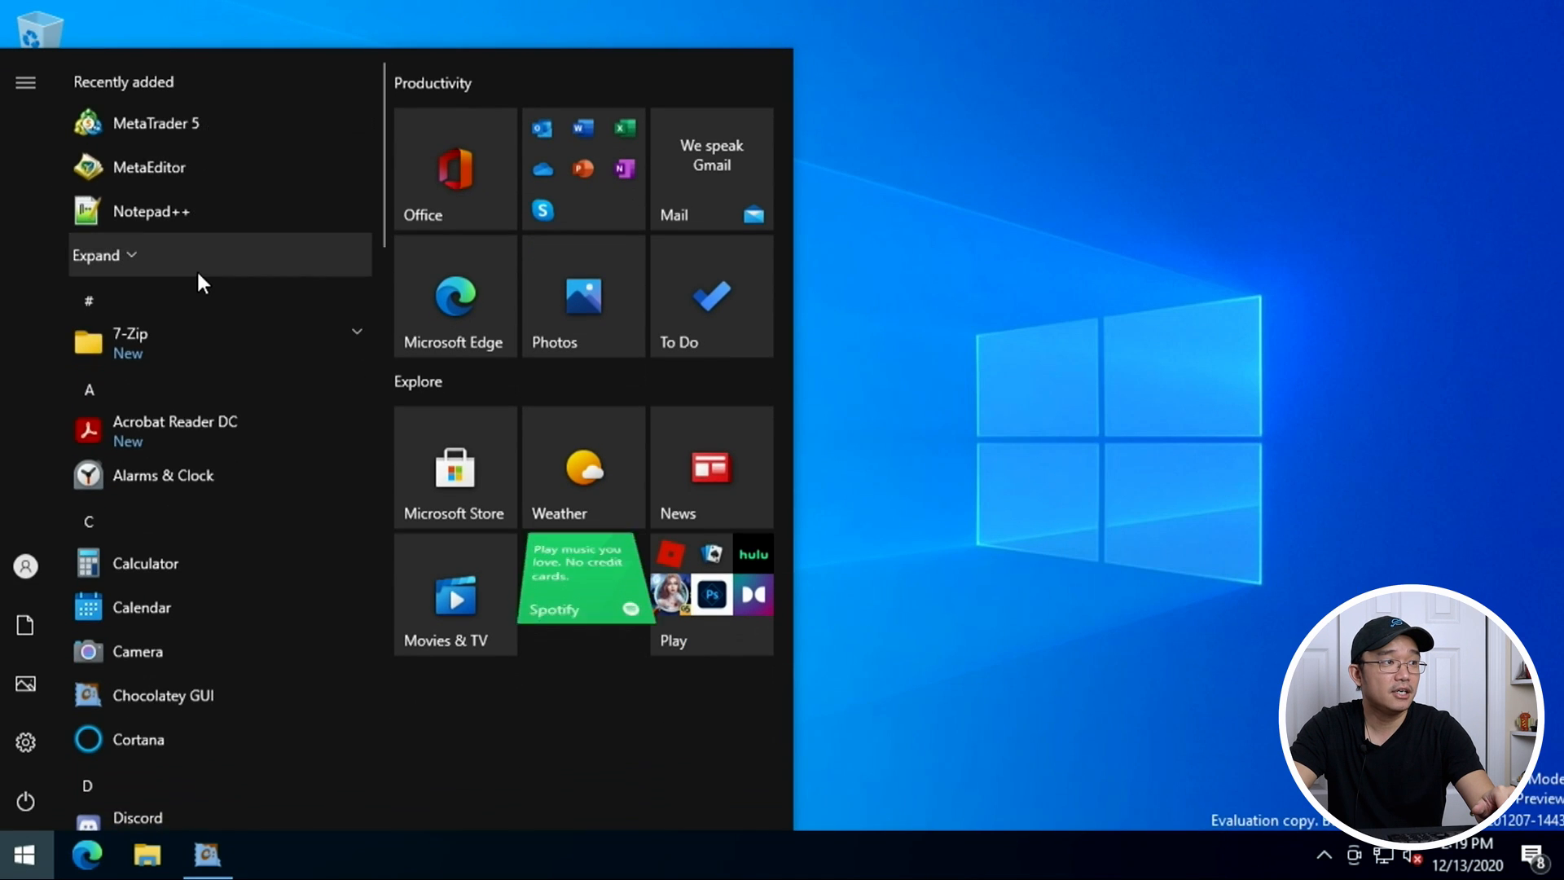
scroll("down", 3)
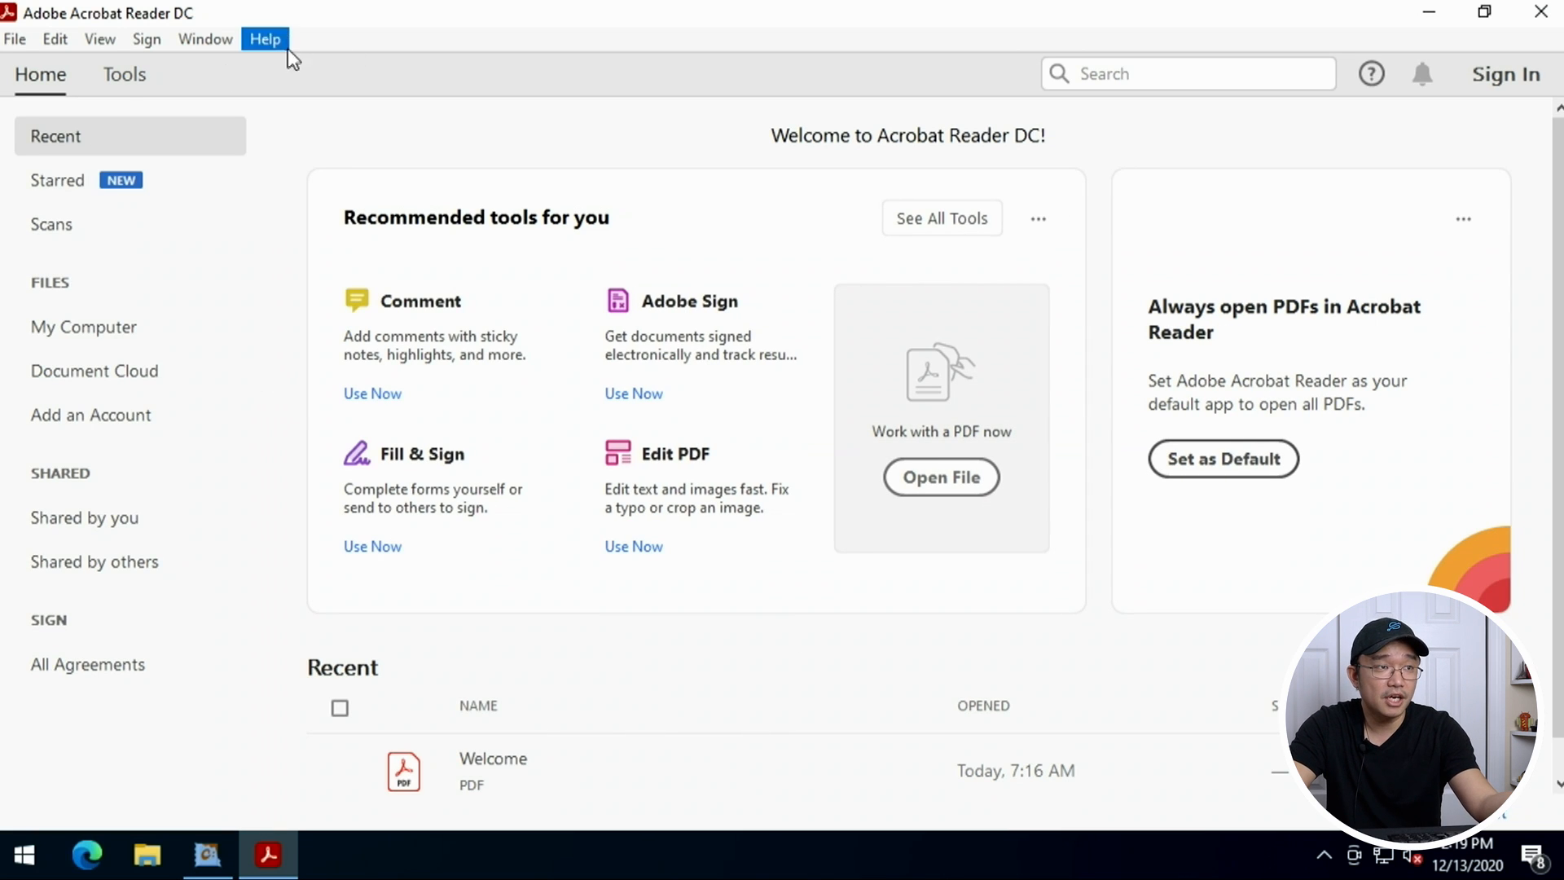
mouse_move(158, 186)
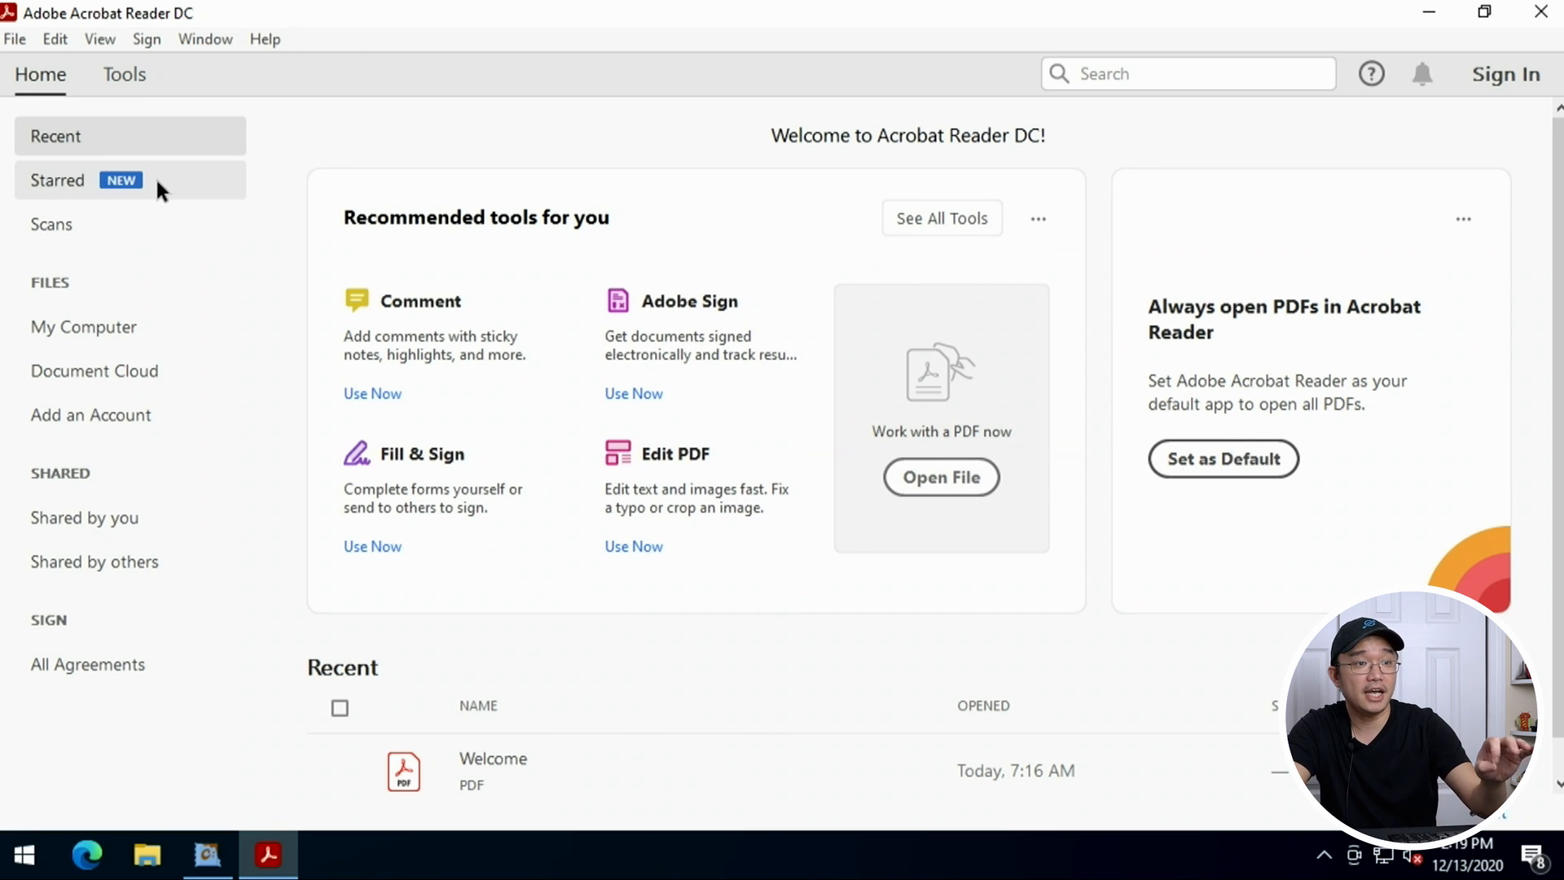
mouse_move(1235, 56)
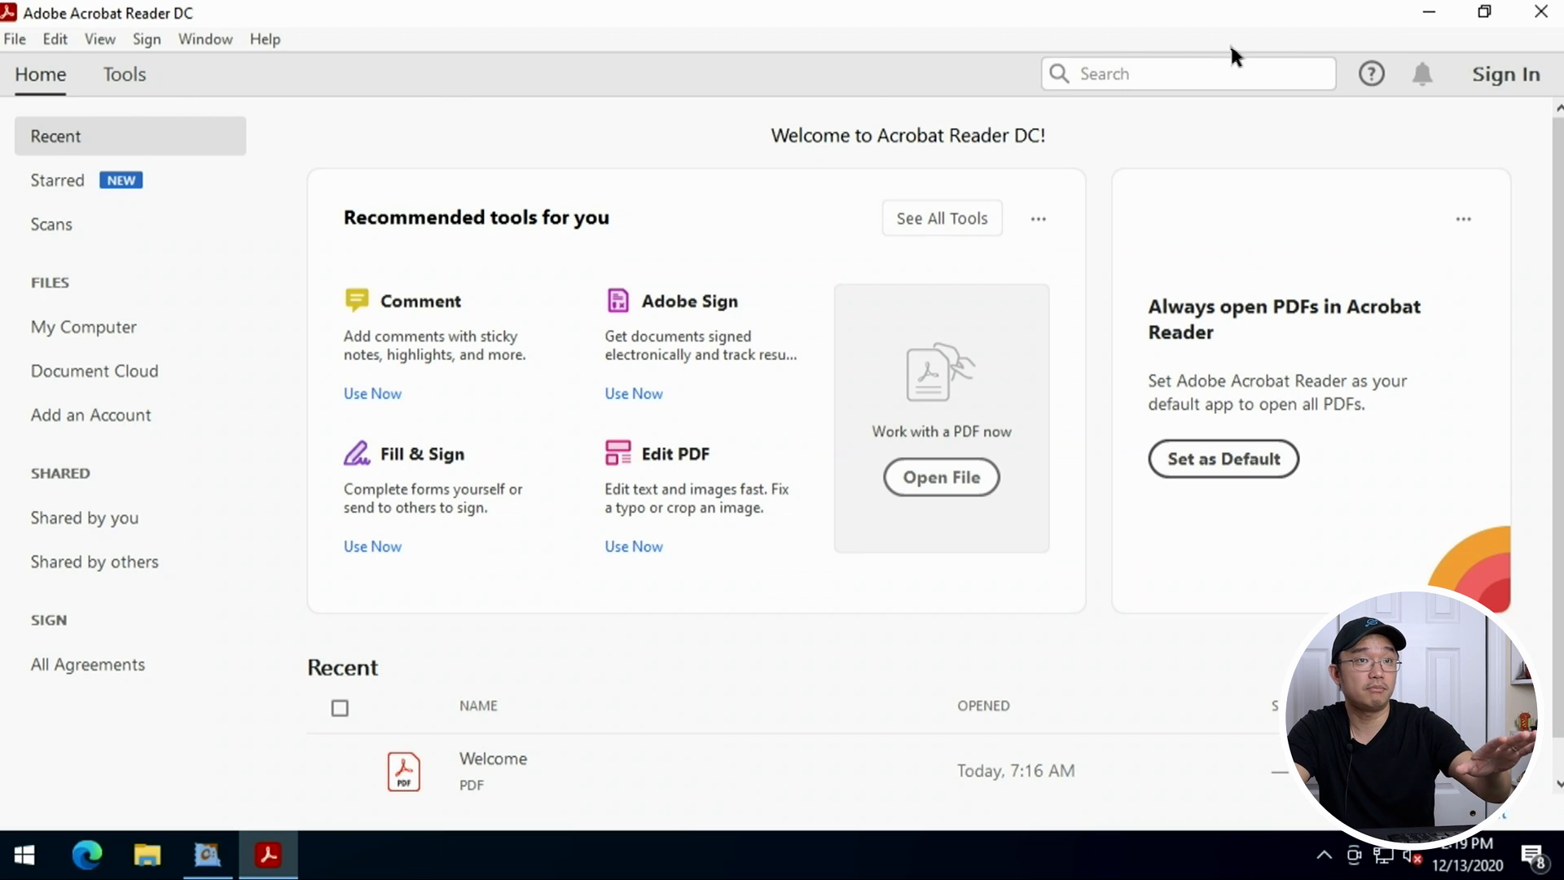
left_click(1222, 458)
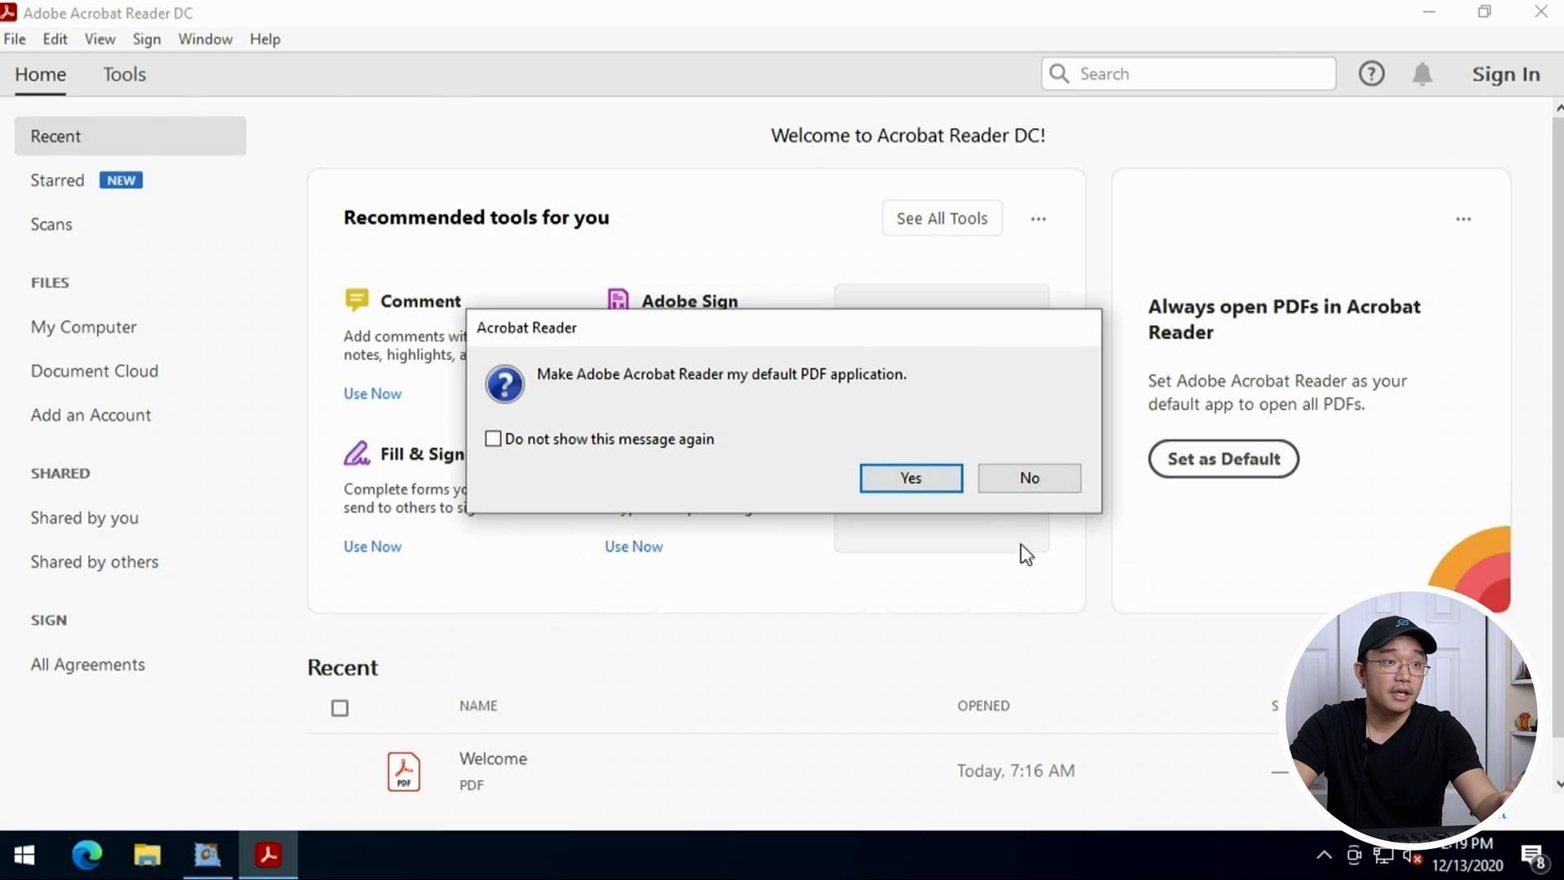
left_click(1028, 477)
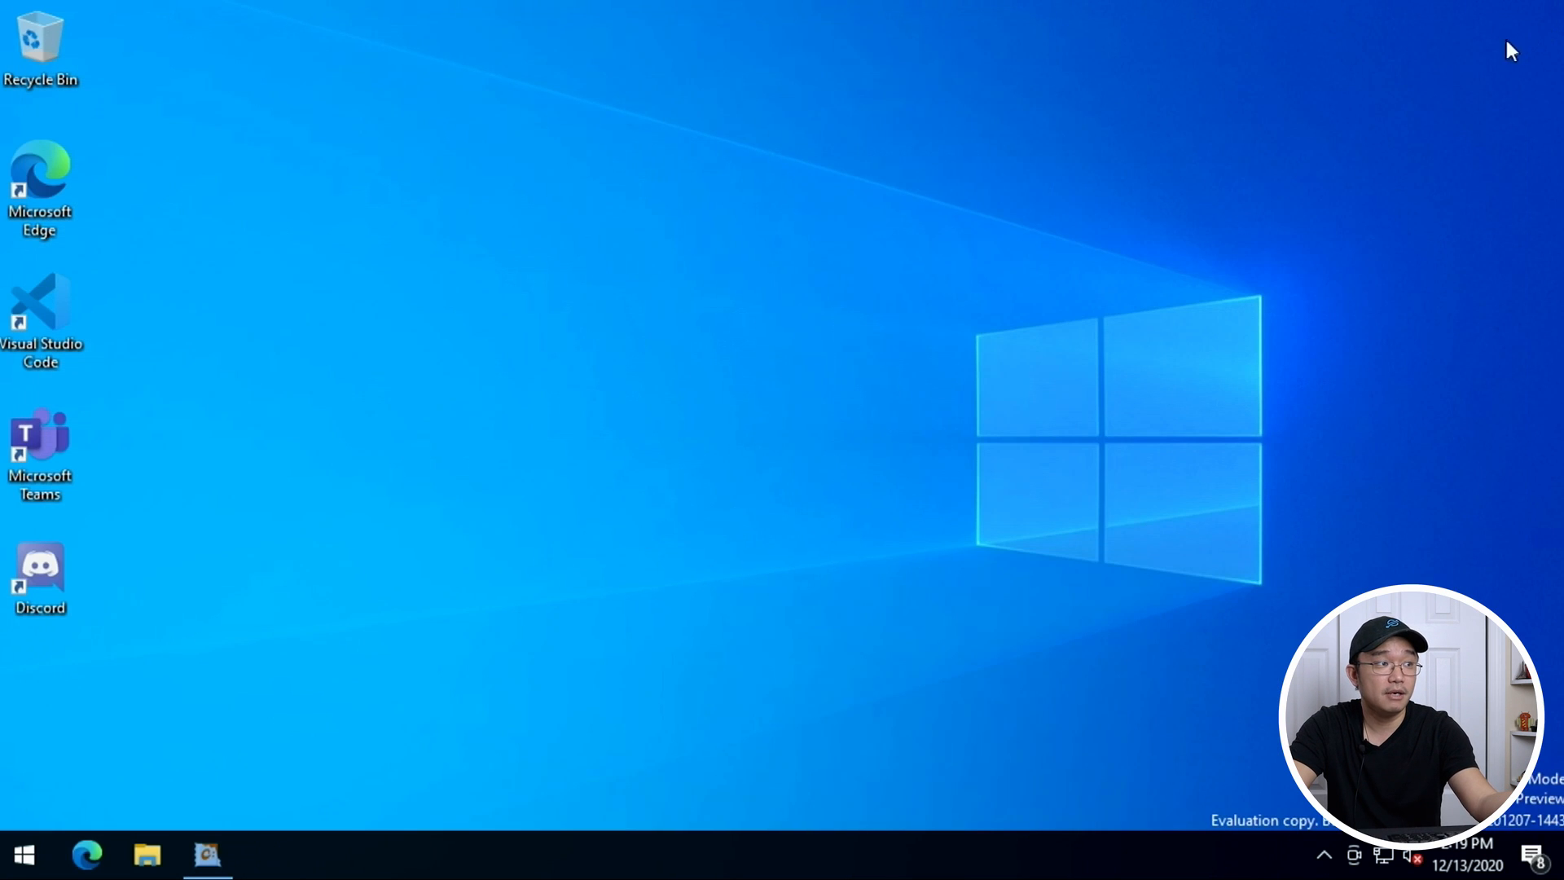
Start Discord, then bring up Task Manager's detailed process list and CPU performance graphs.
left_click(39, 578)
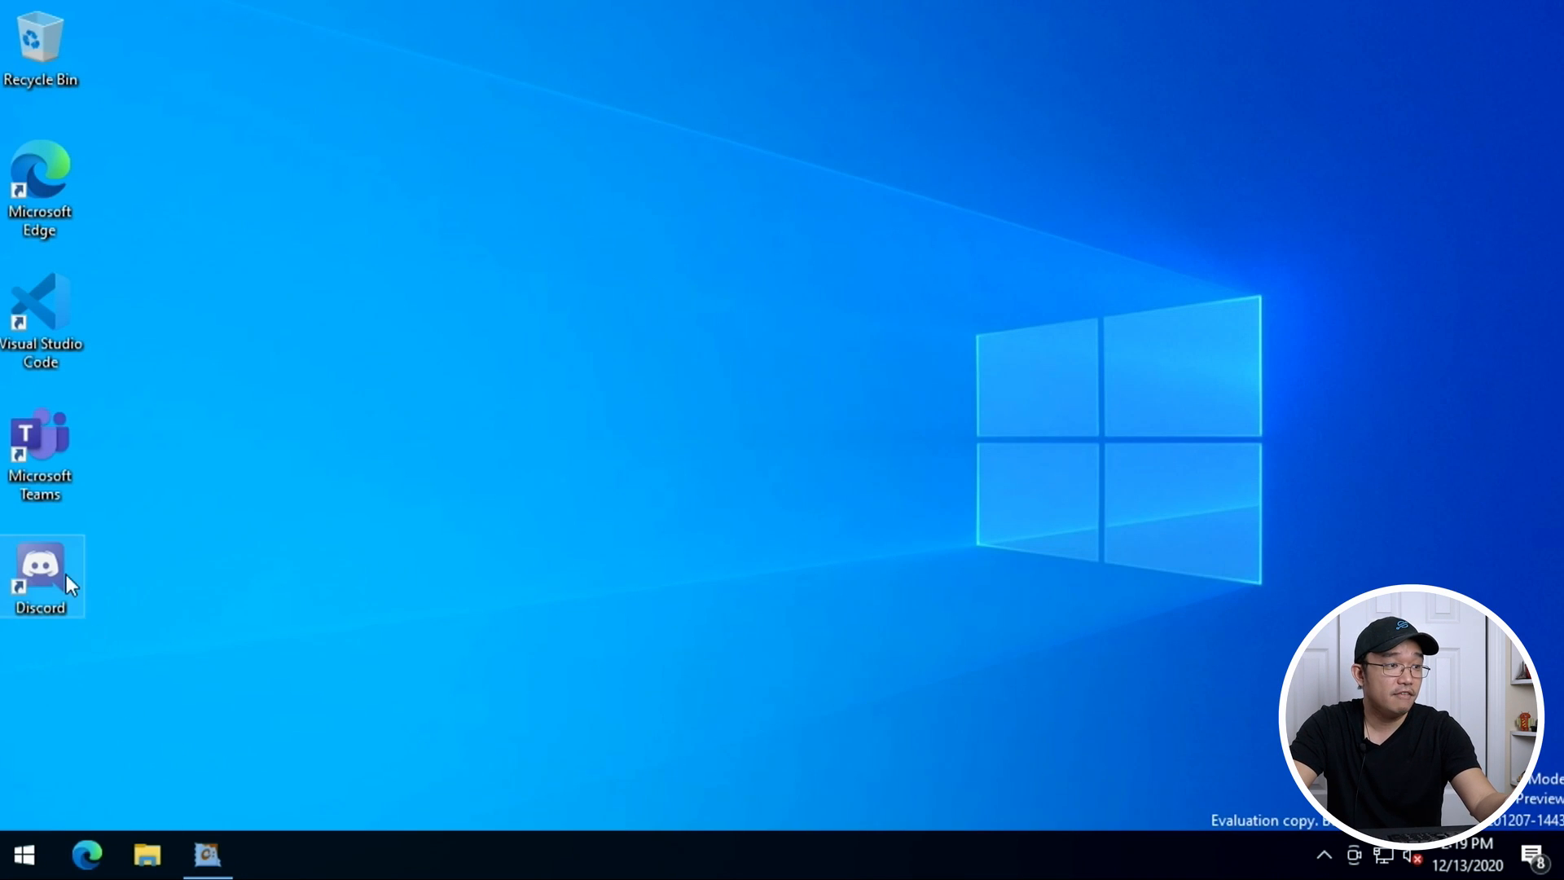
mouse_move(42, 615)
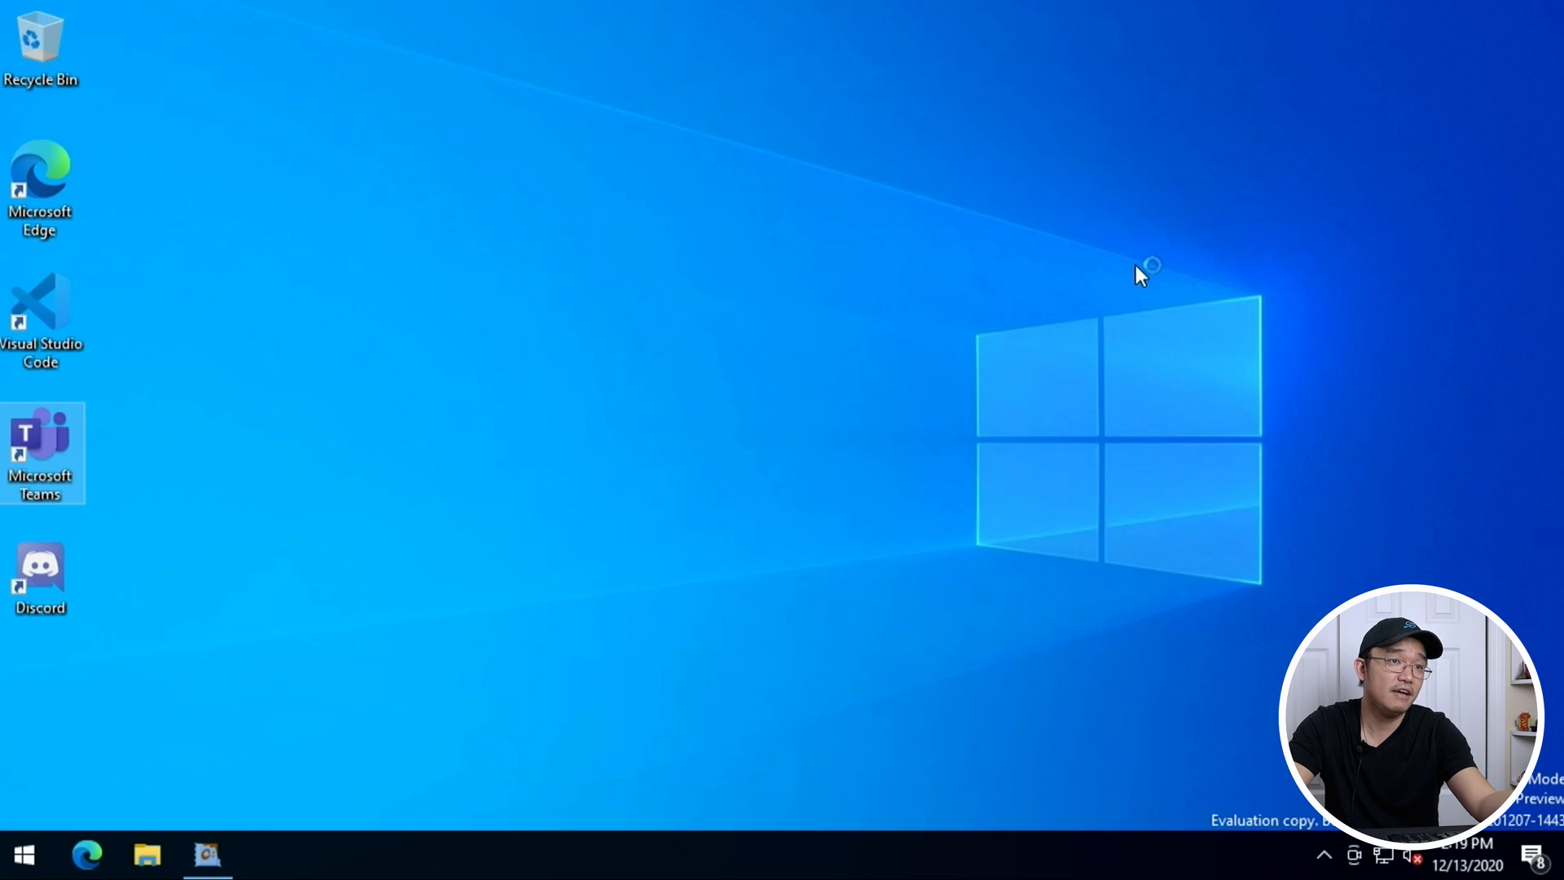
mouse_move(1007, 629)
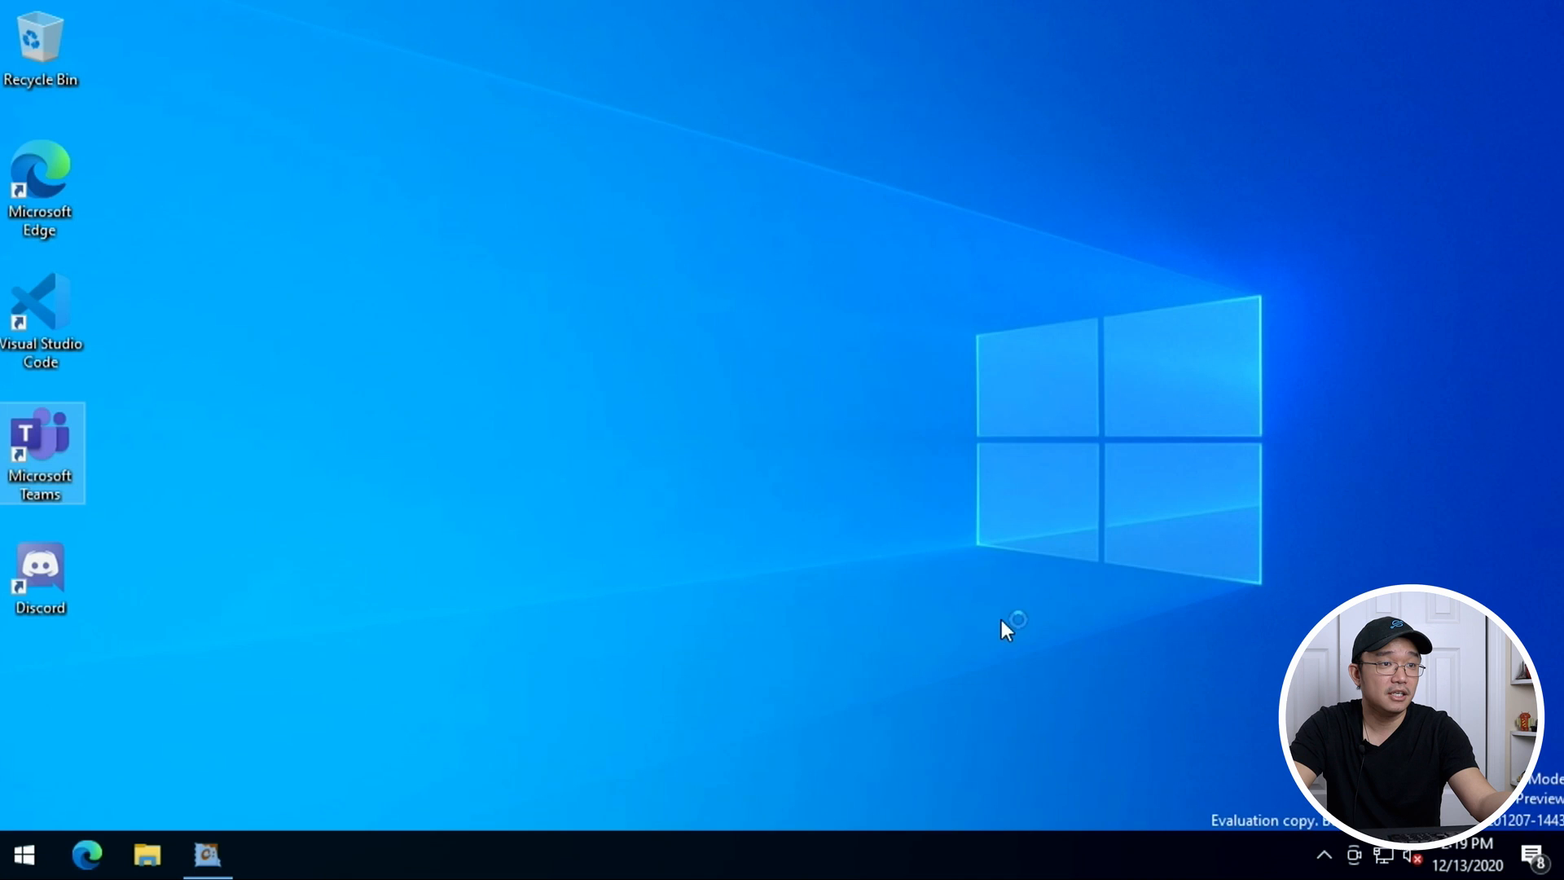
mouse_move(932, 644)
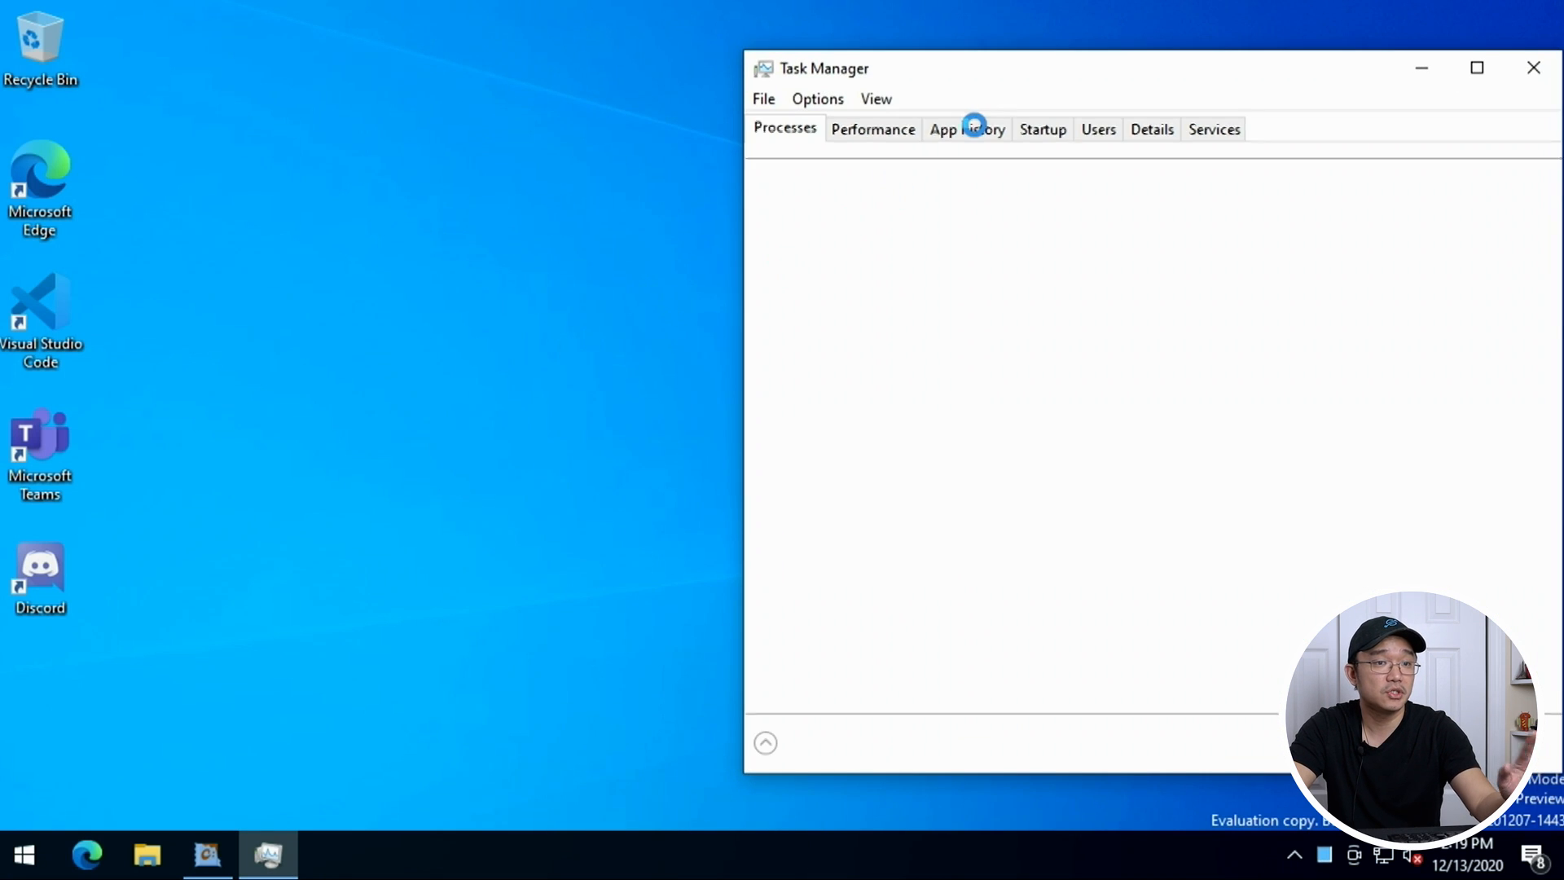
left_click(766, 743)
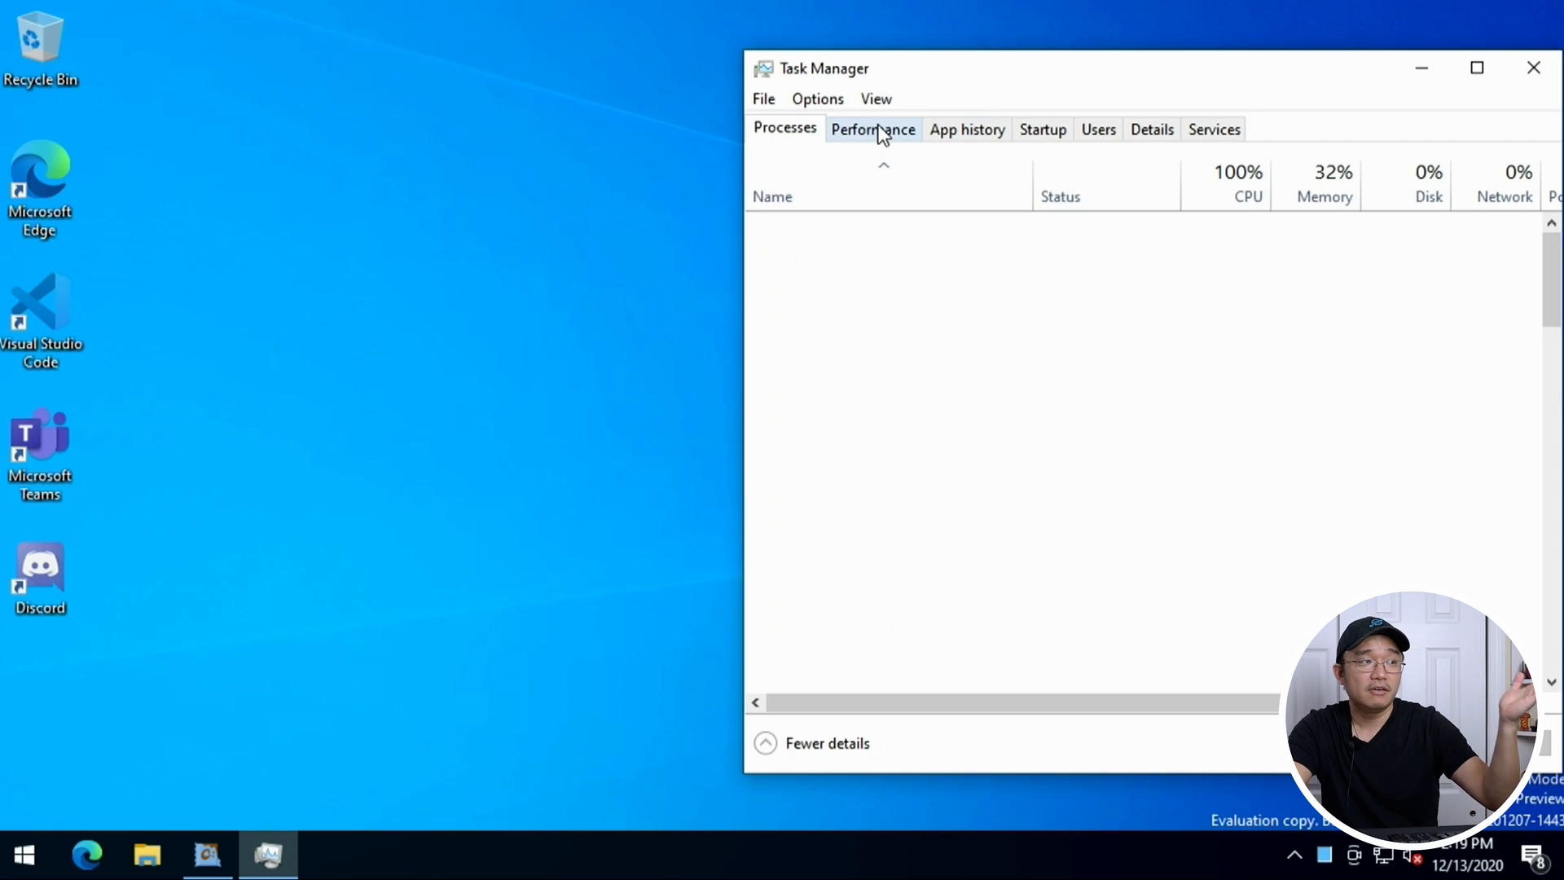
left_click(783, 127)
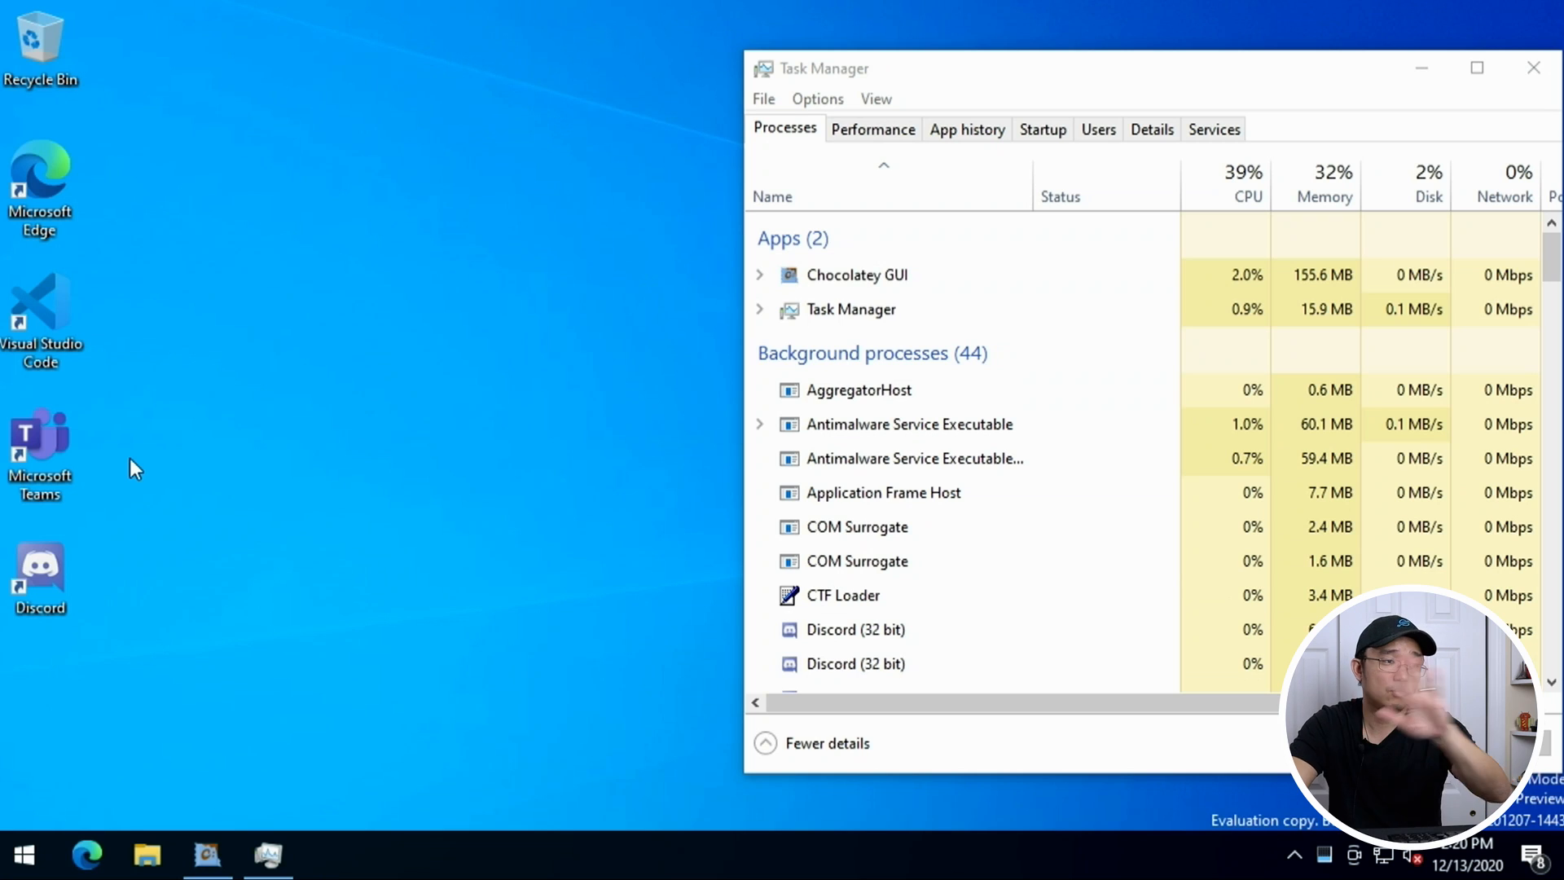
mouse_move(48, 549)
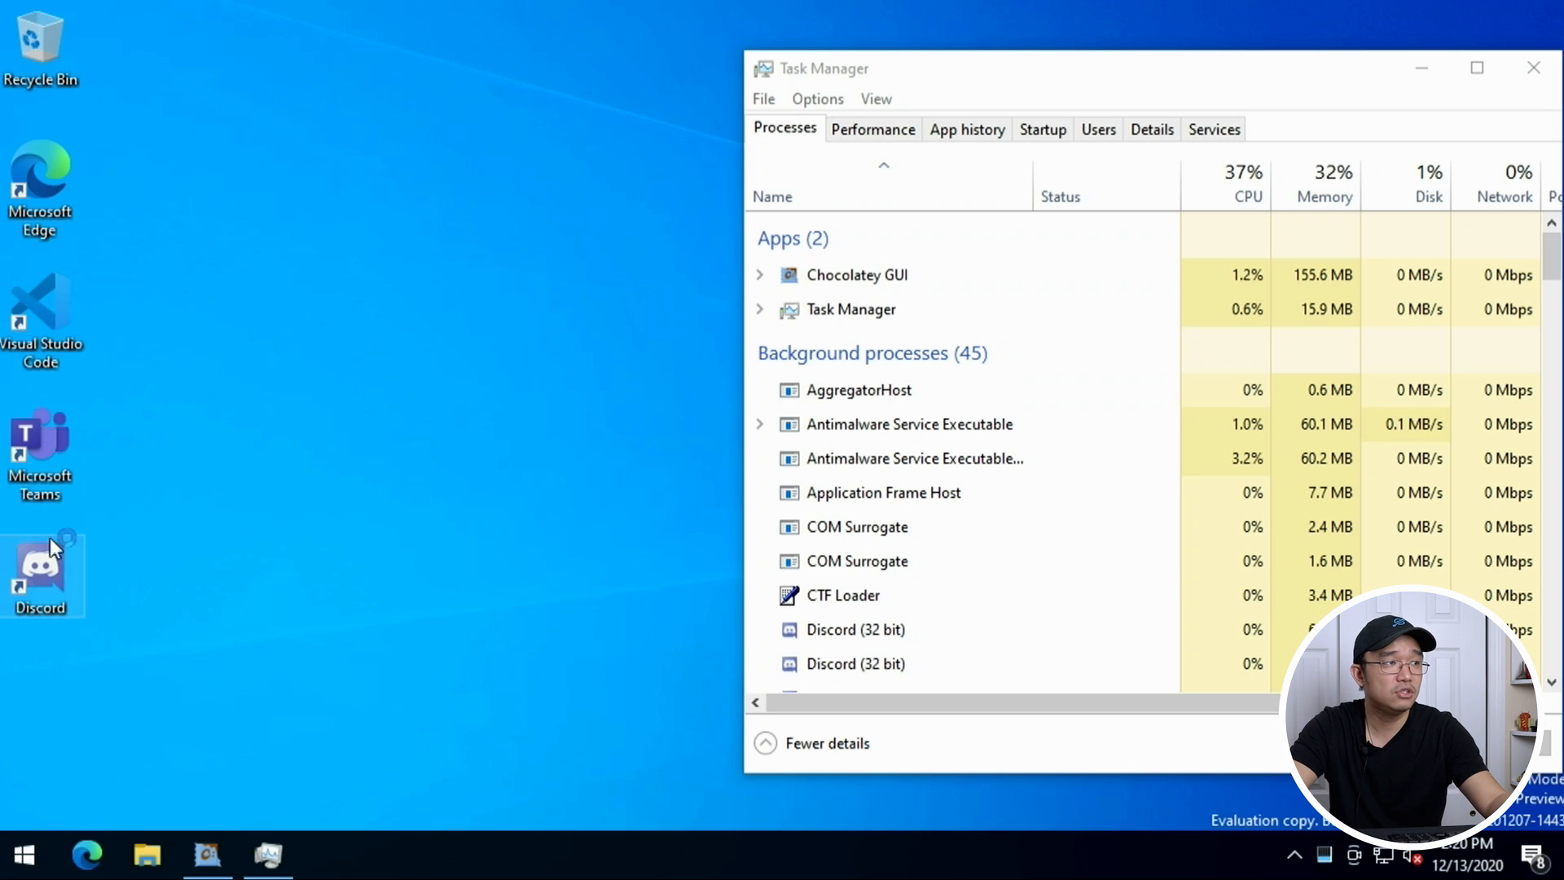
mouse_move(629, 499)
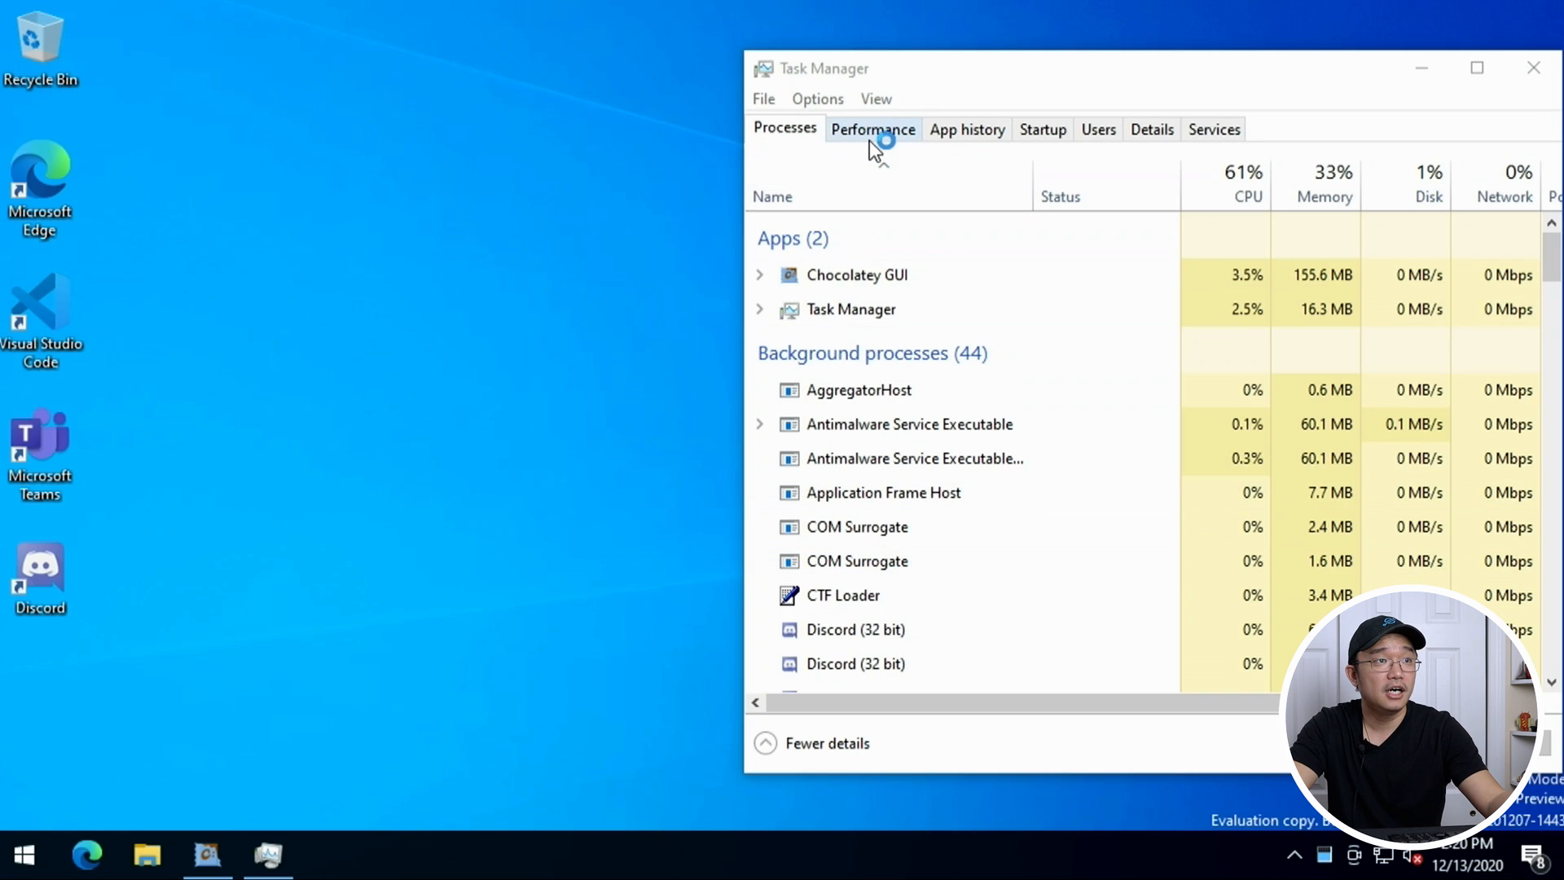
left_click(872, 129)
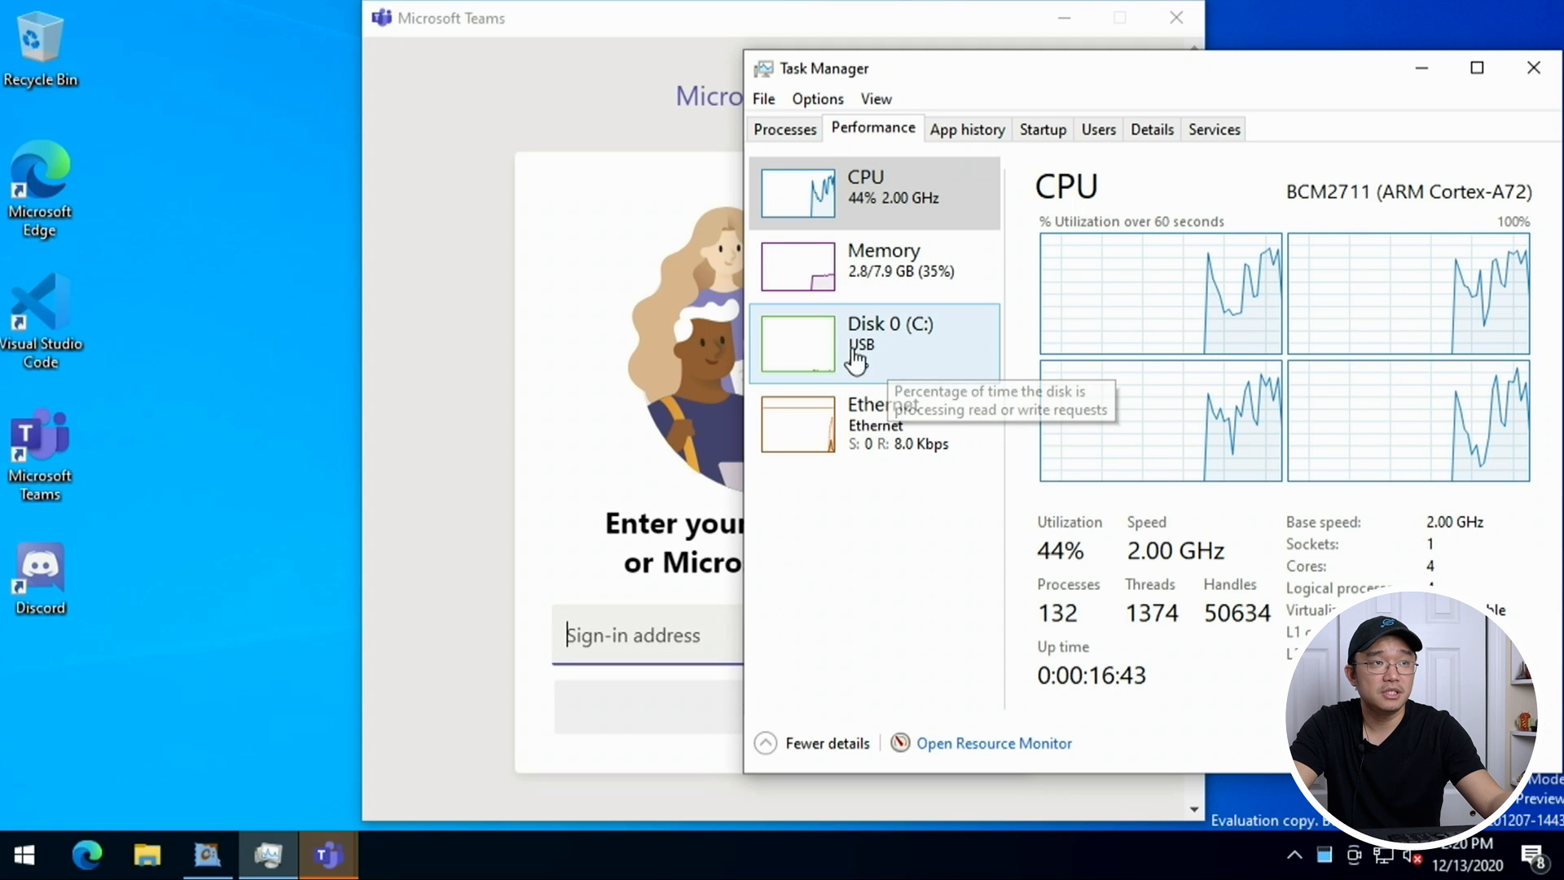
mouse_move(878, 223)
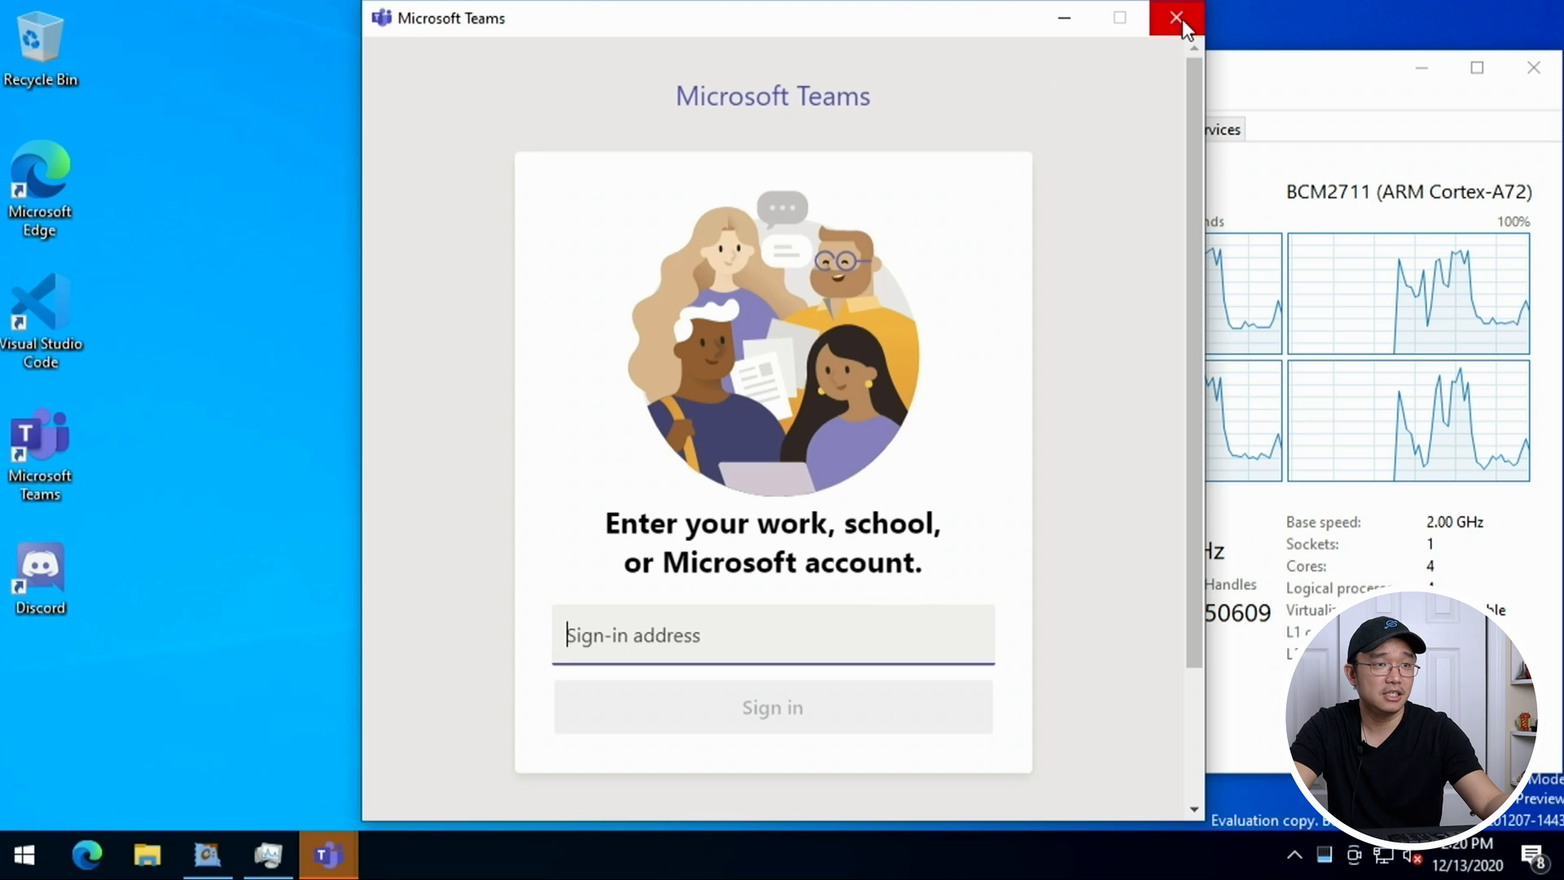
Close the Microsoft Teams and Discord sign-in windows, leaving Task Manager's CPU view.
left_click(1174, 18)
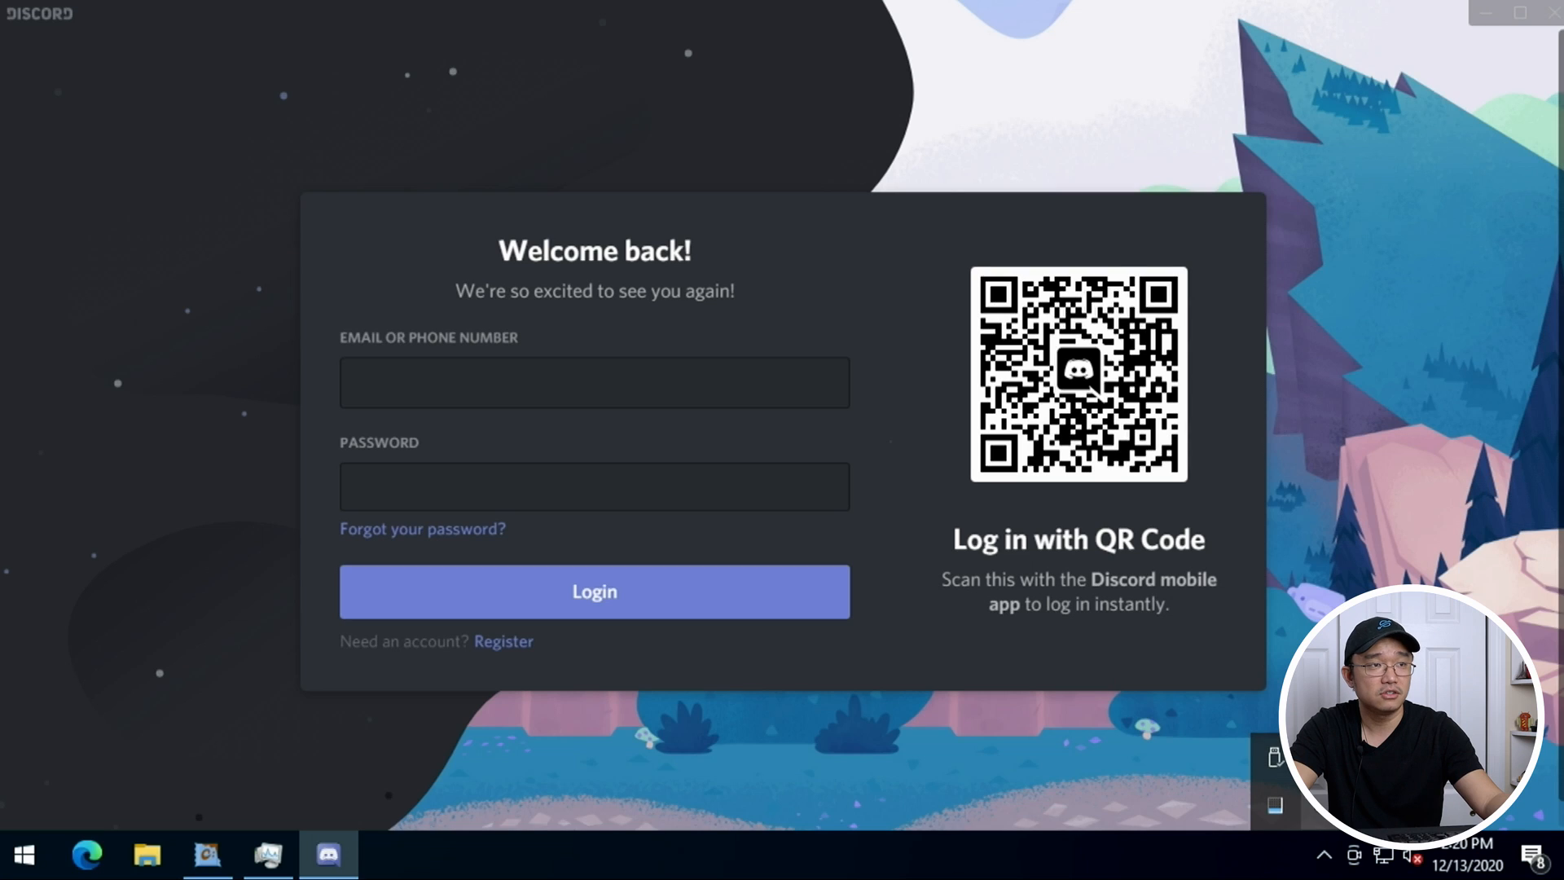
left_click(593, 381)
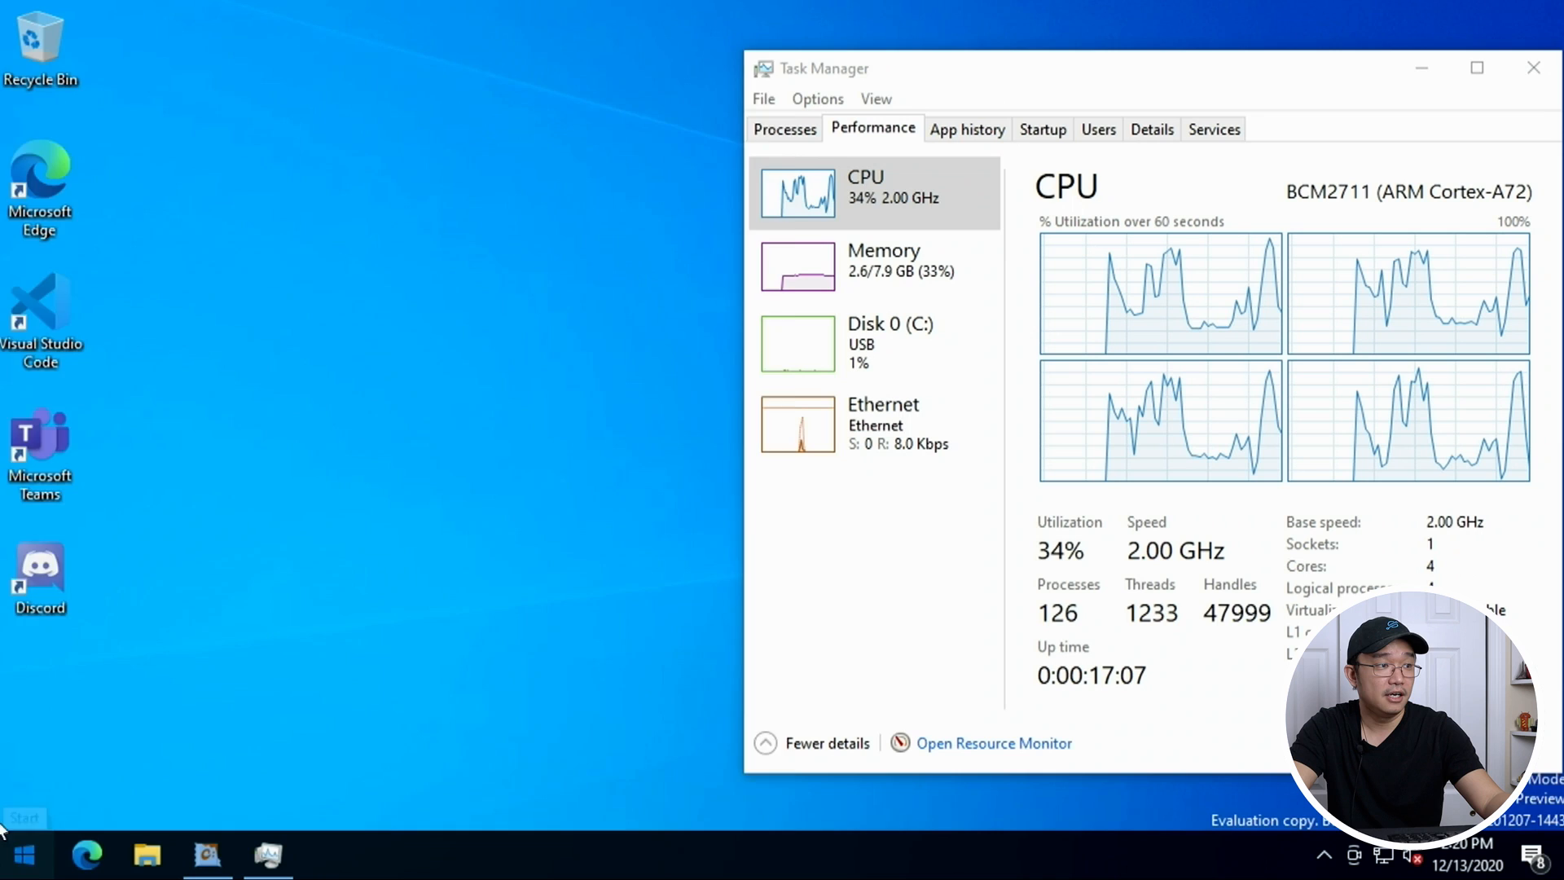
Browse the Start app list to the Microsoft Office 2013 folder and close Task Manager.
left_click(21, 855)
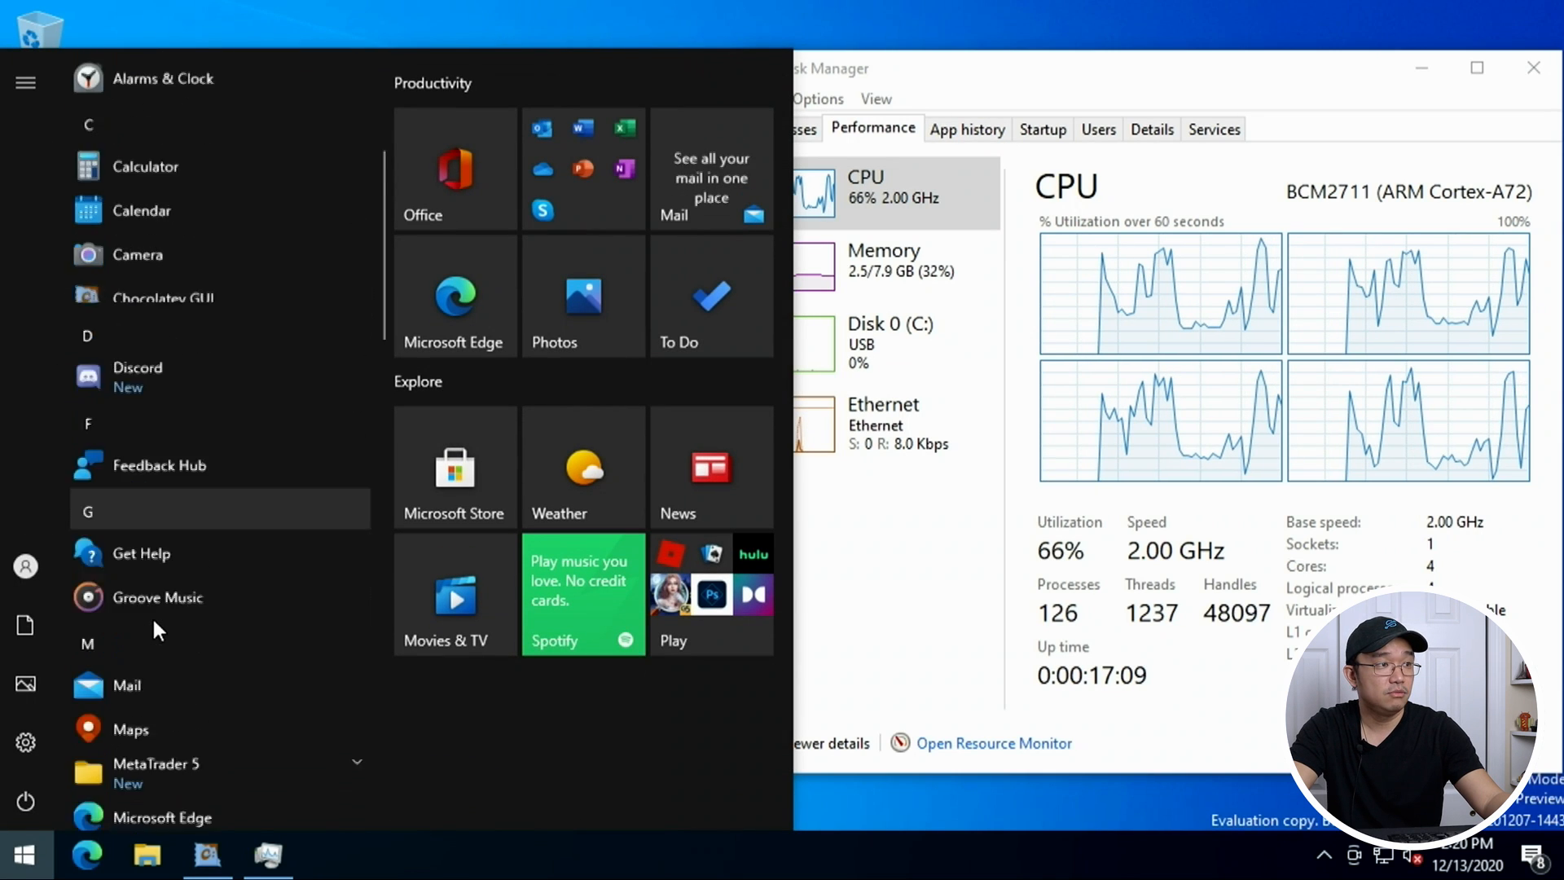
scroll("down", 3)
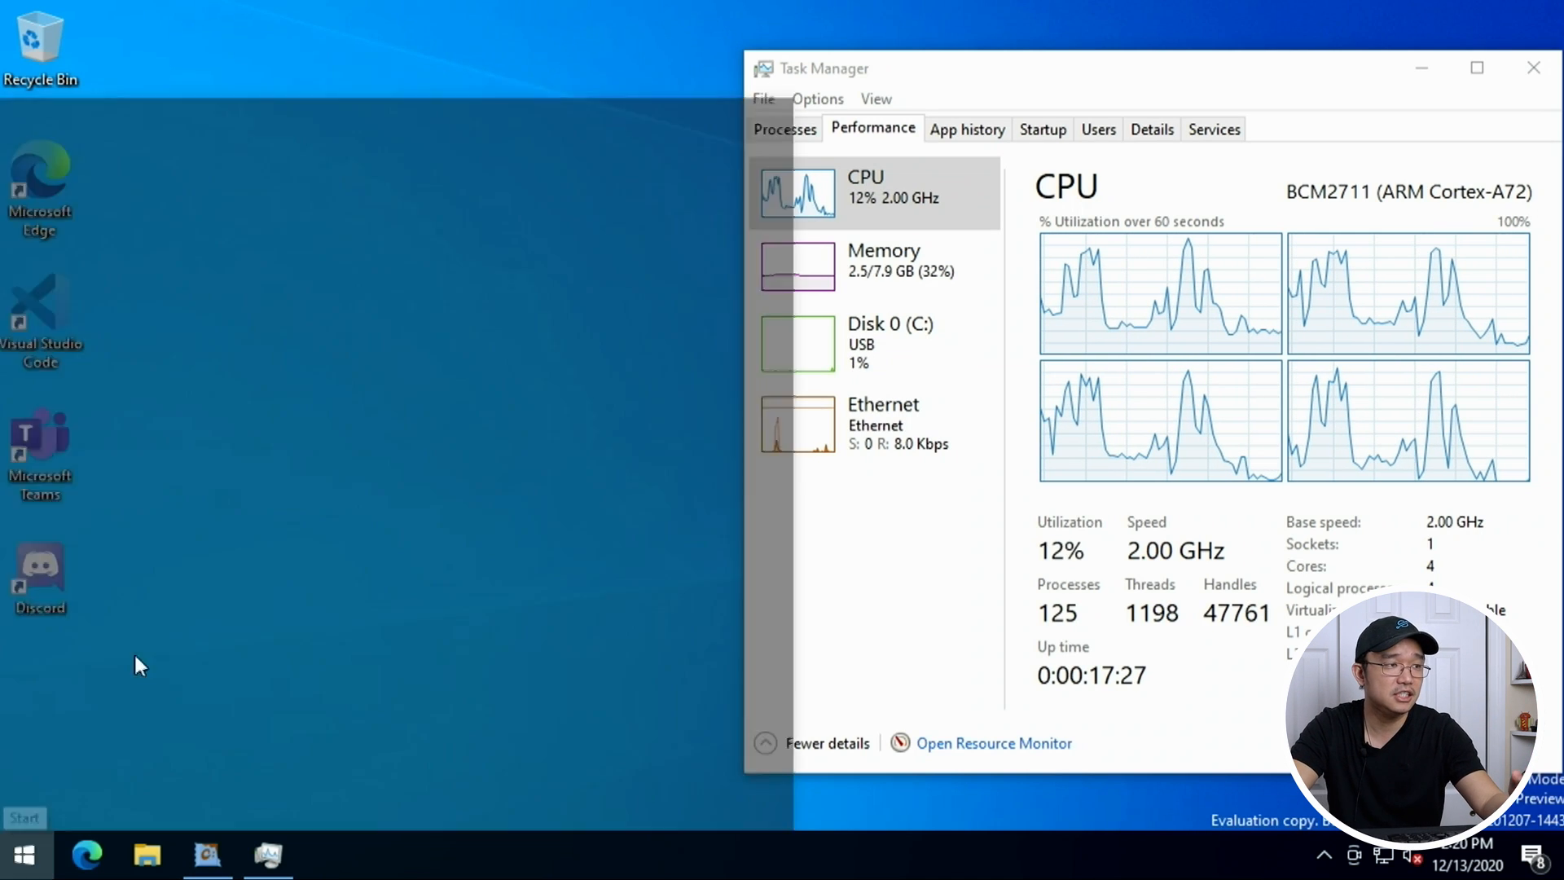
left_click(25, 855)
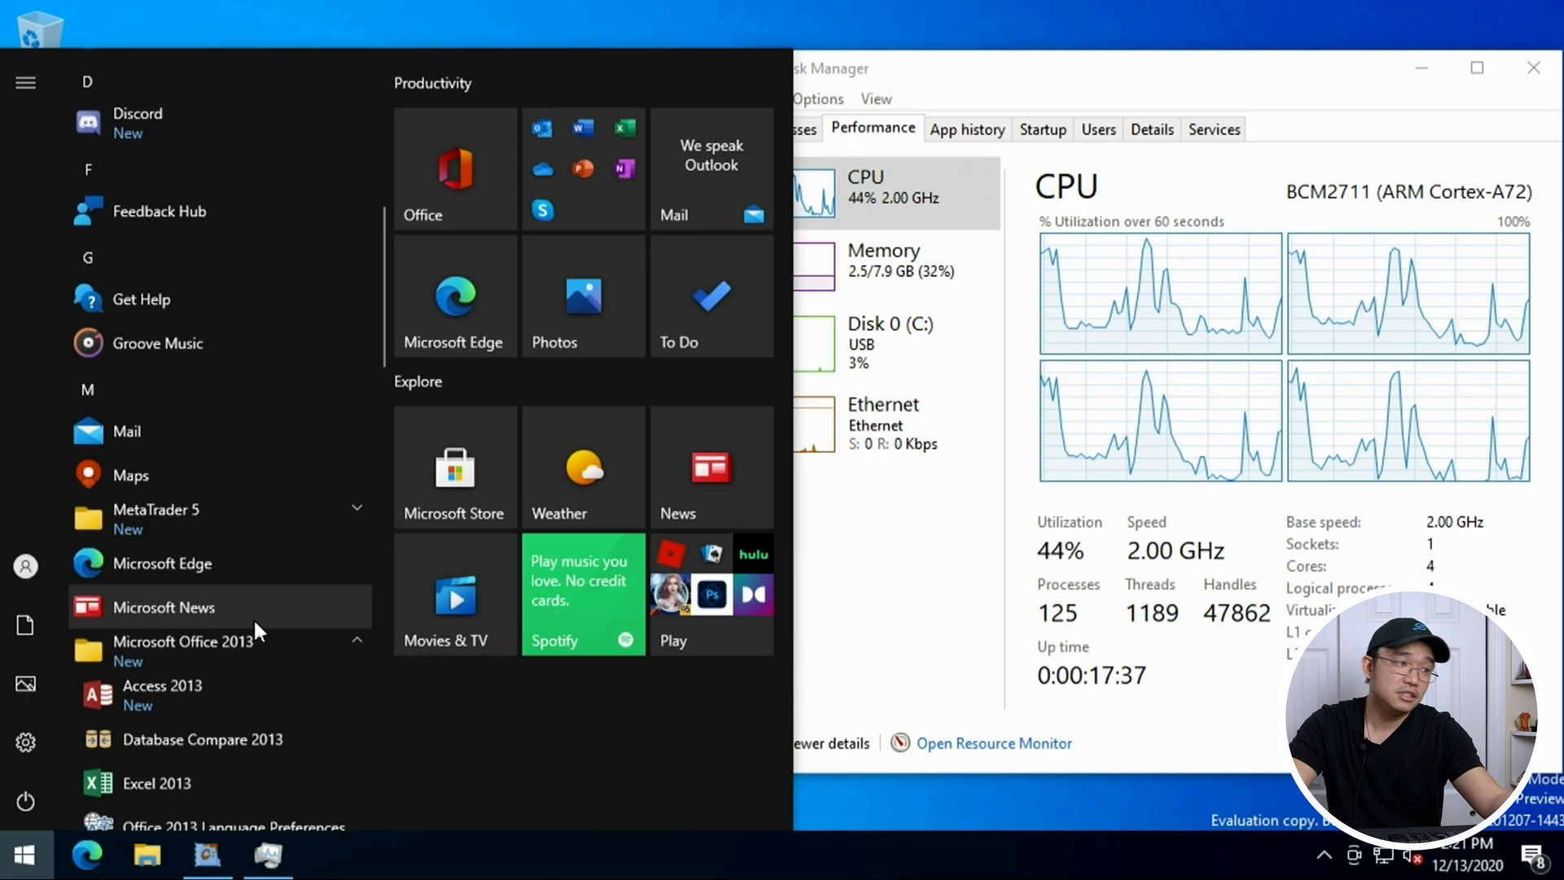
scroll("down", 3)
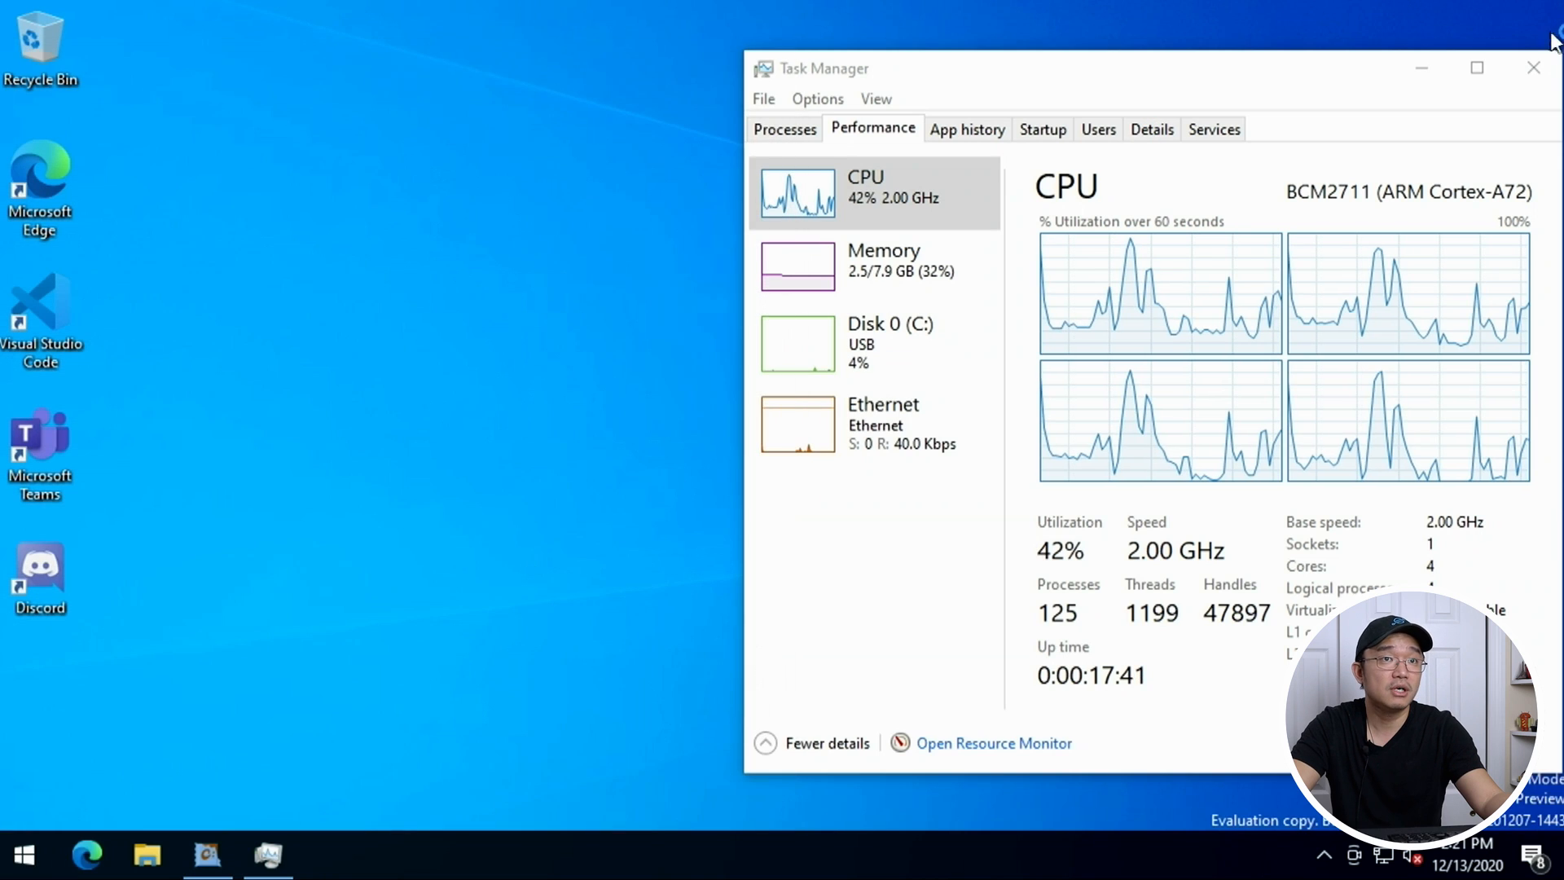
left_click(1535, 68)
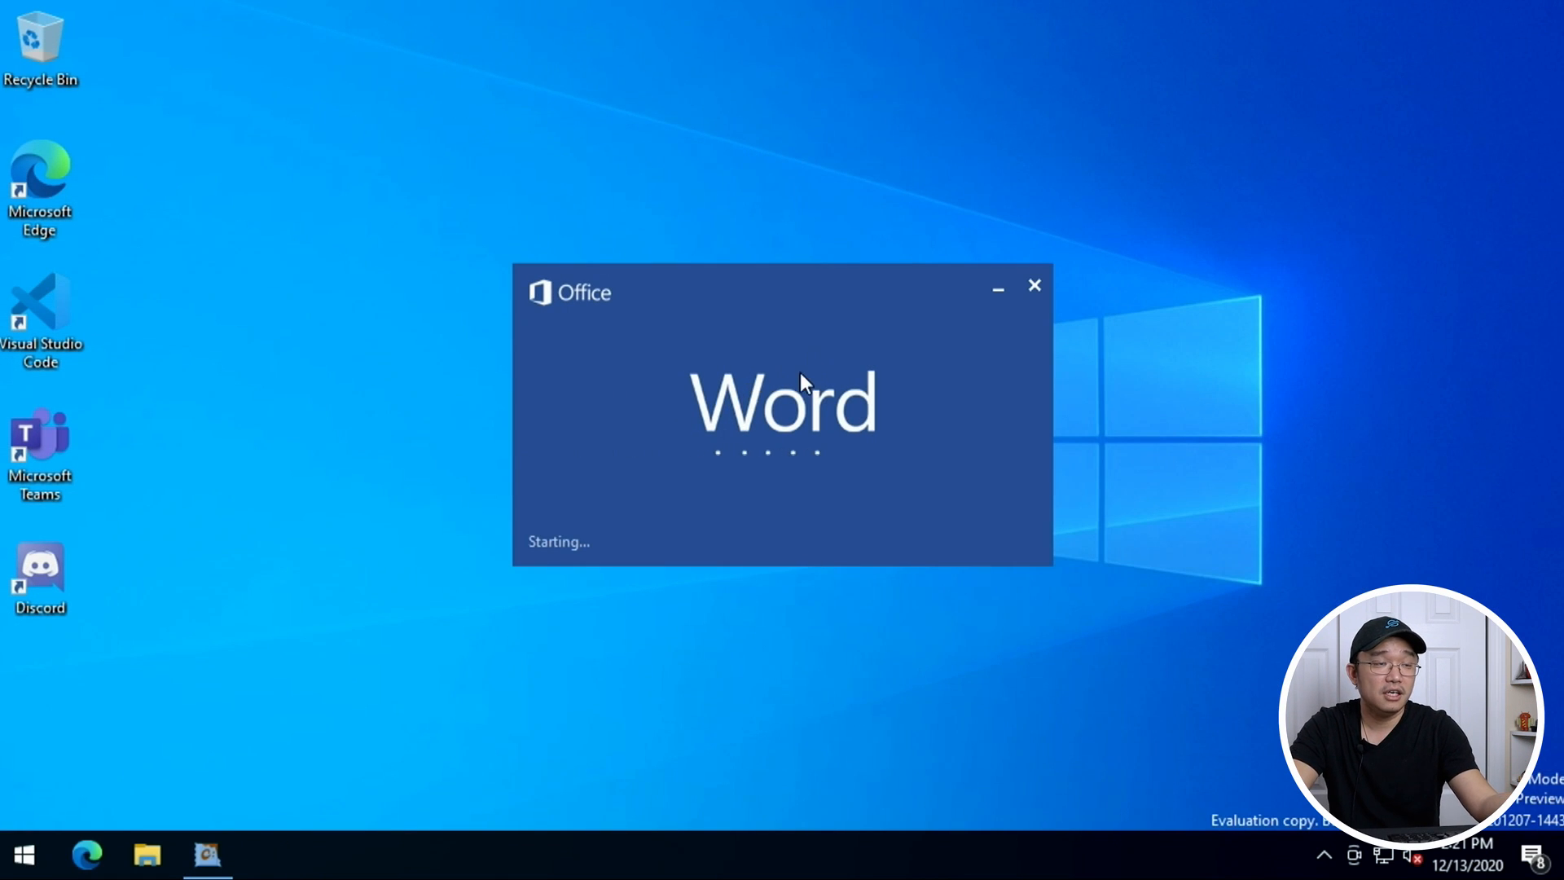
mouse_move(678, 443)
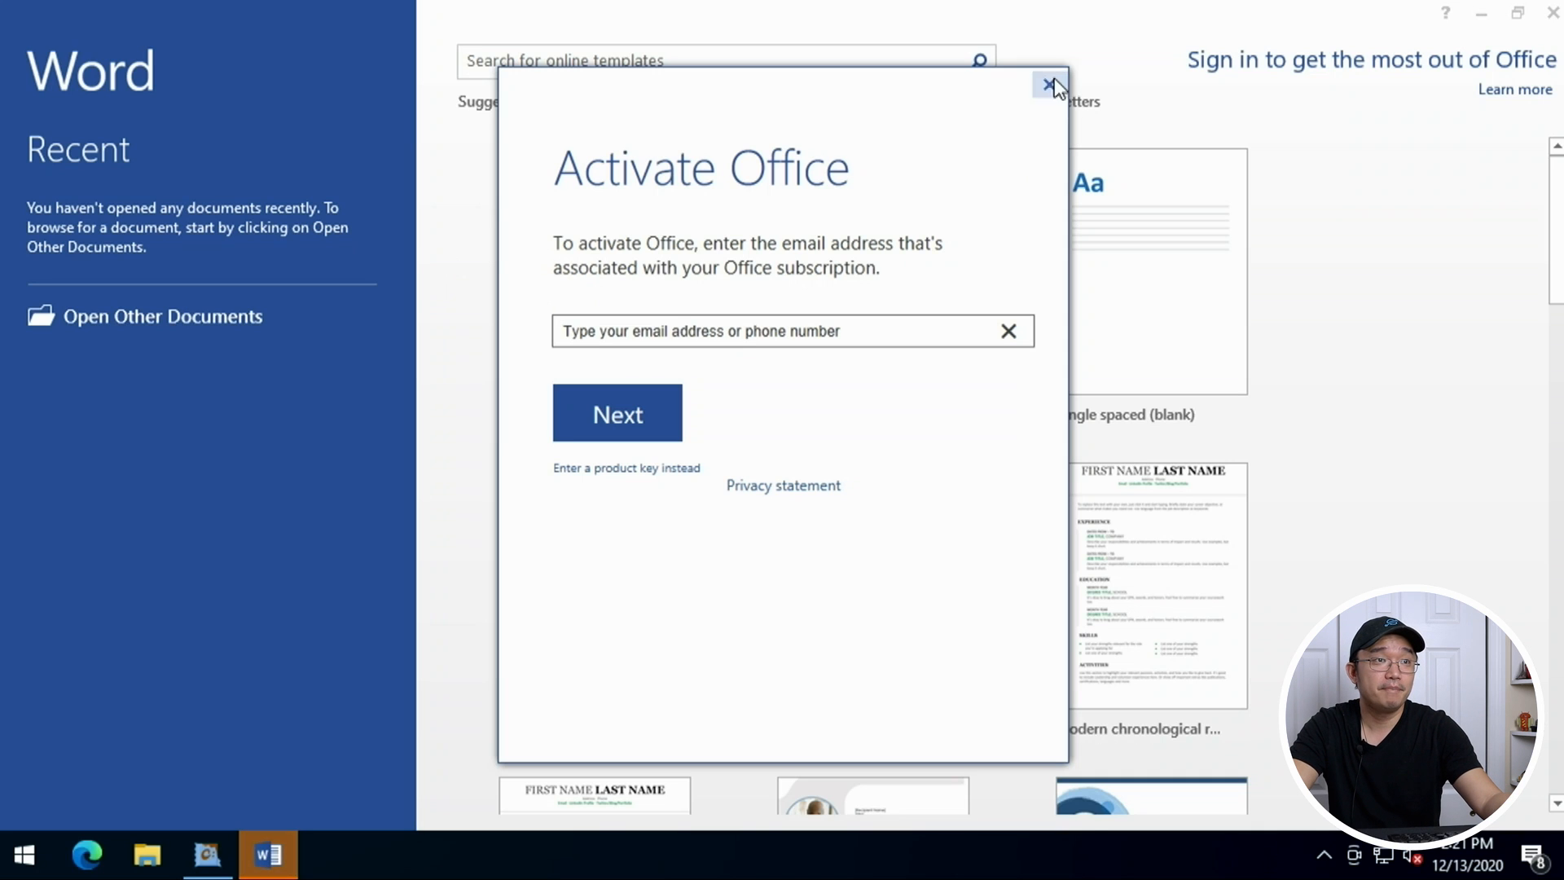
Dismiss the Activate Office prompt so Word opens a blank Document1.
left_click(1052, 83)
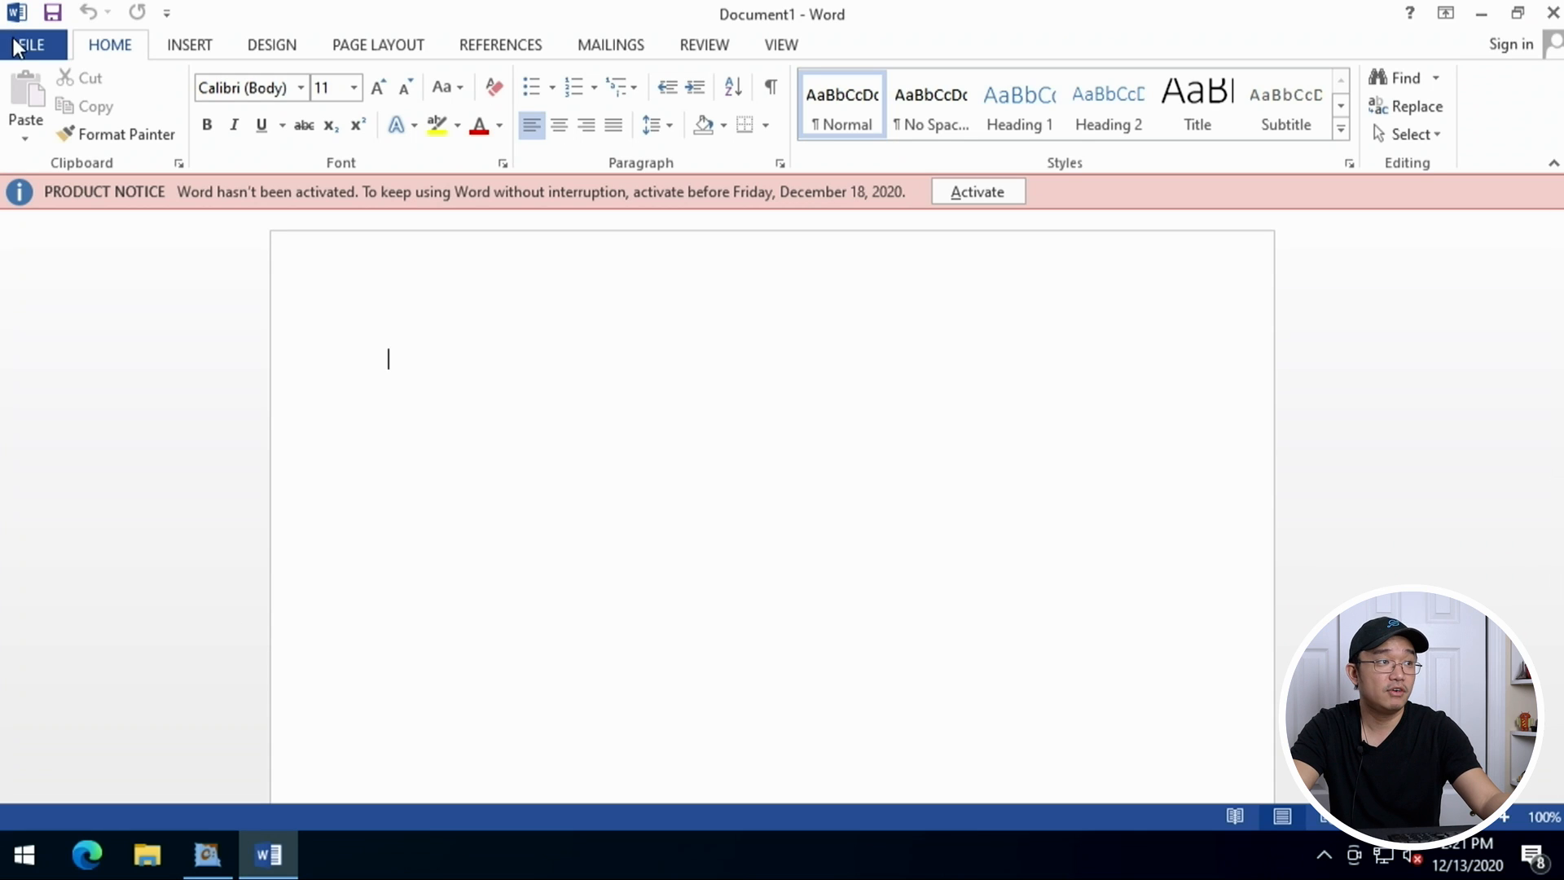
Review Word's general options and cancel without changes.
left_click(29, 46)
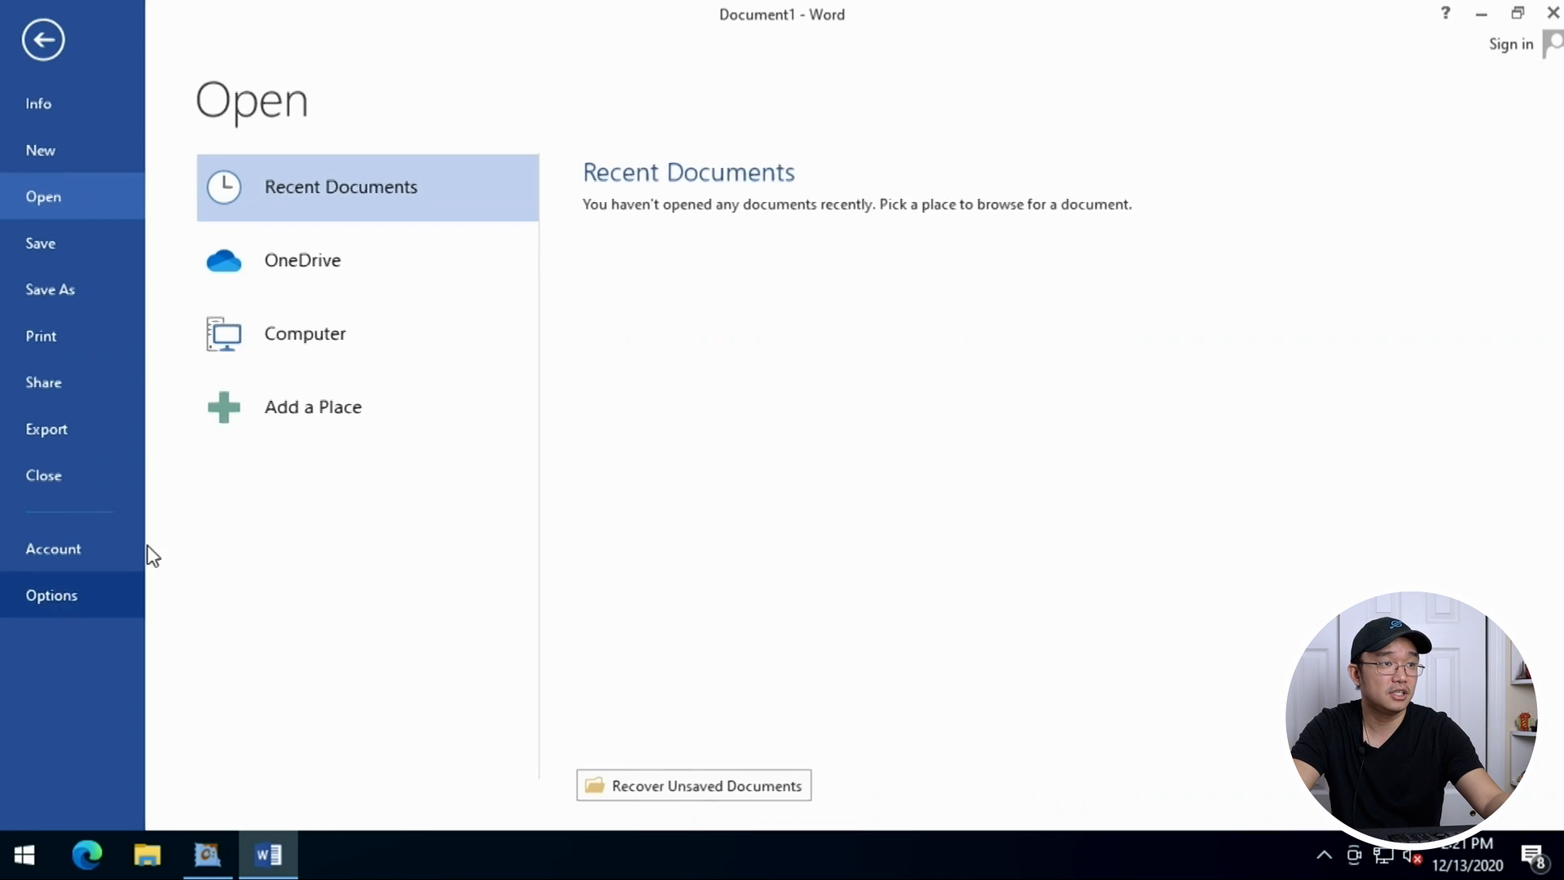
left_click(50, 595)
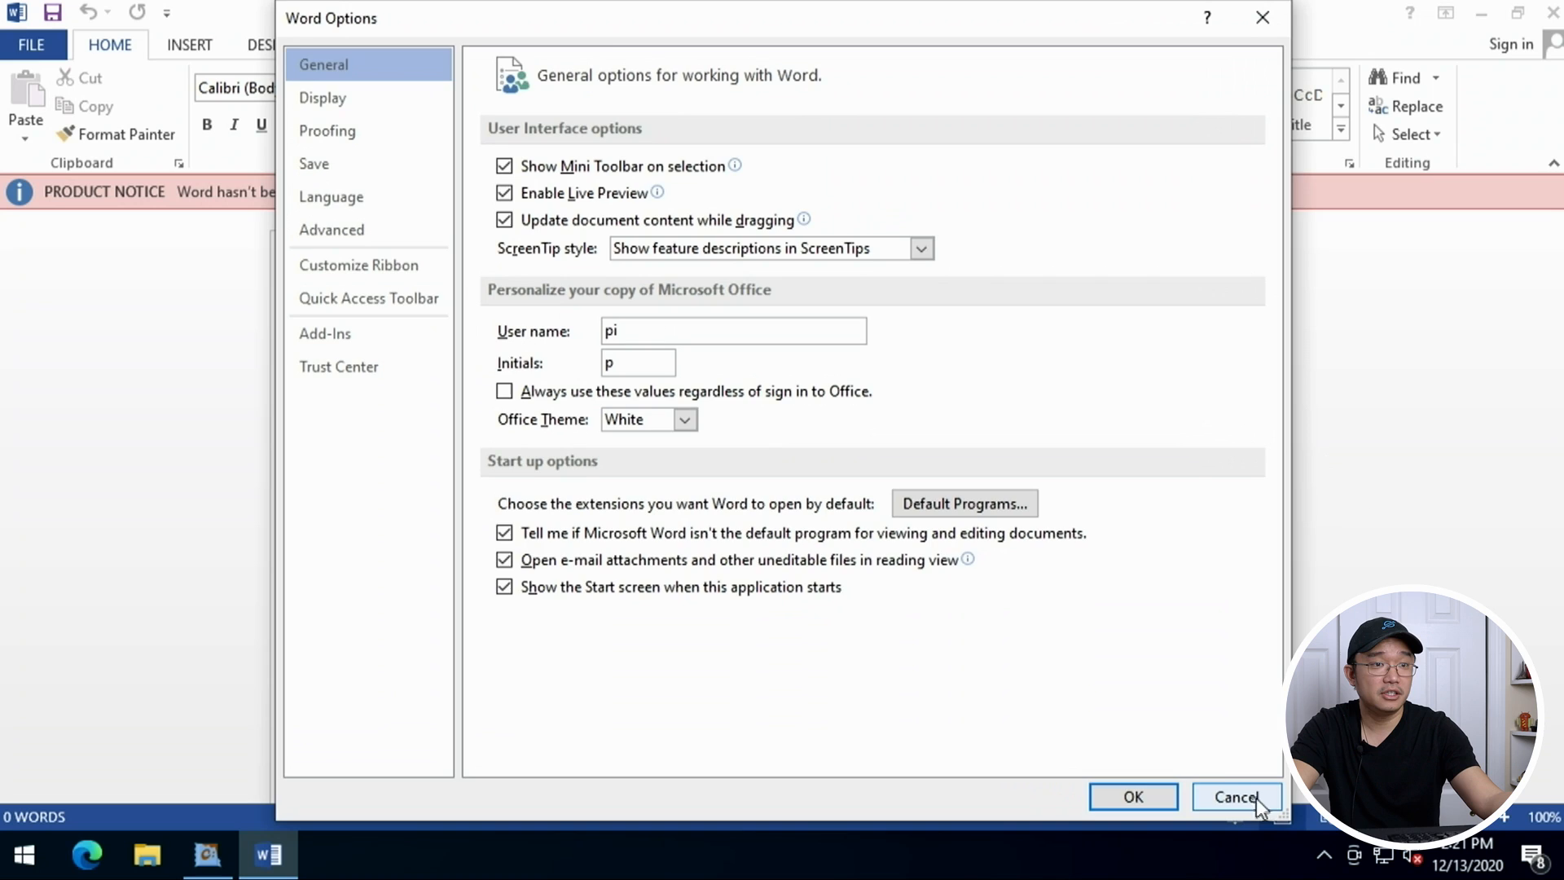
left_click(1236, 796)
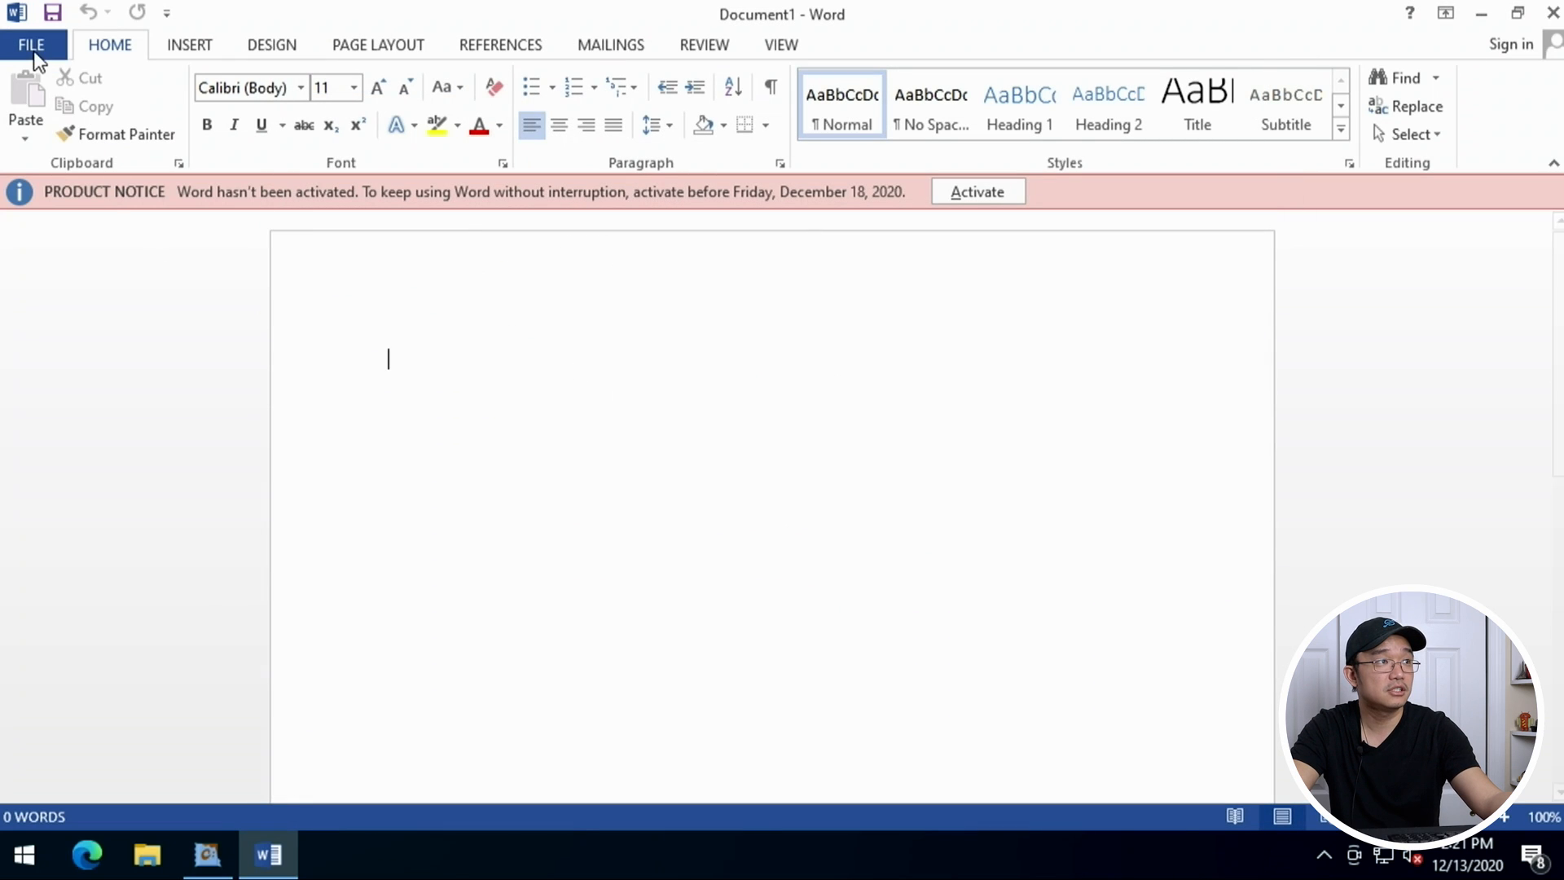
View the Office account's activation status, return to the document and close Word.
left_click(31, 45)
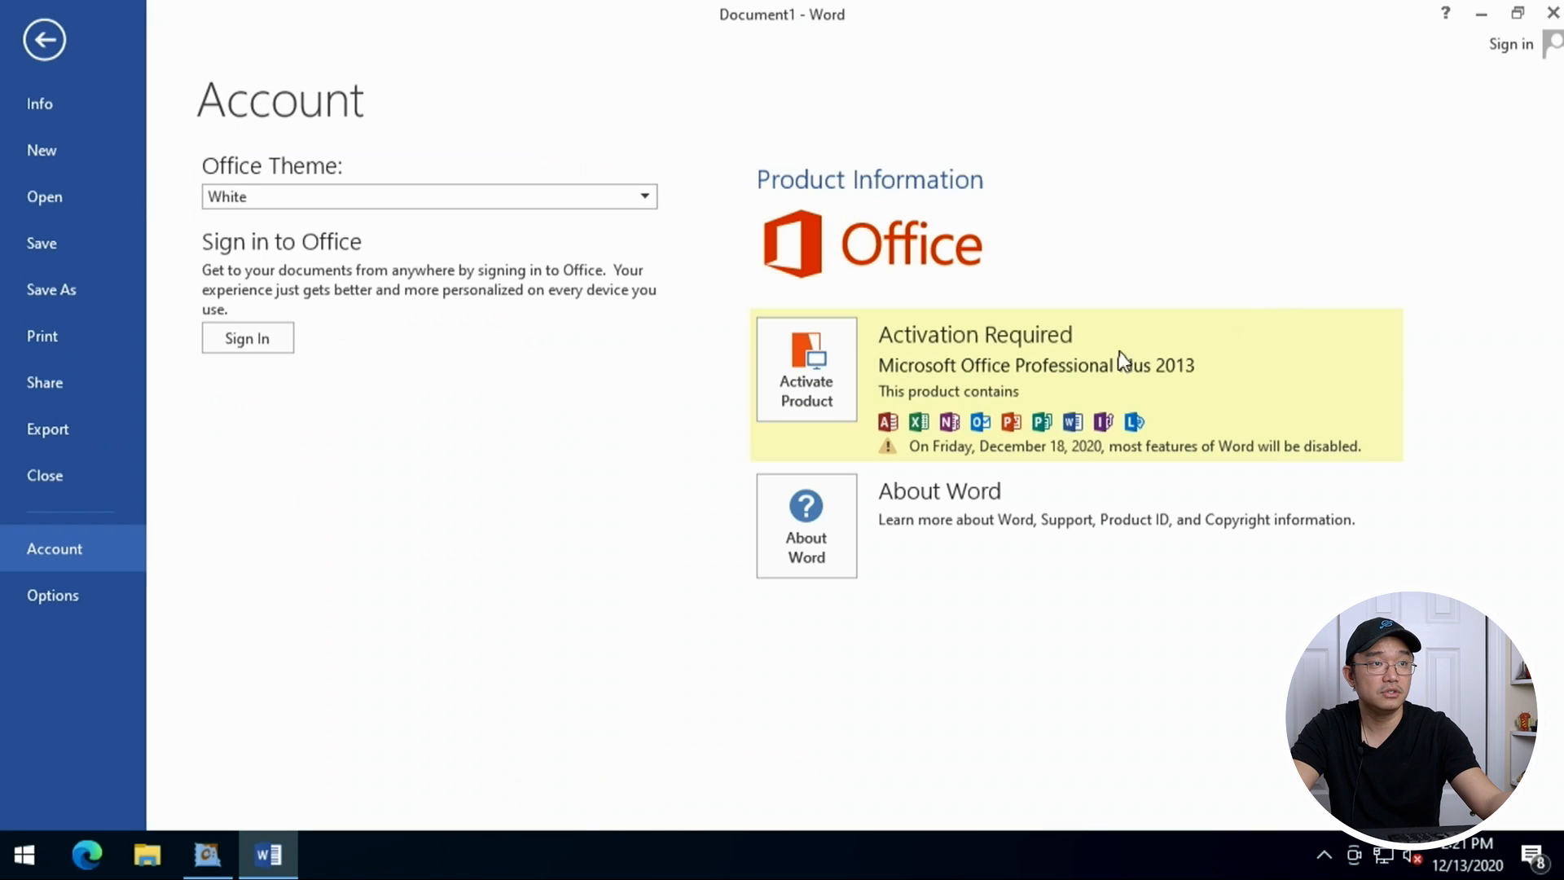
mouse_move(1108, 465)
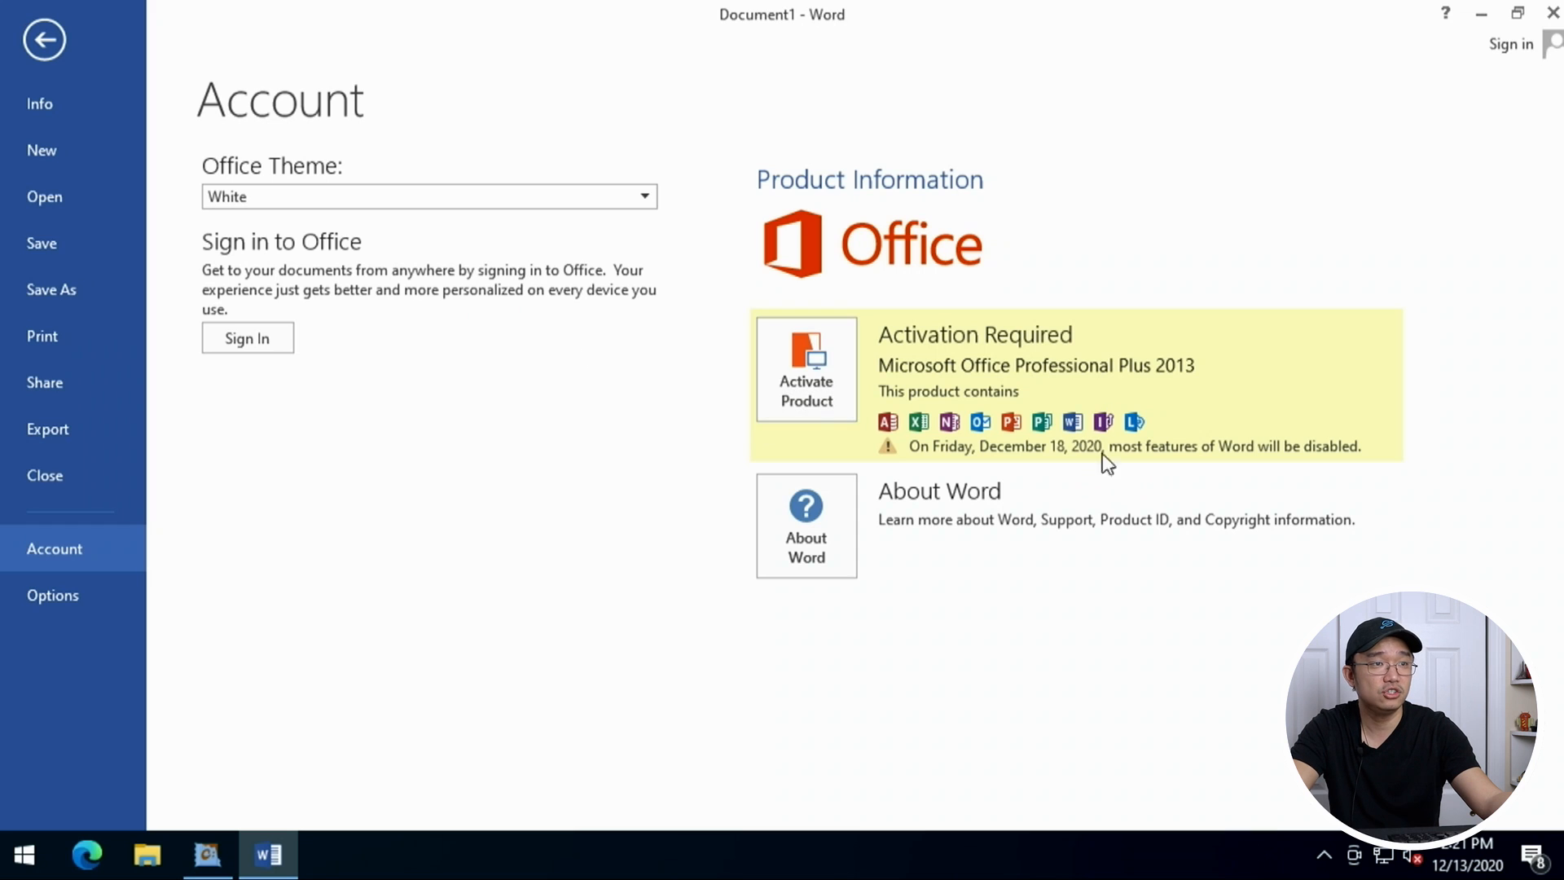
mouse_move(1393, 10)
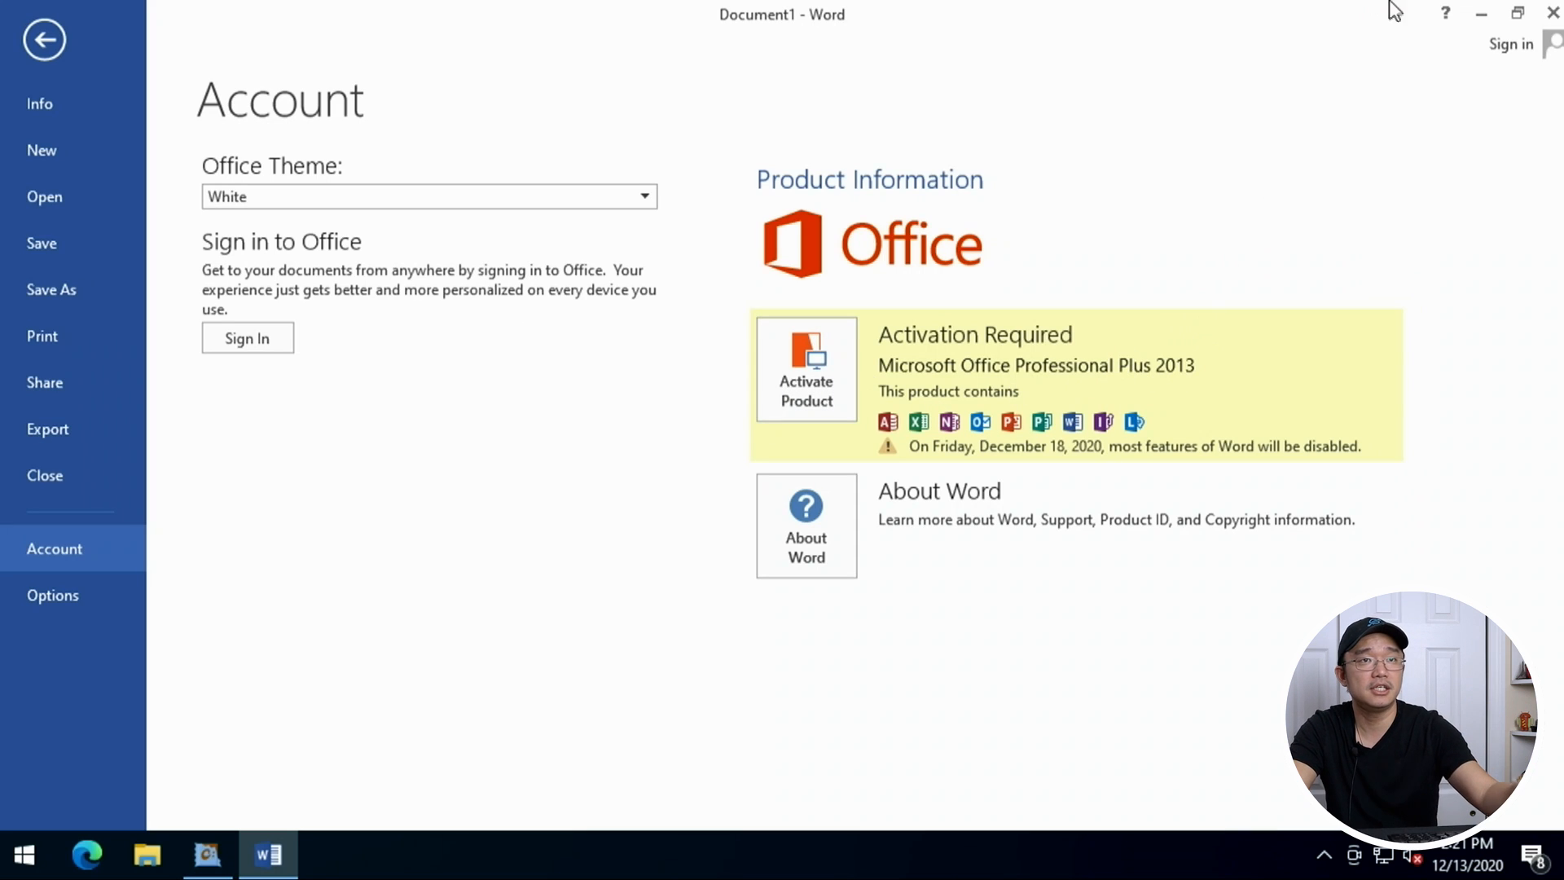
left_click(43, 39)
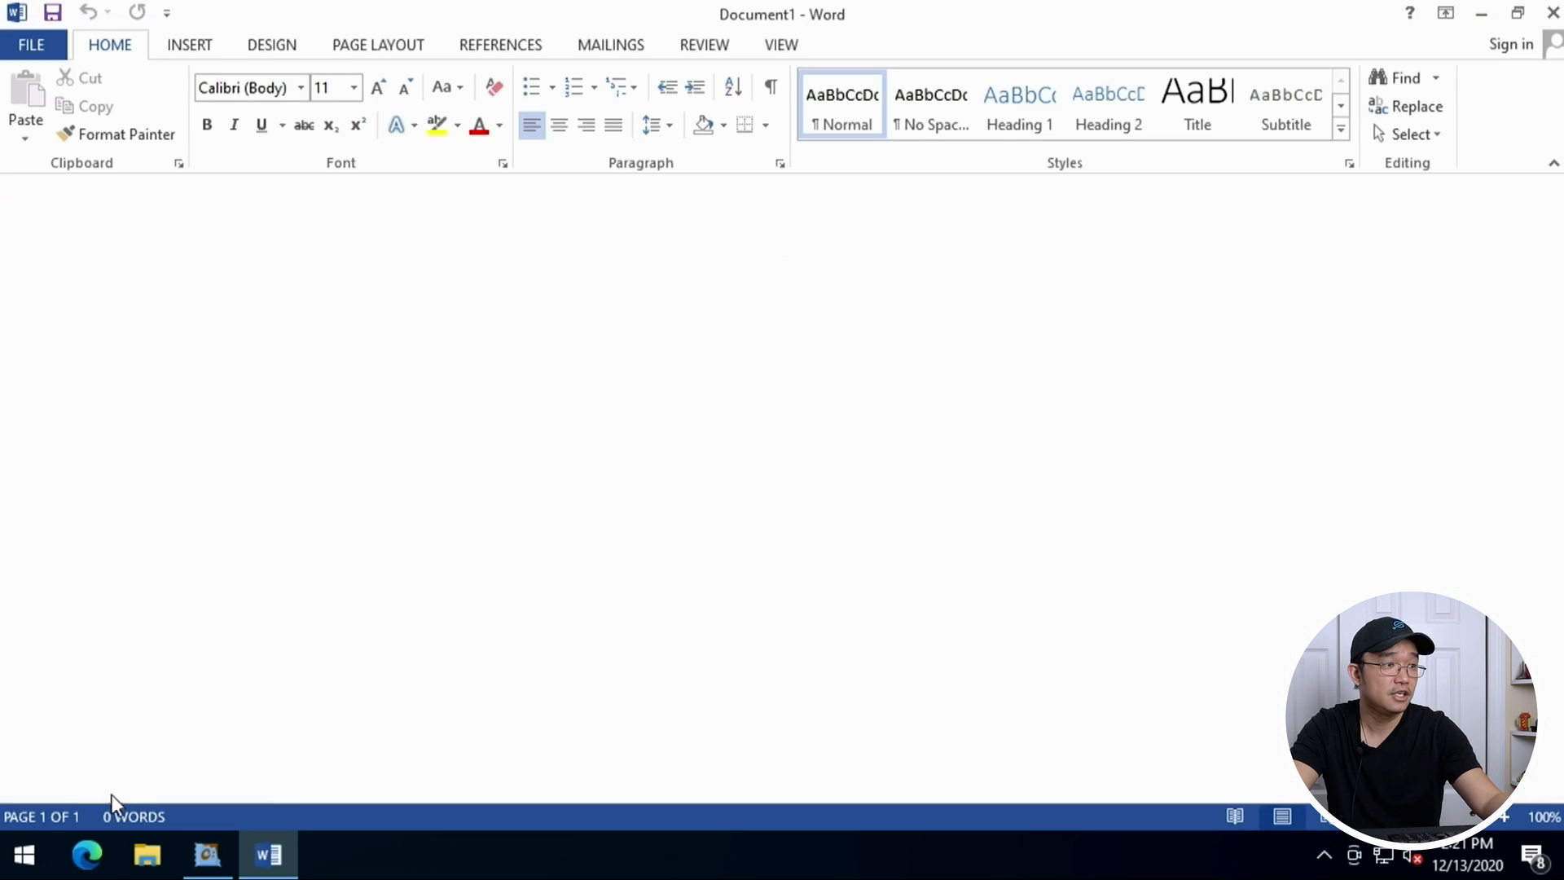
left_click(147, 855)
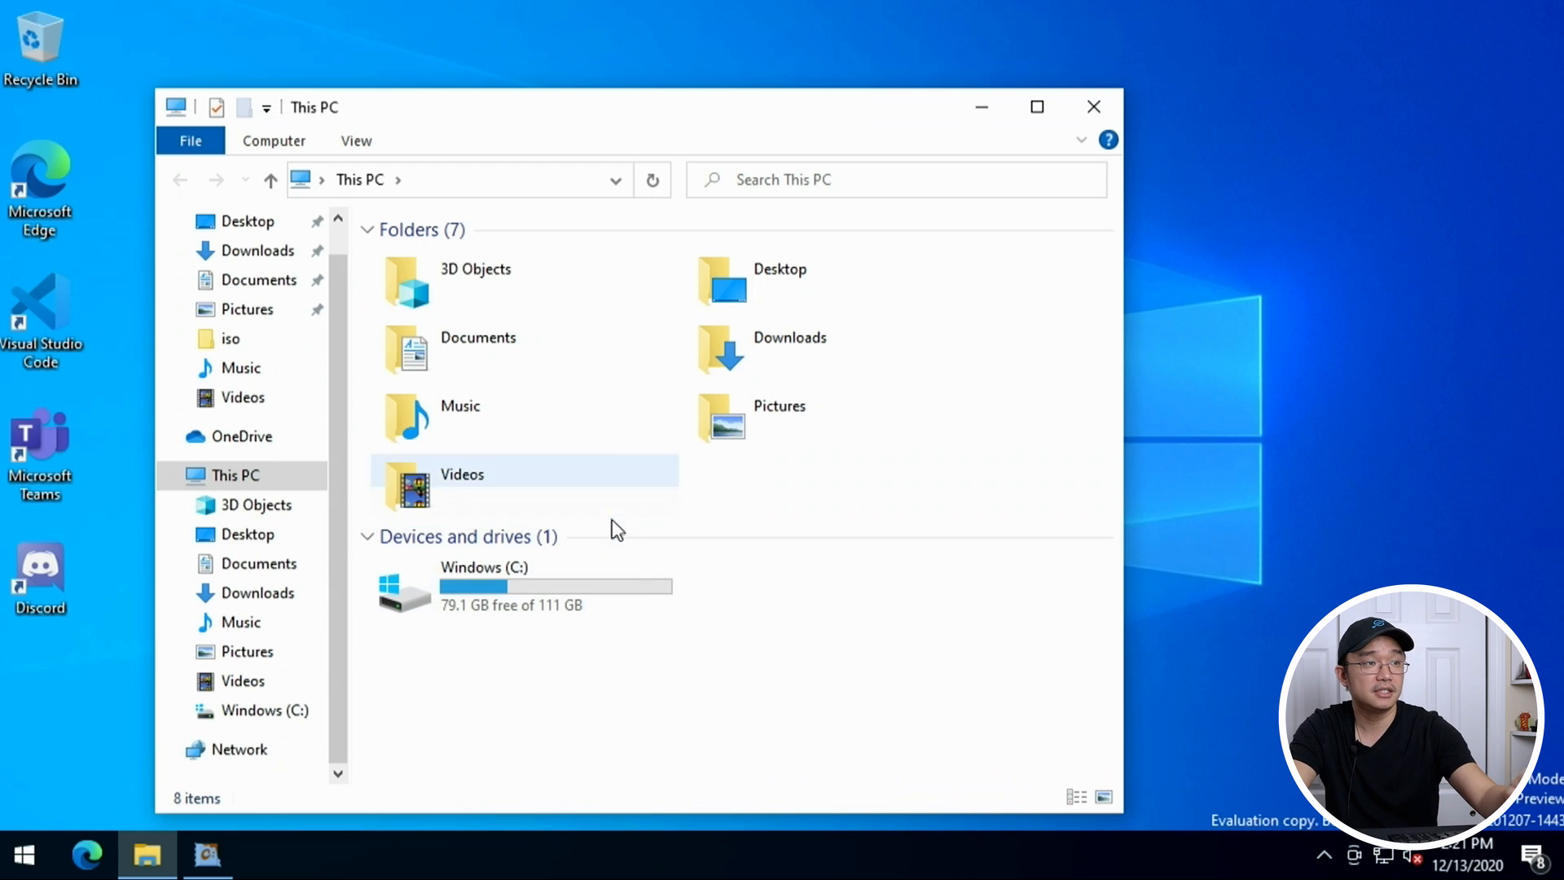
Select Windows (C:), close This PC and launch MetaTrader 5 from the Start menu's recent apps.
left_click(555, 585)
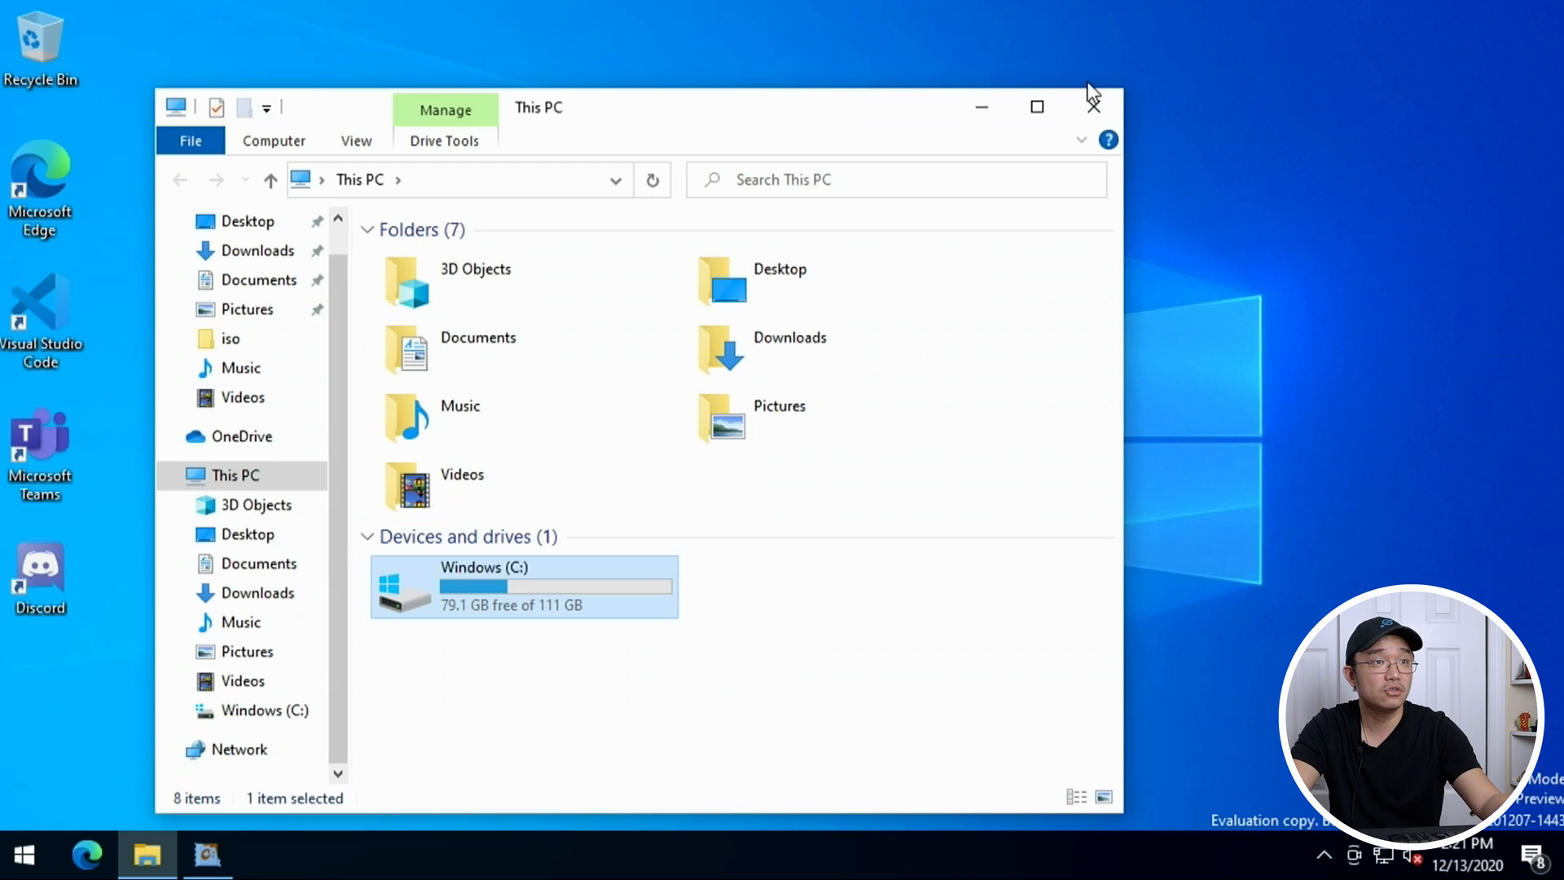
left_click(22, 856)
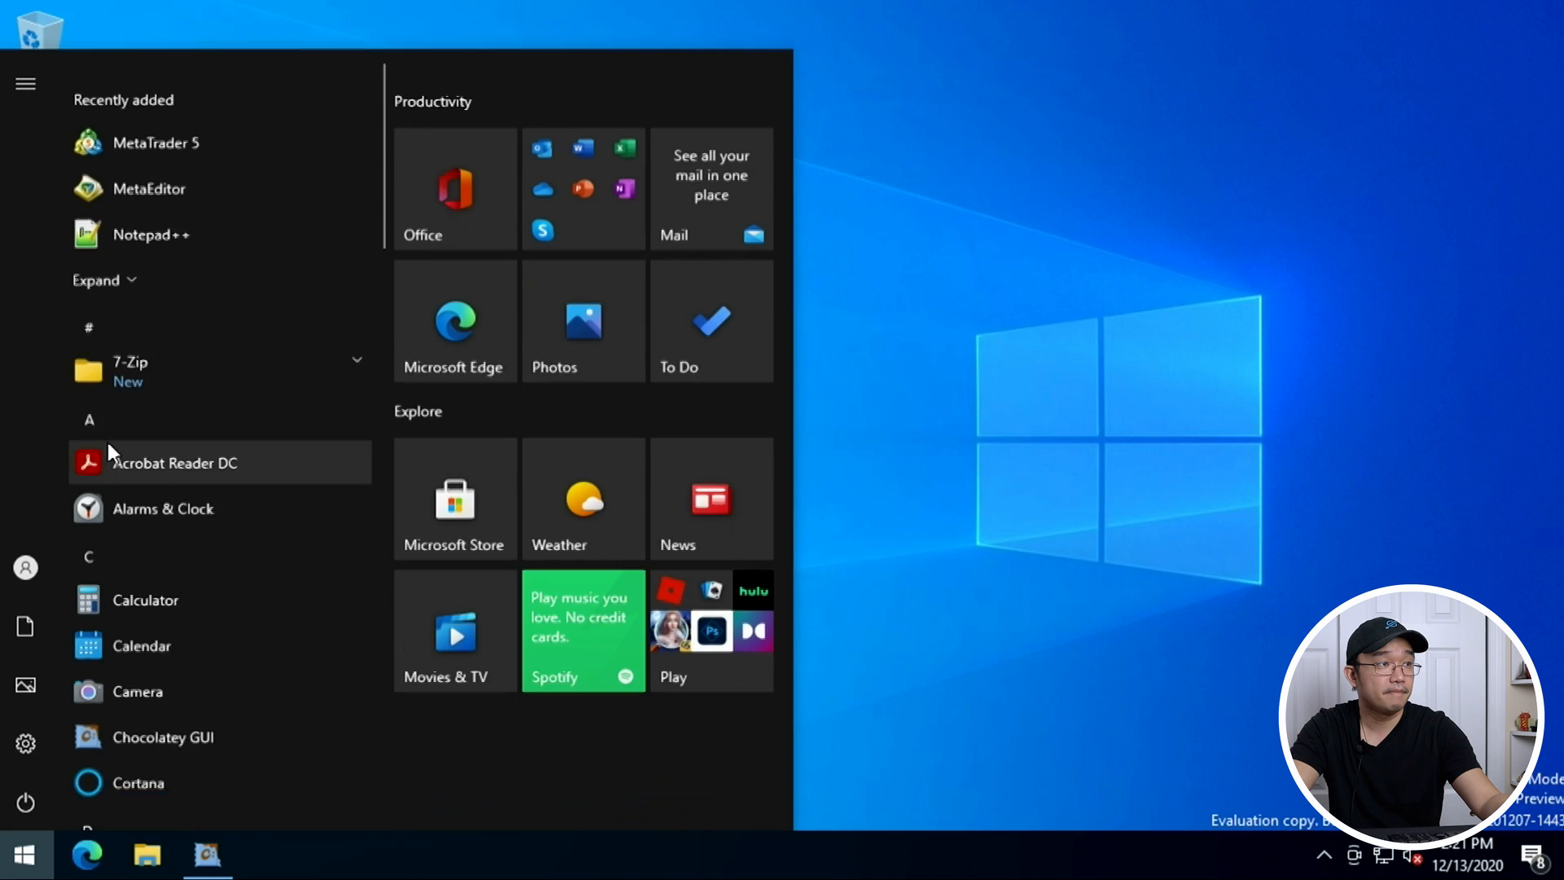
scroll("down", 3)
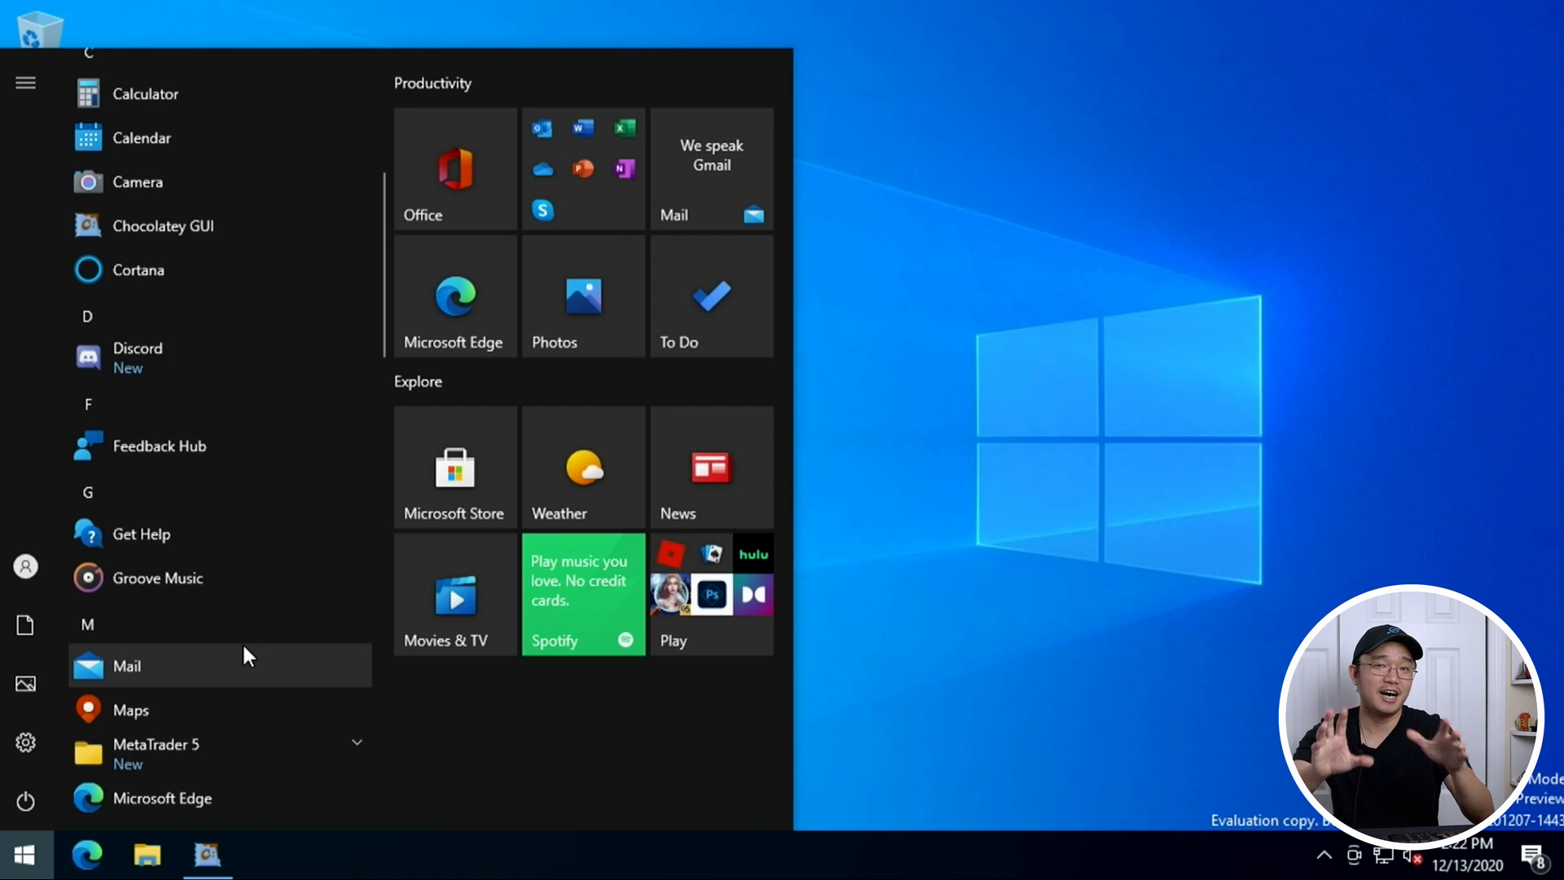
scroll("up", 3)
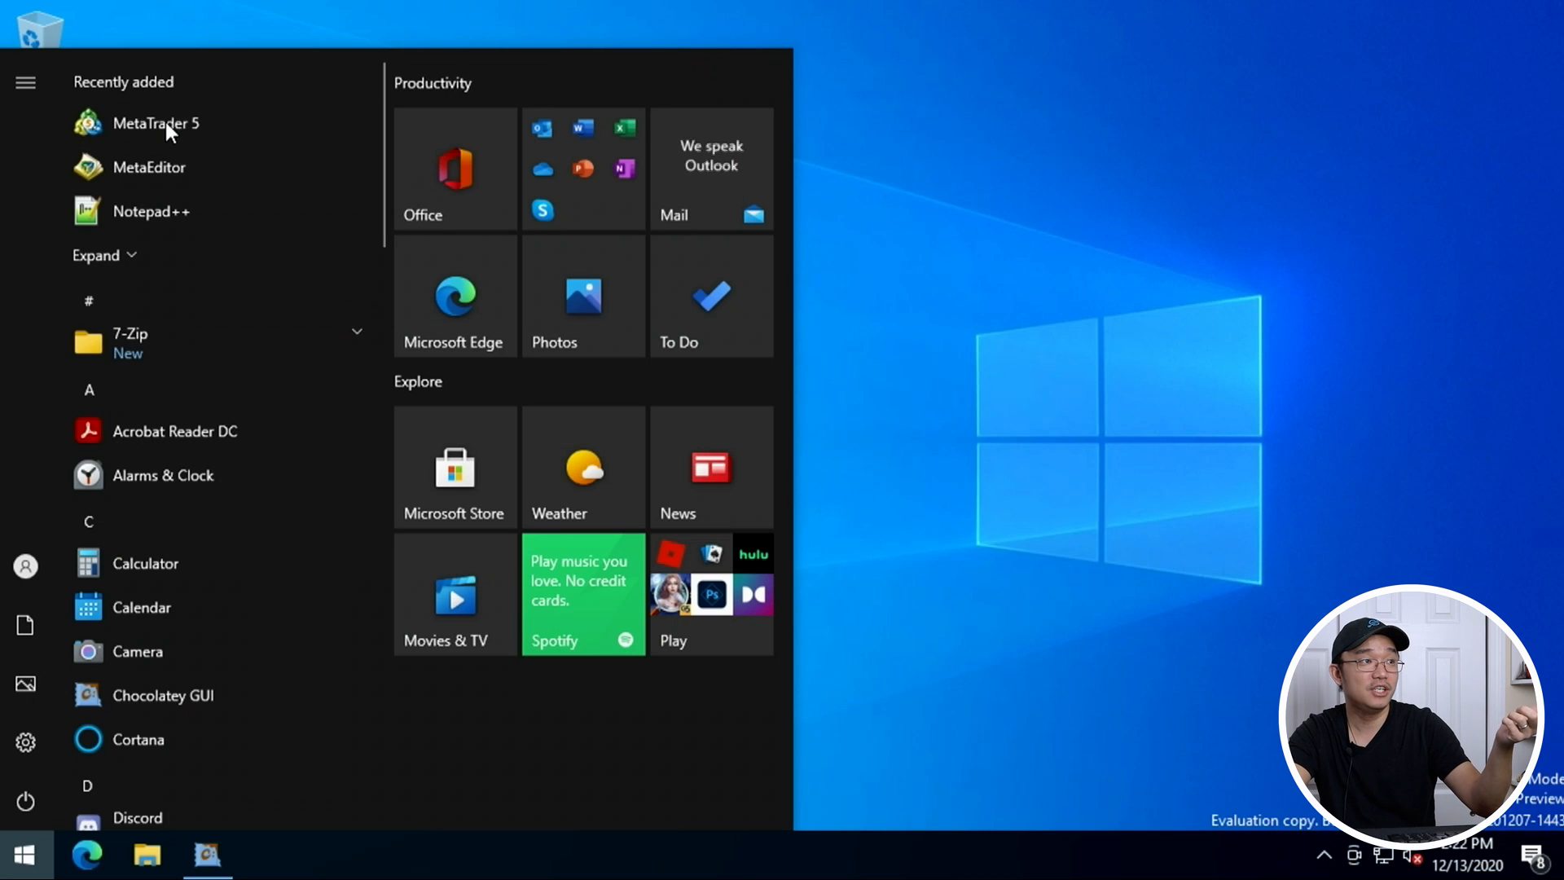
mouse_move(272, 127)
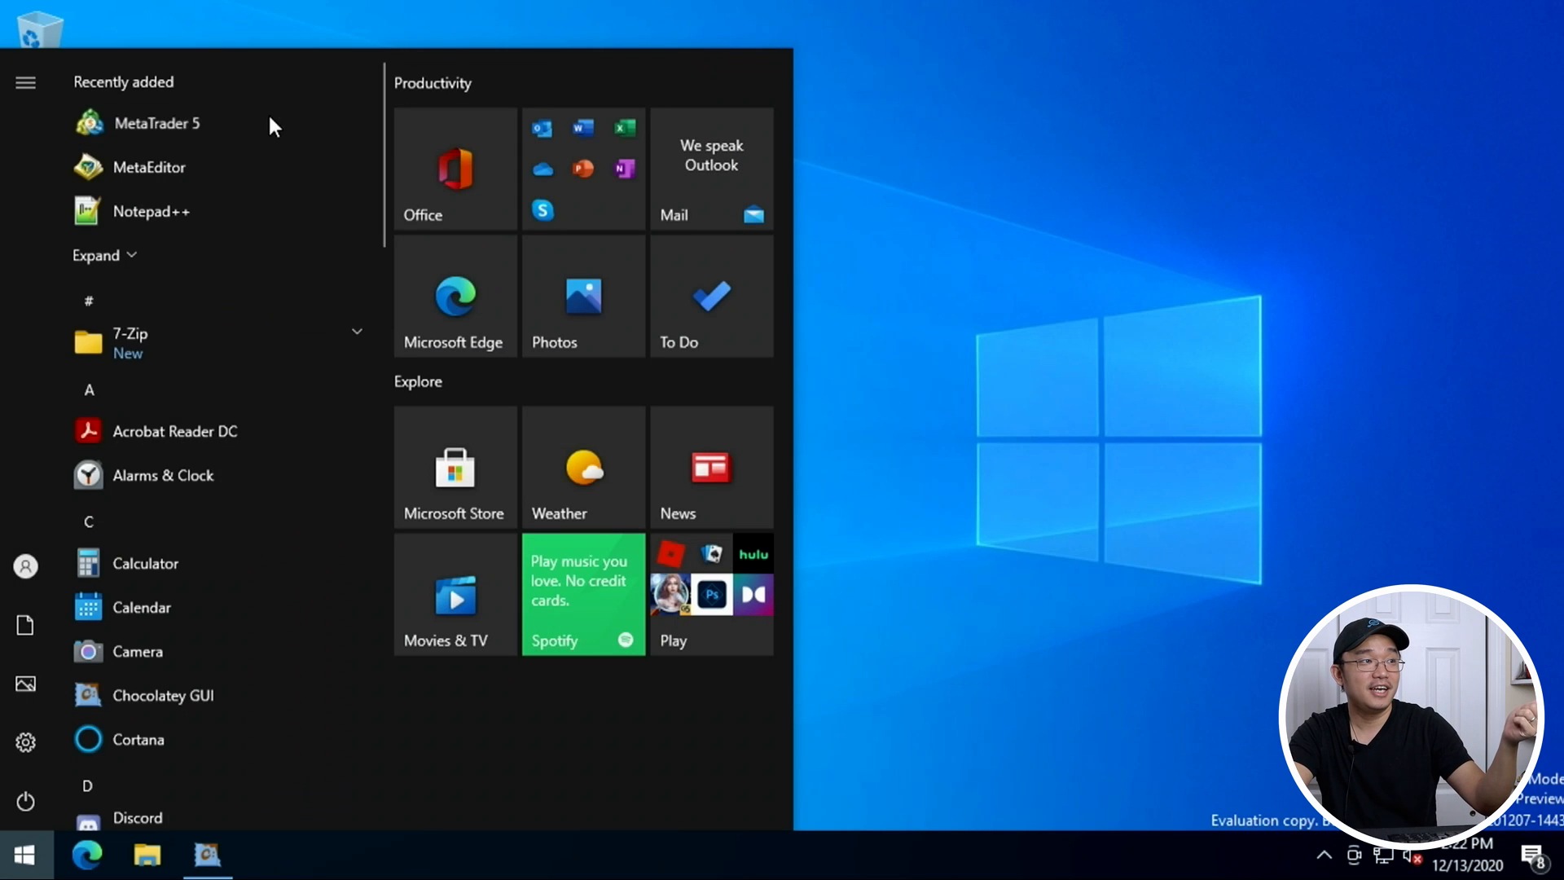
left_click(805, 305)
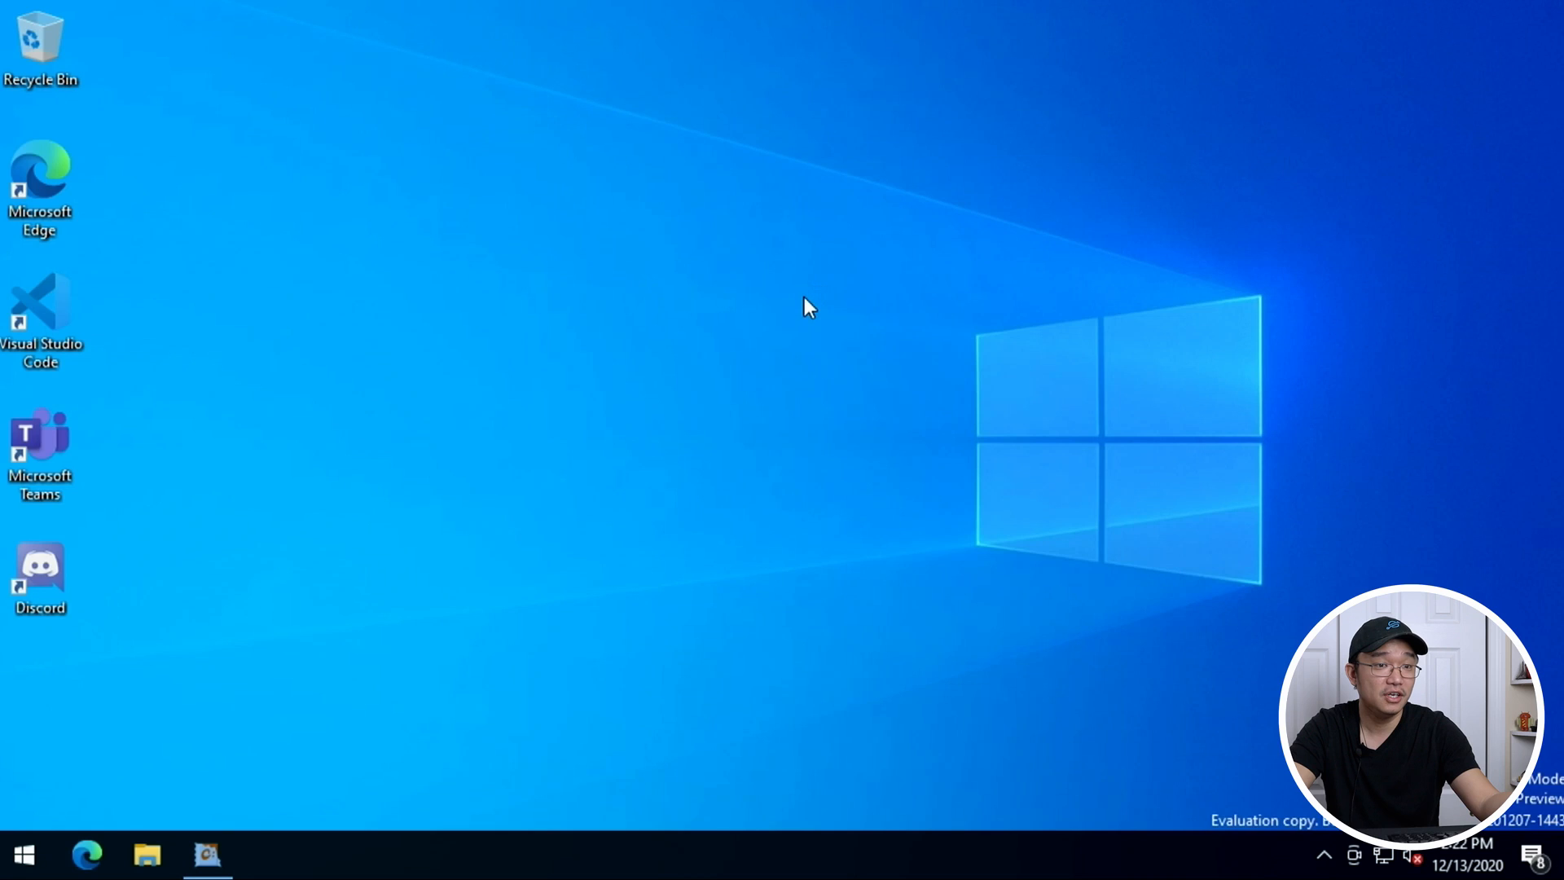
left_click(265, 856)
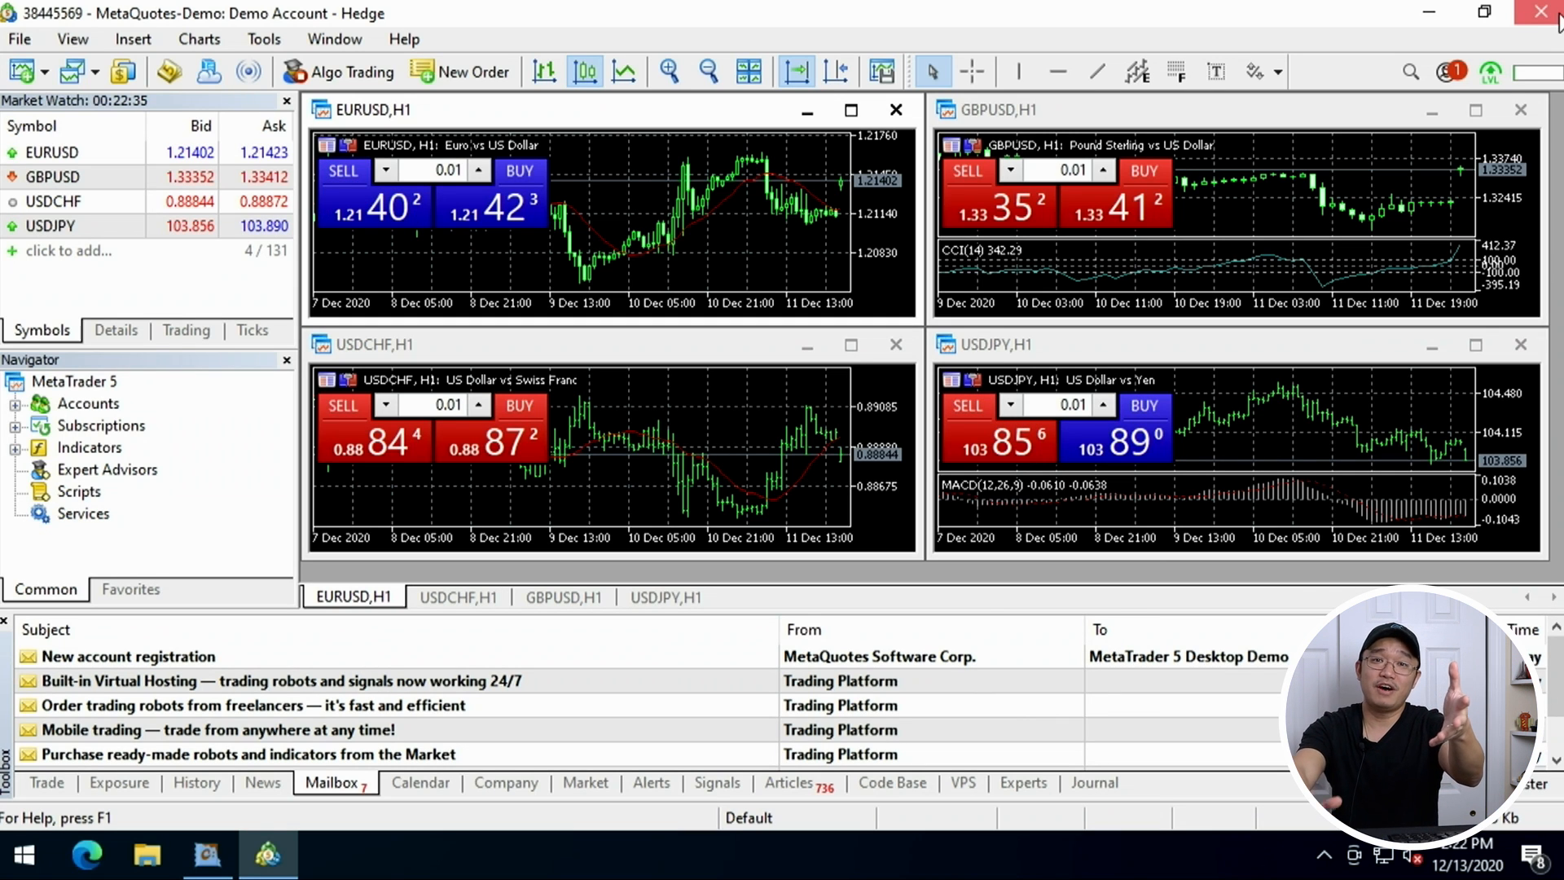
left_click(1536, 12)
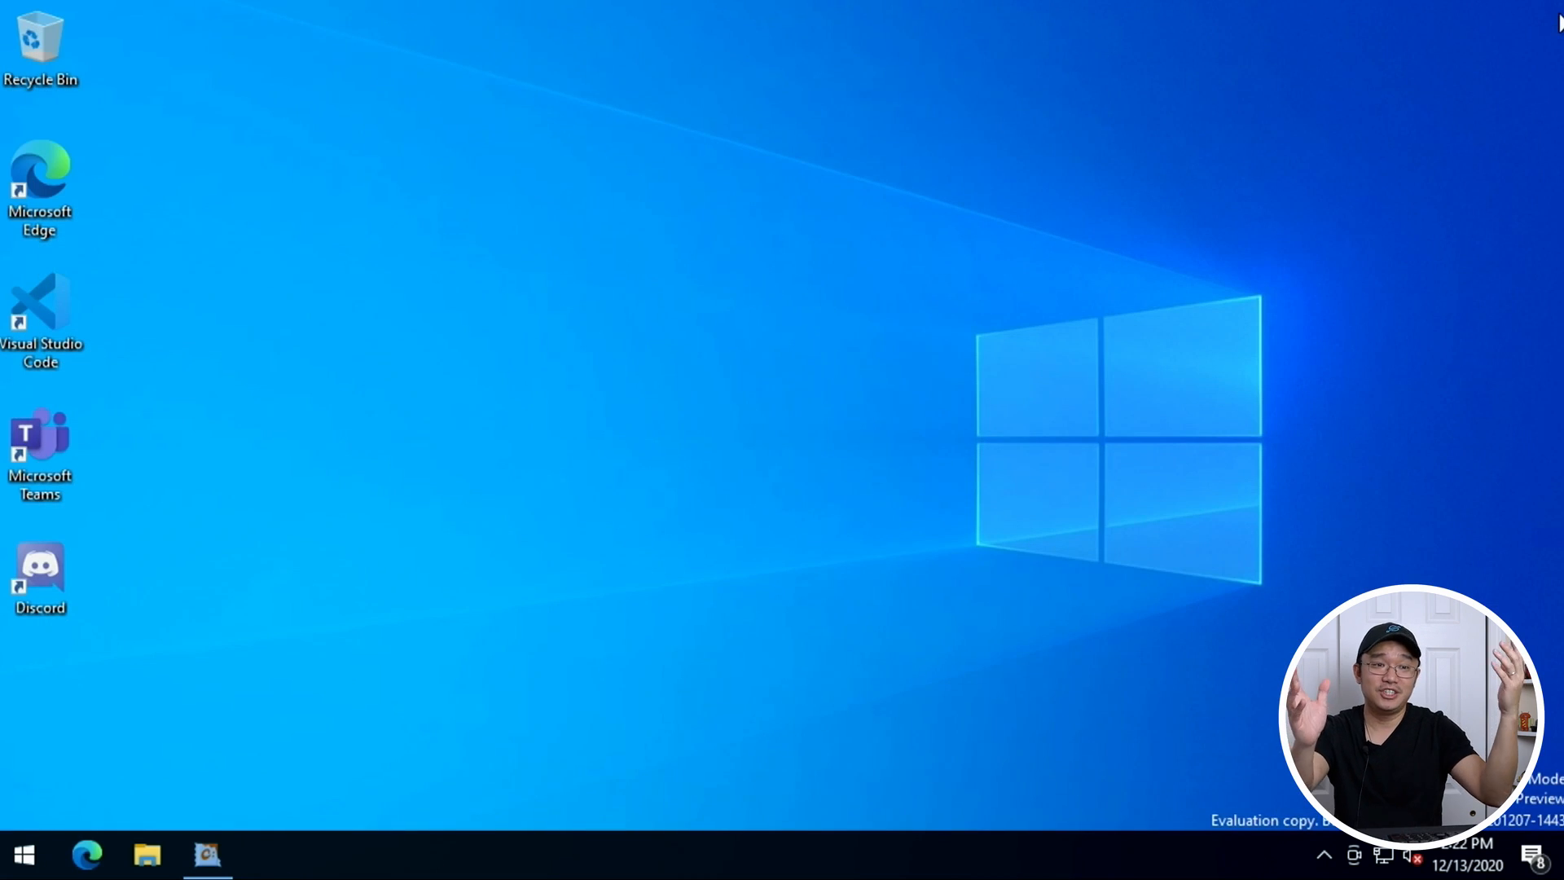
mouse_move(150, 773)
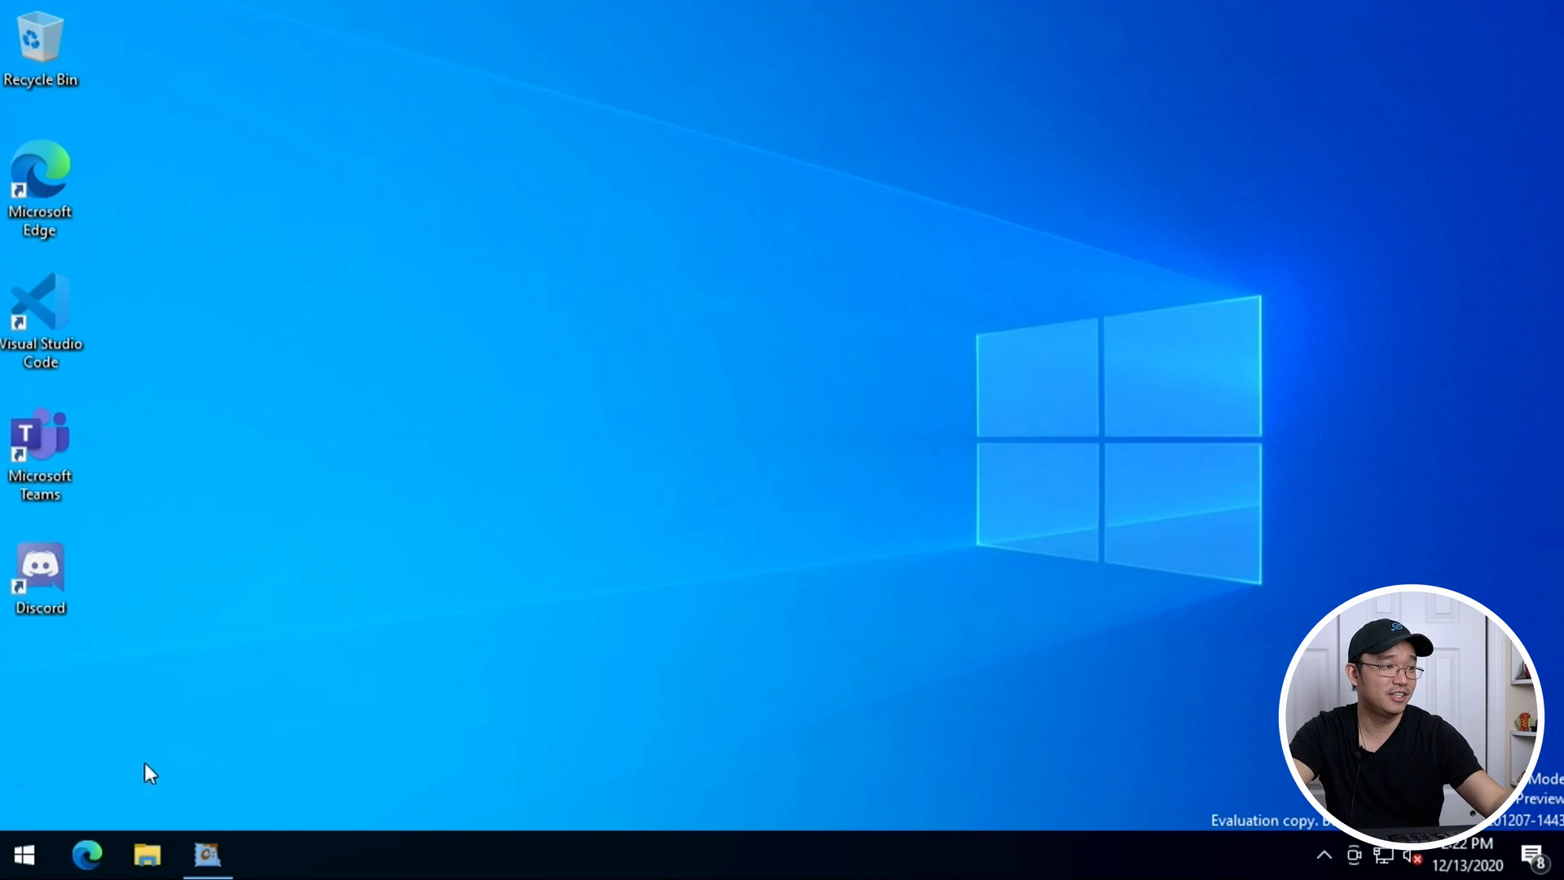
Launch Microsoft Edge to its new tab page and scroll the news feed.
left_click(23, 855)
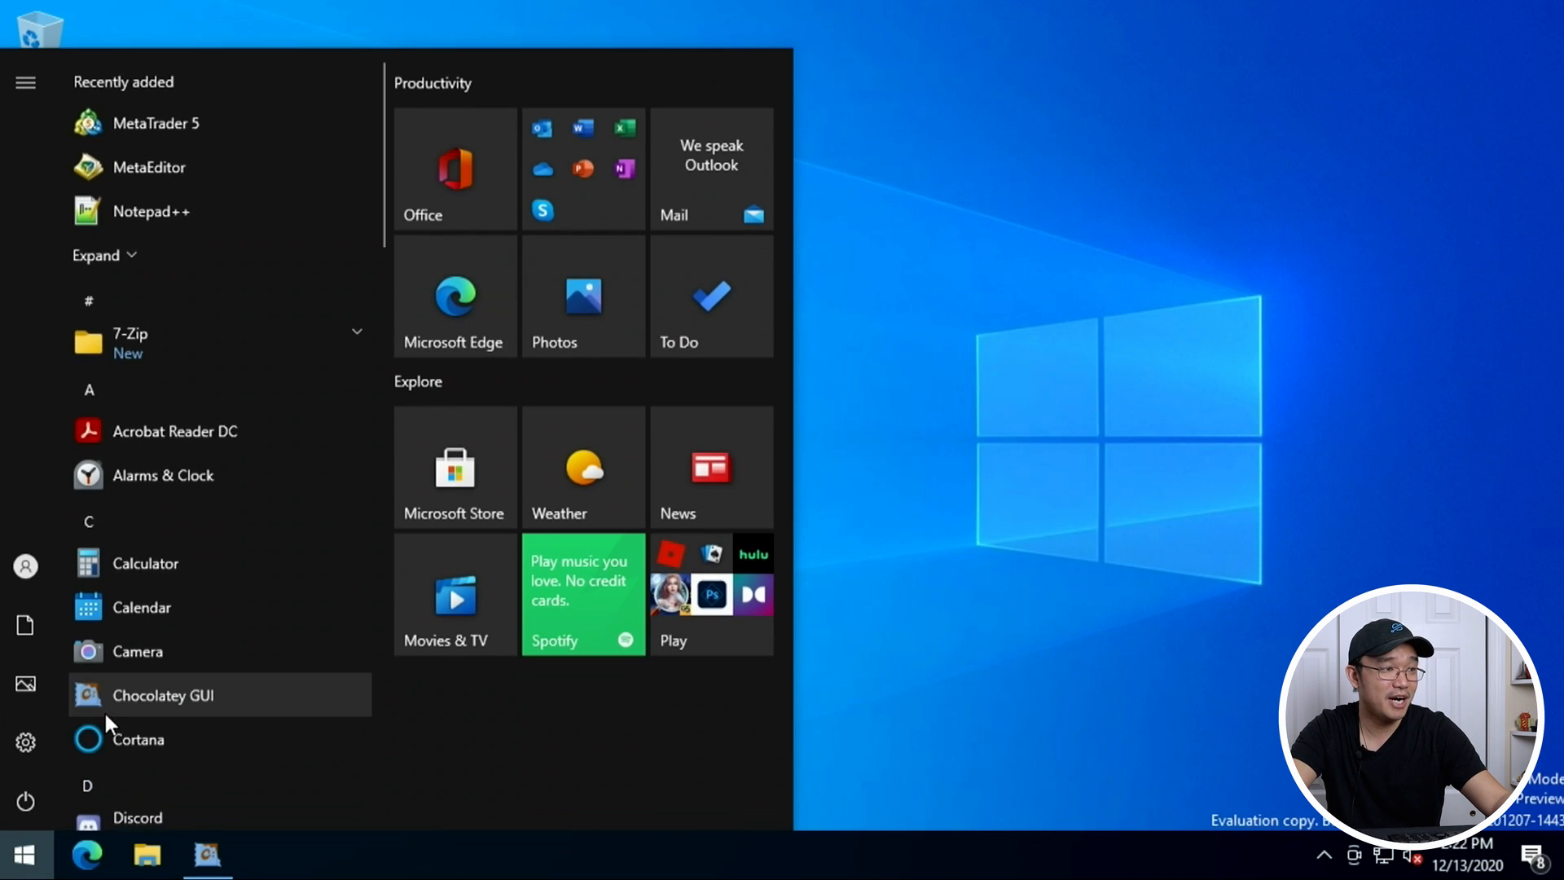
scroll("down", 3)
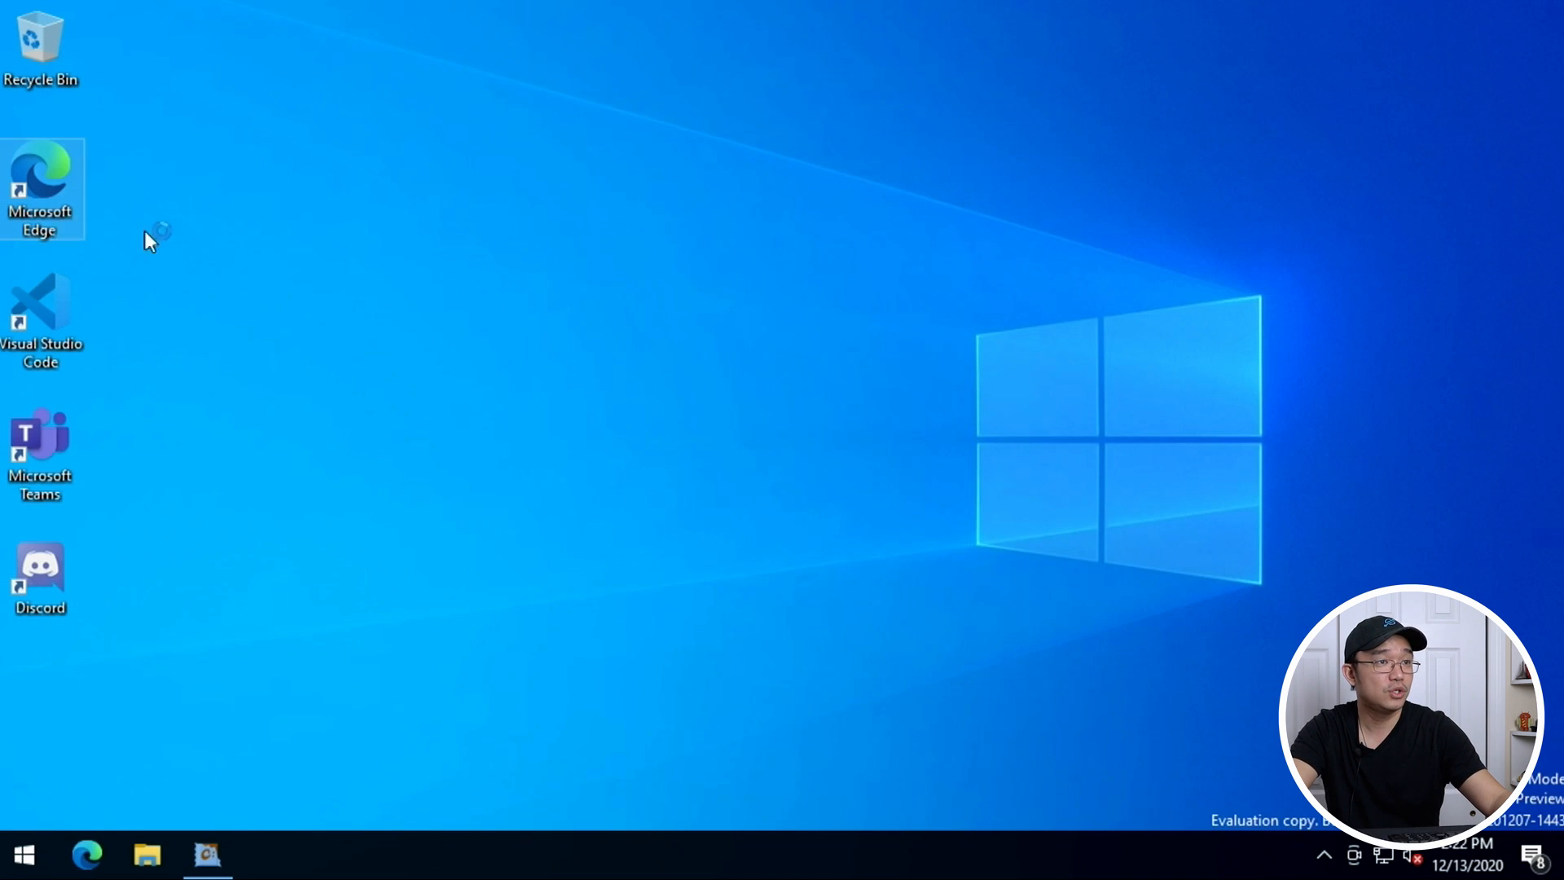
mouse_move(682, 228)
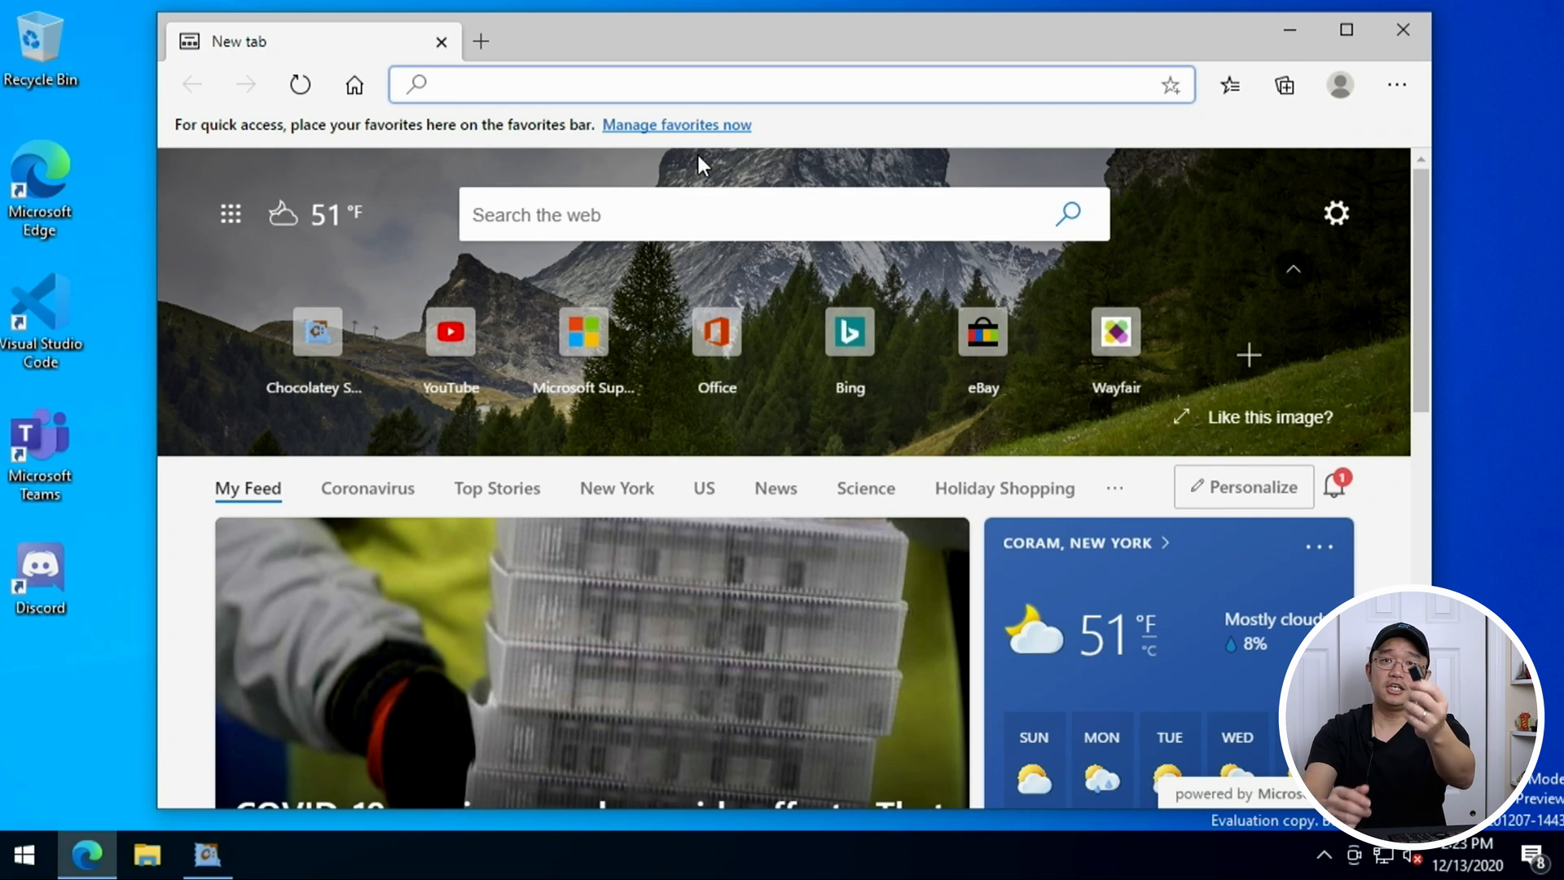
left_click(699, 83)
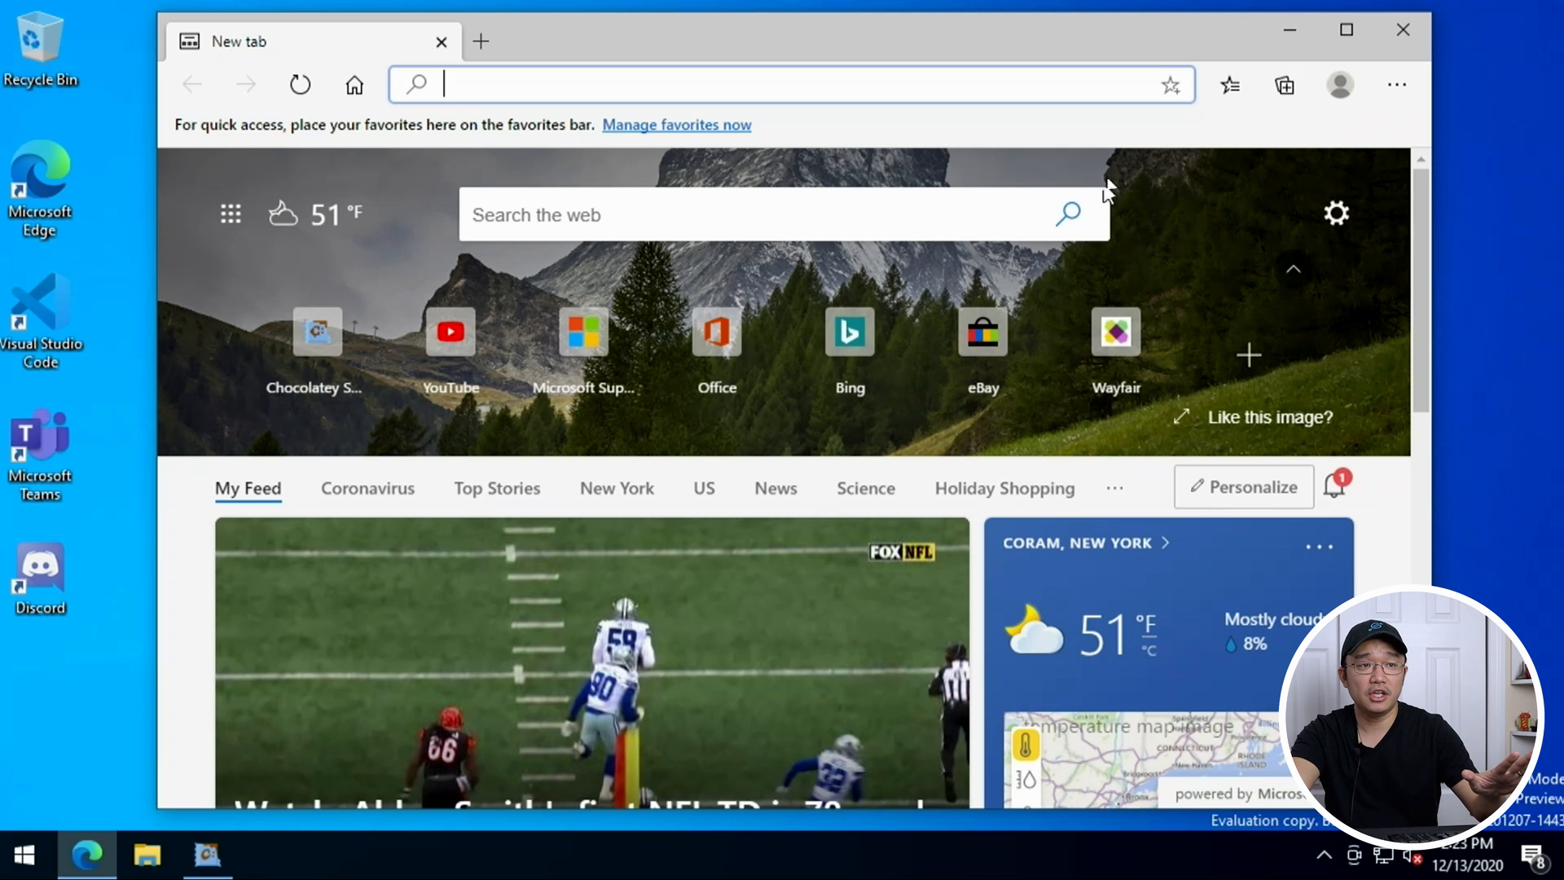
mouse_move(1114, 339)
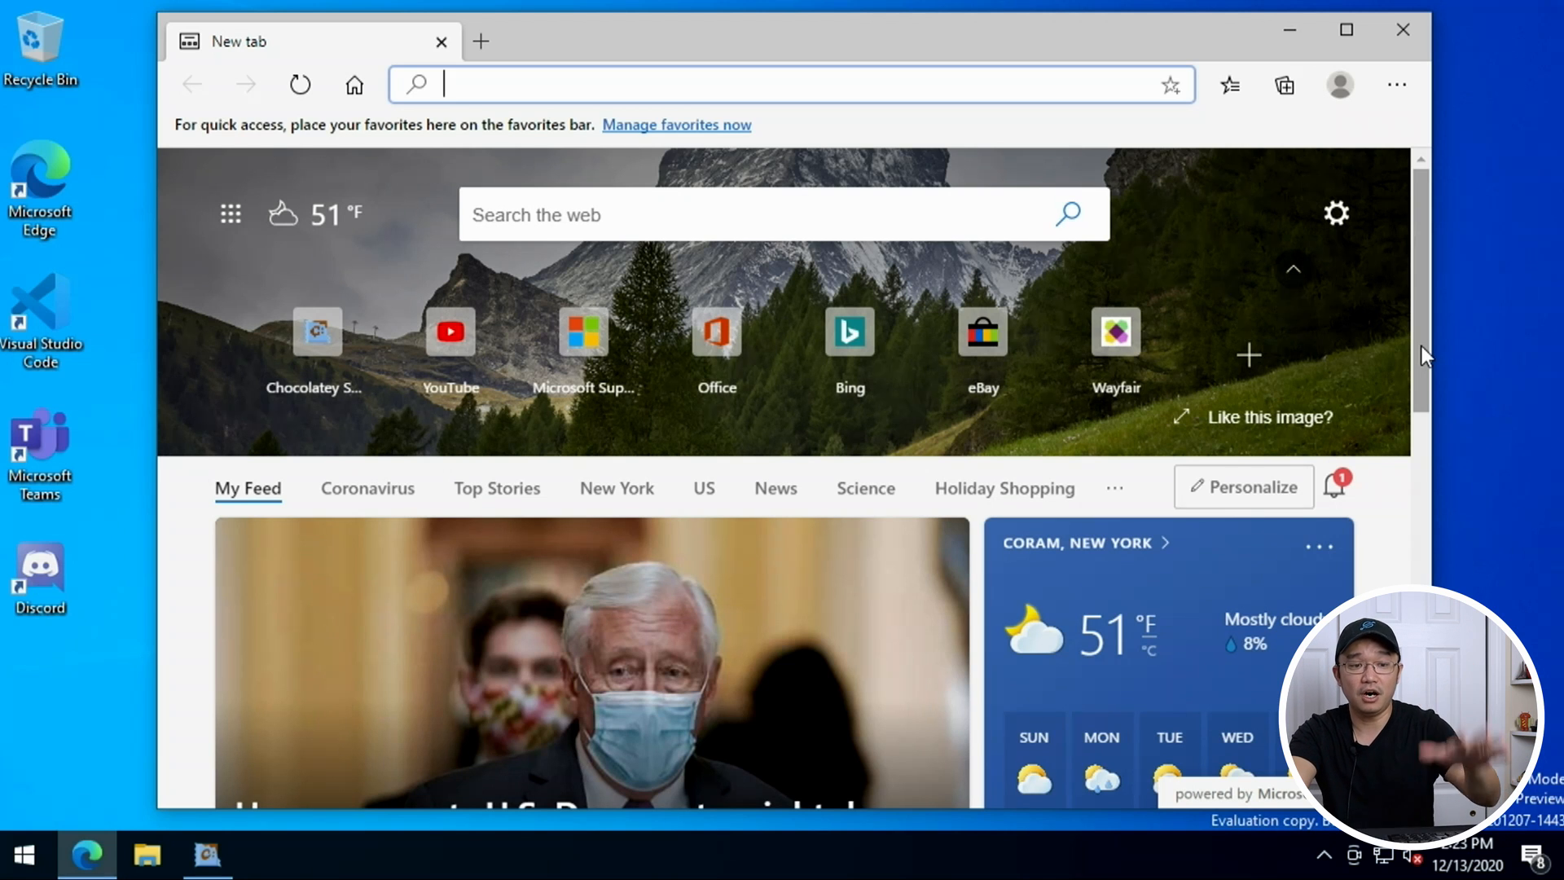
scroll("down", 3)
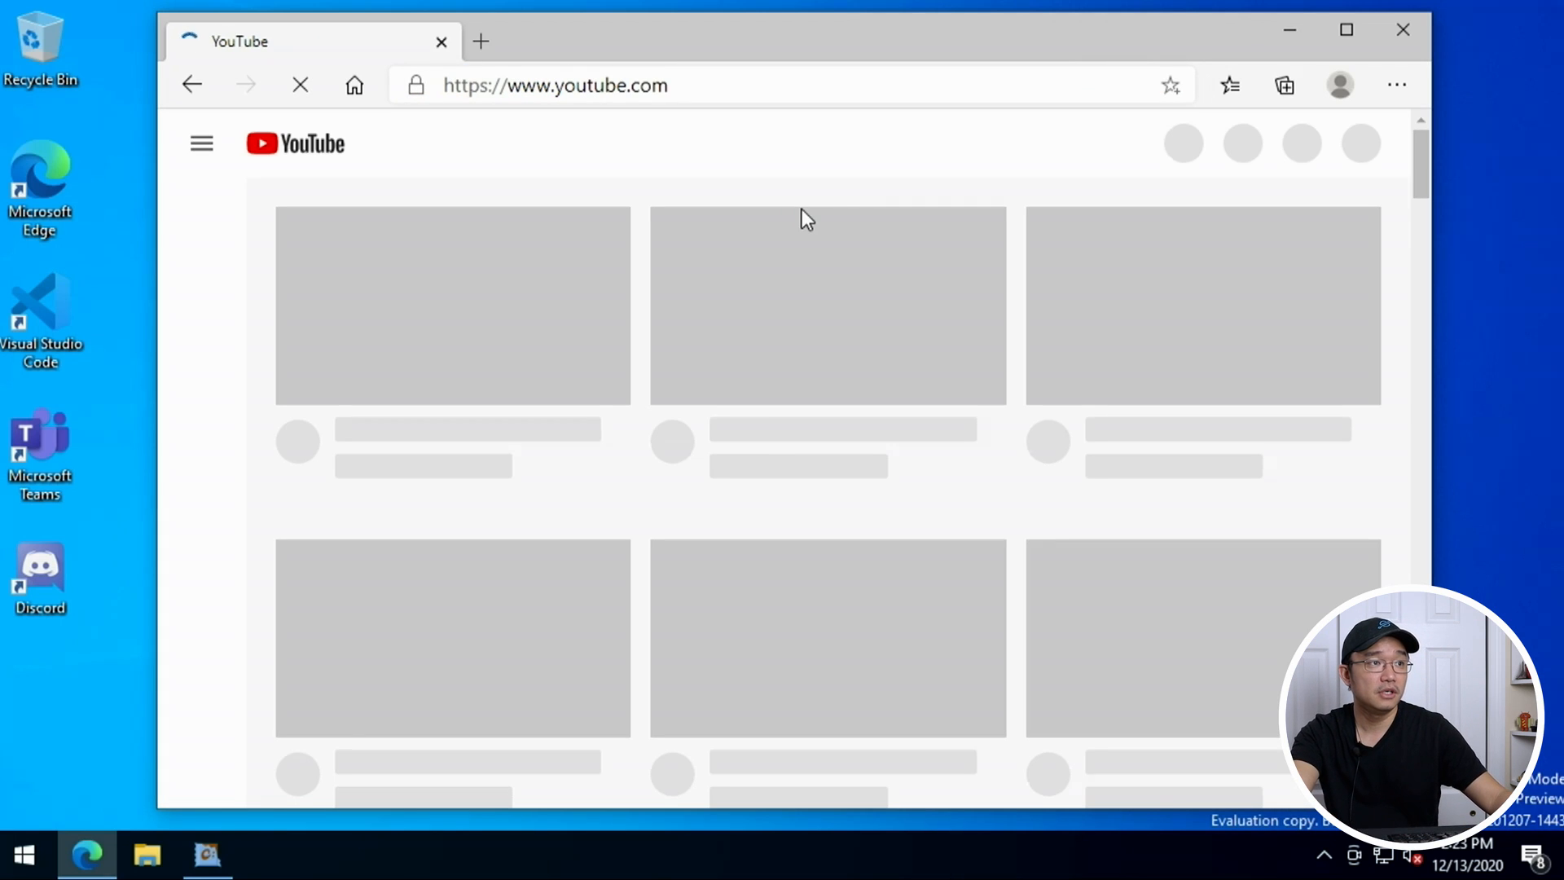
mouse_move(650, 340)
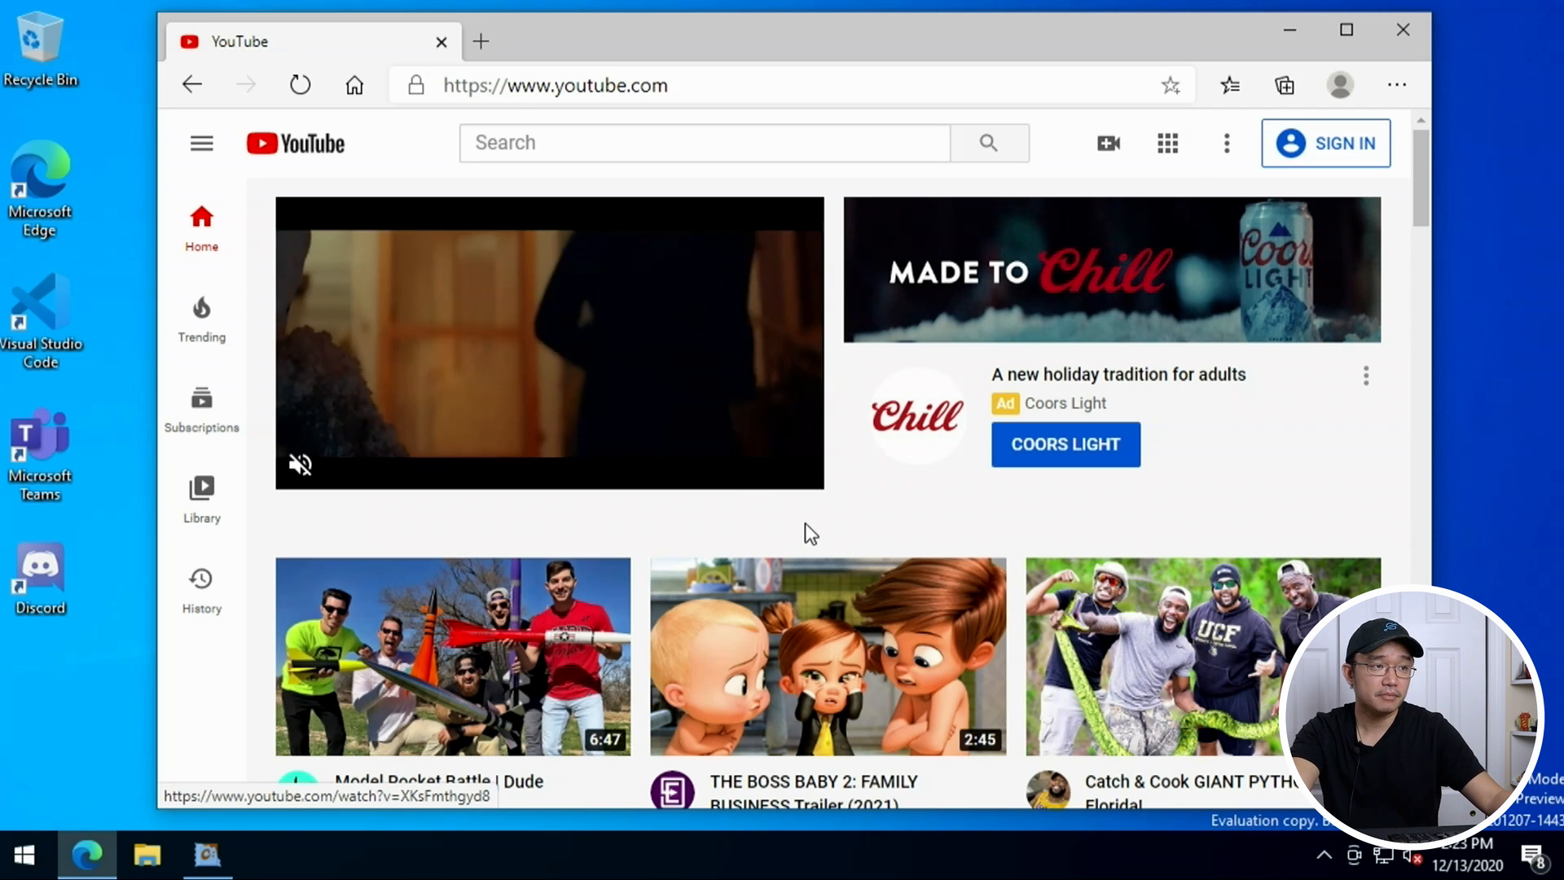
Scroll down the YouTube home page to view more video thumbnails before closing Edge.
scroll("down", 3)
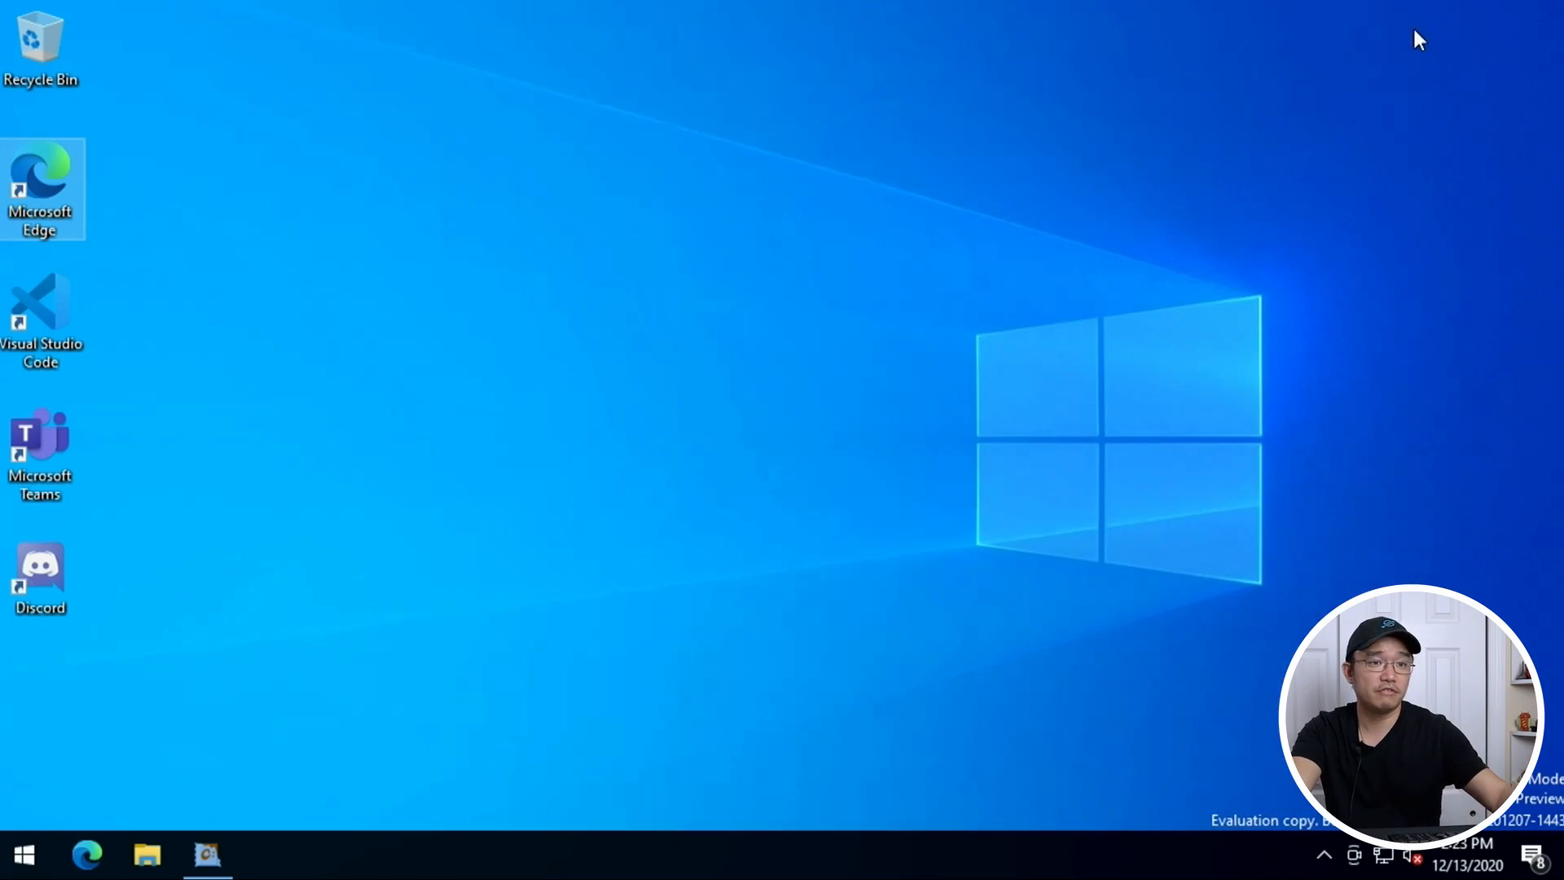
left_click(21, 855)
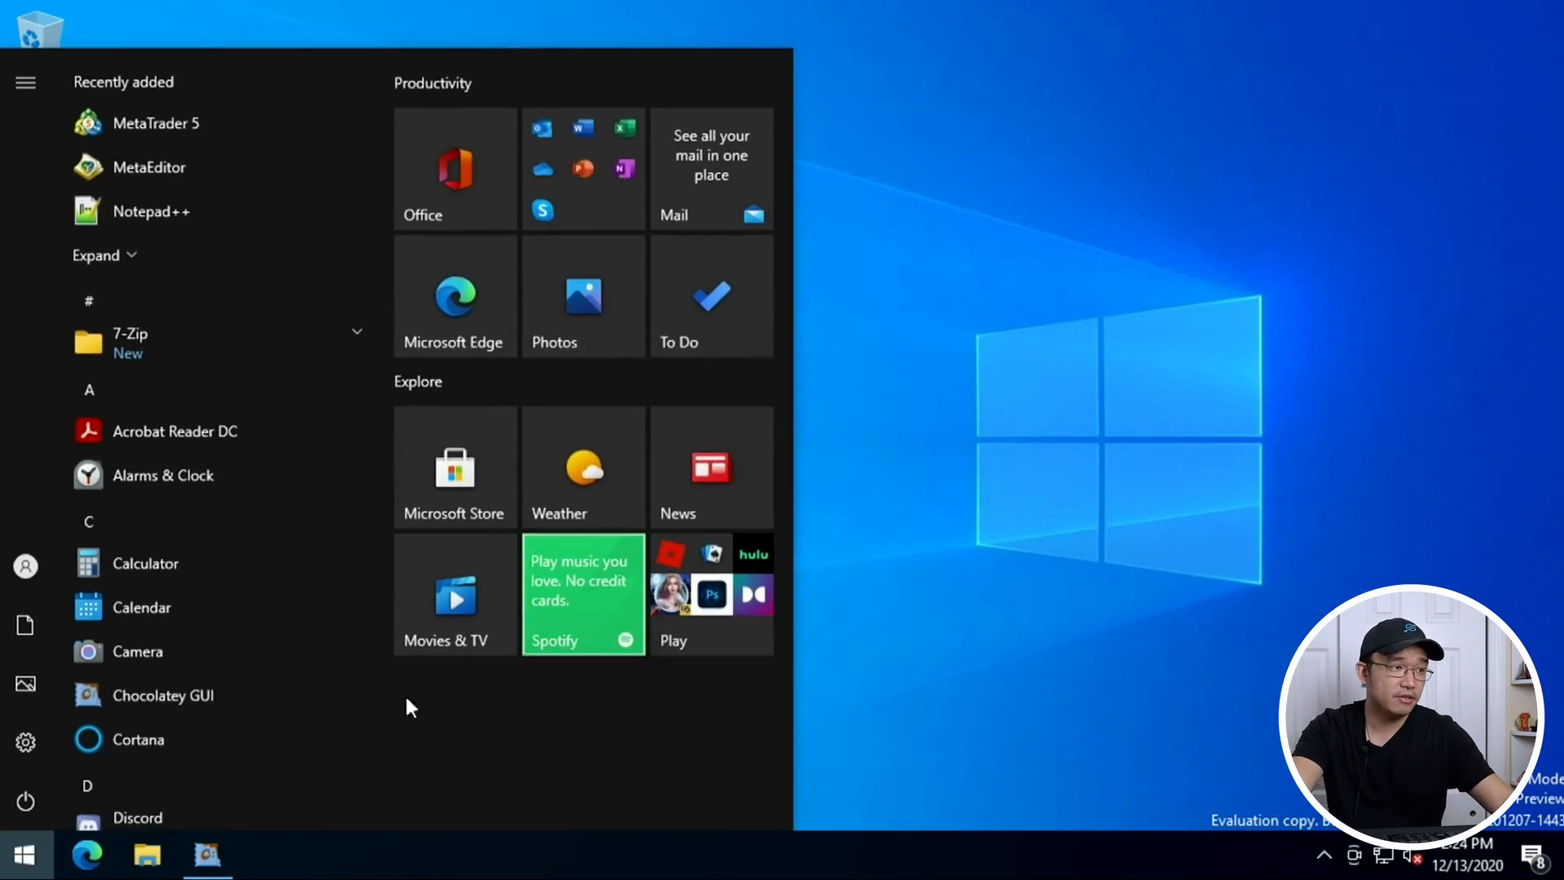
scroll("down", 3)
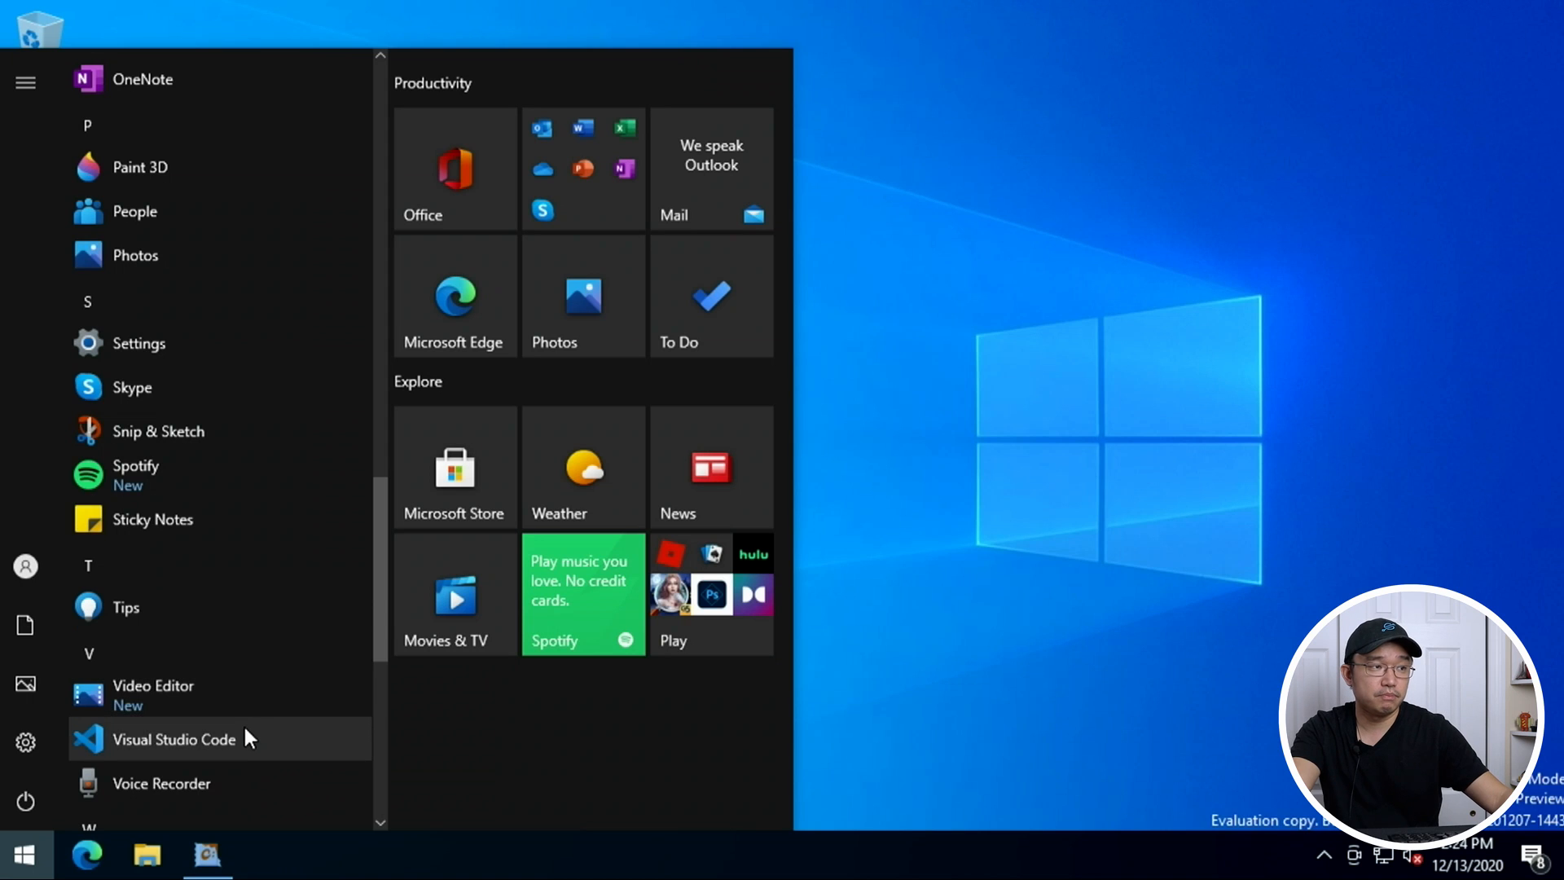
mouse_move(1362, 445)
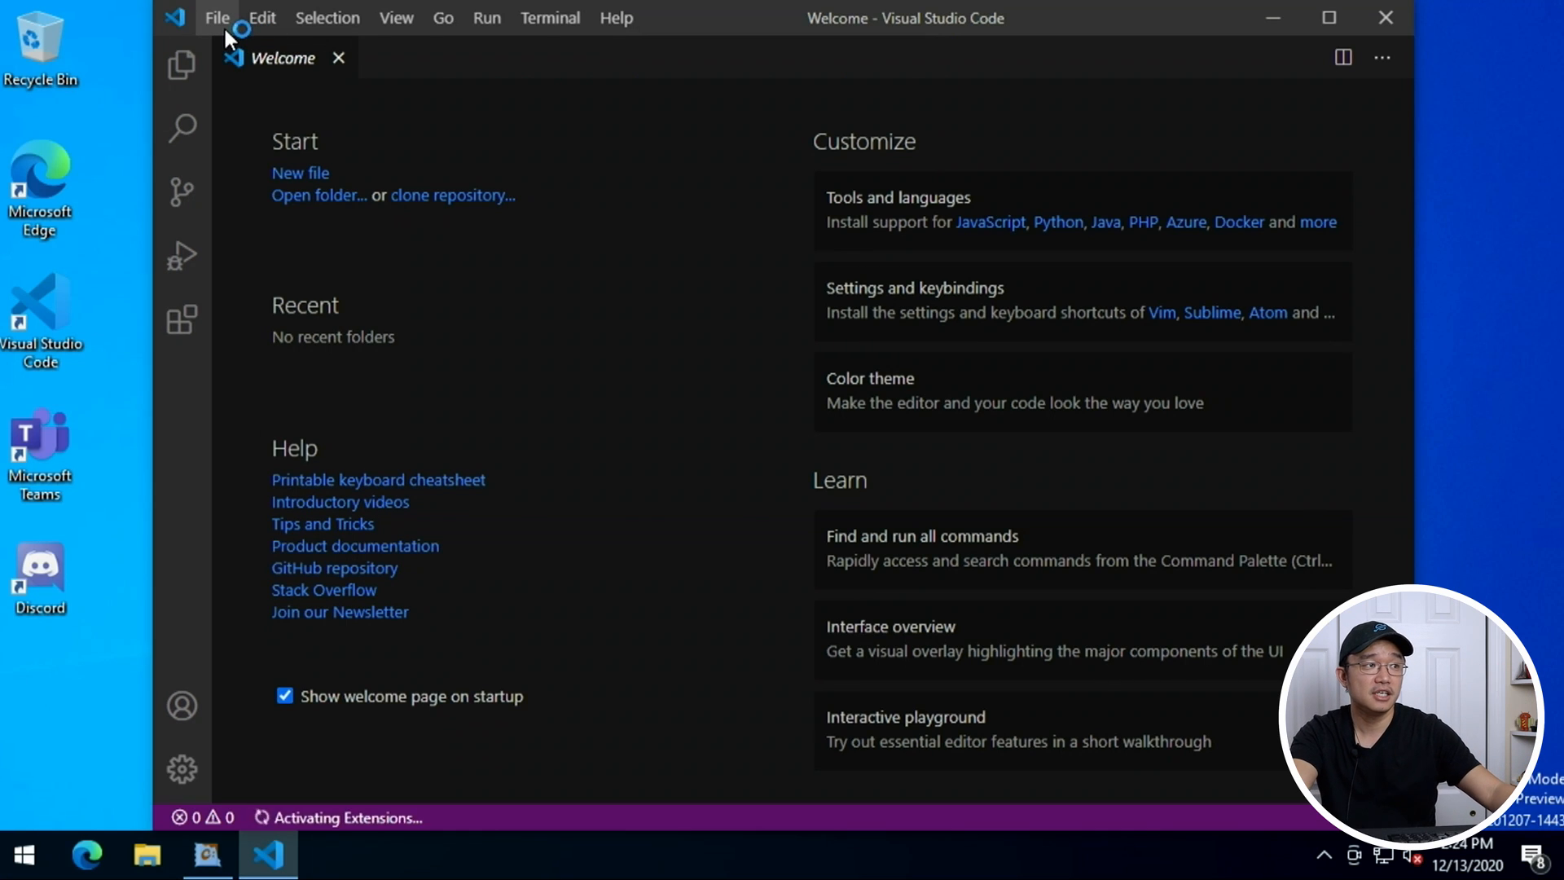
mouse_move(102, 474)
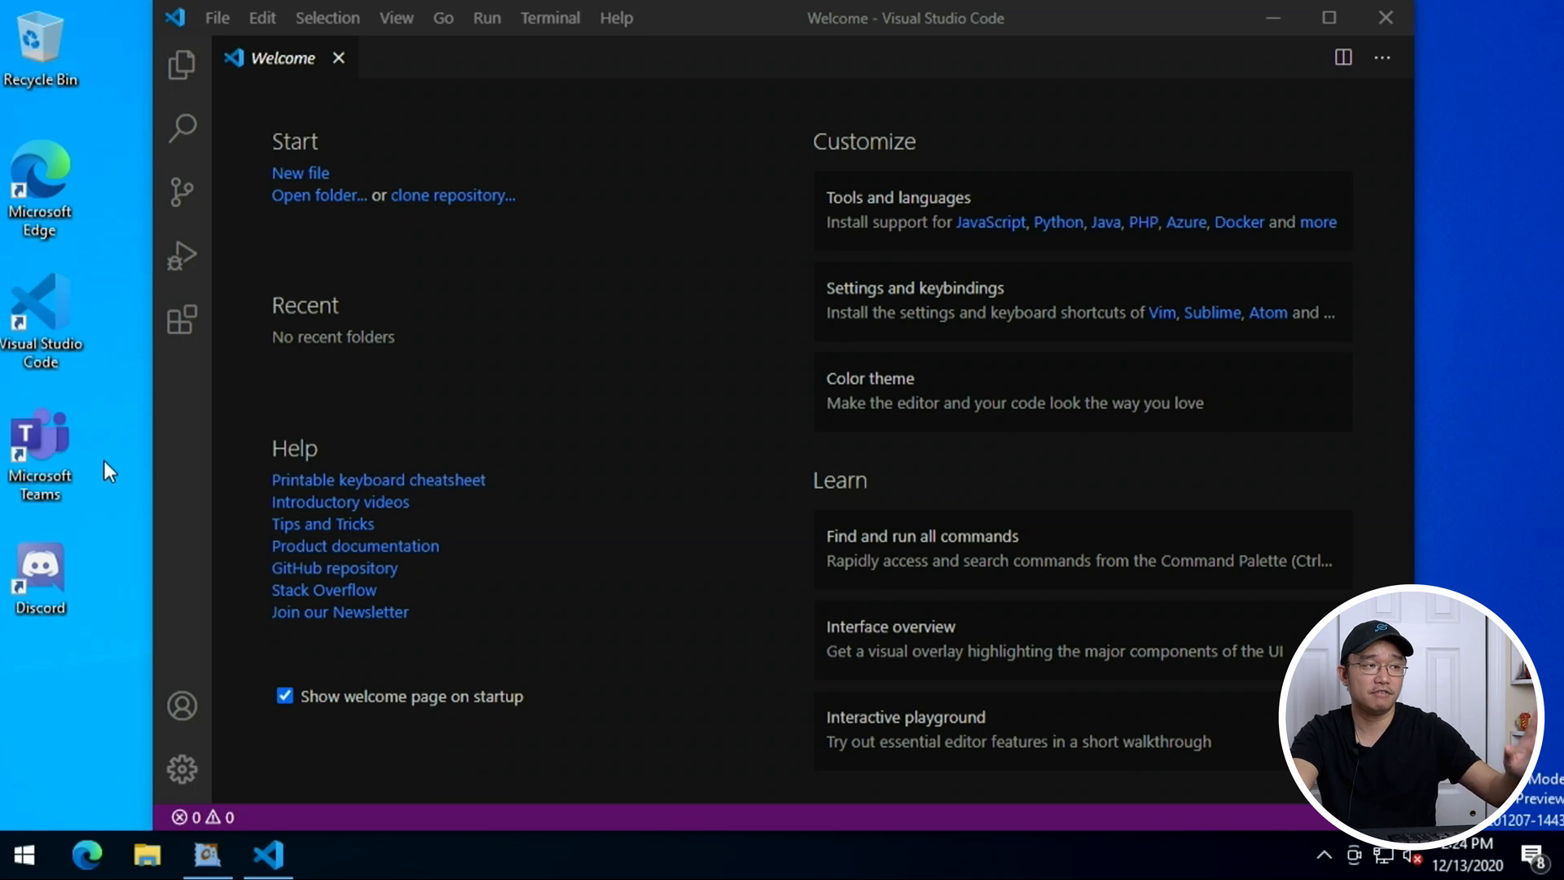
mouse_move(225, 258)
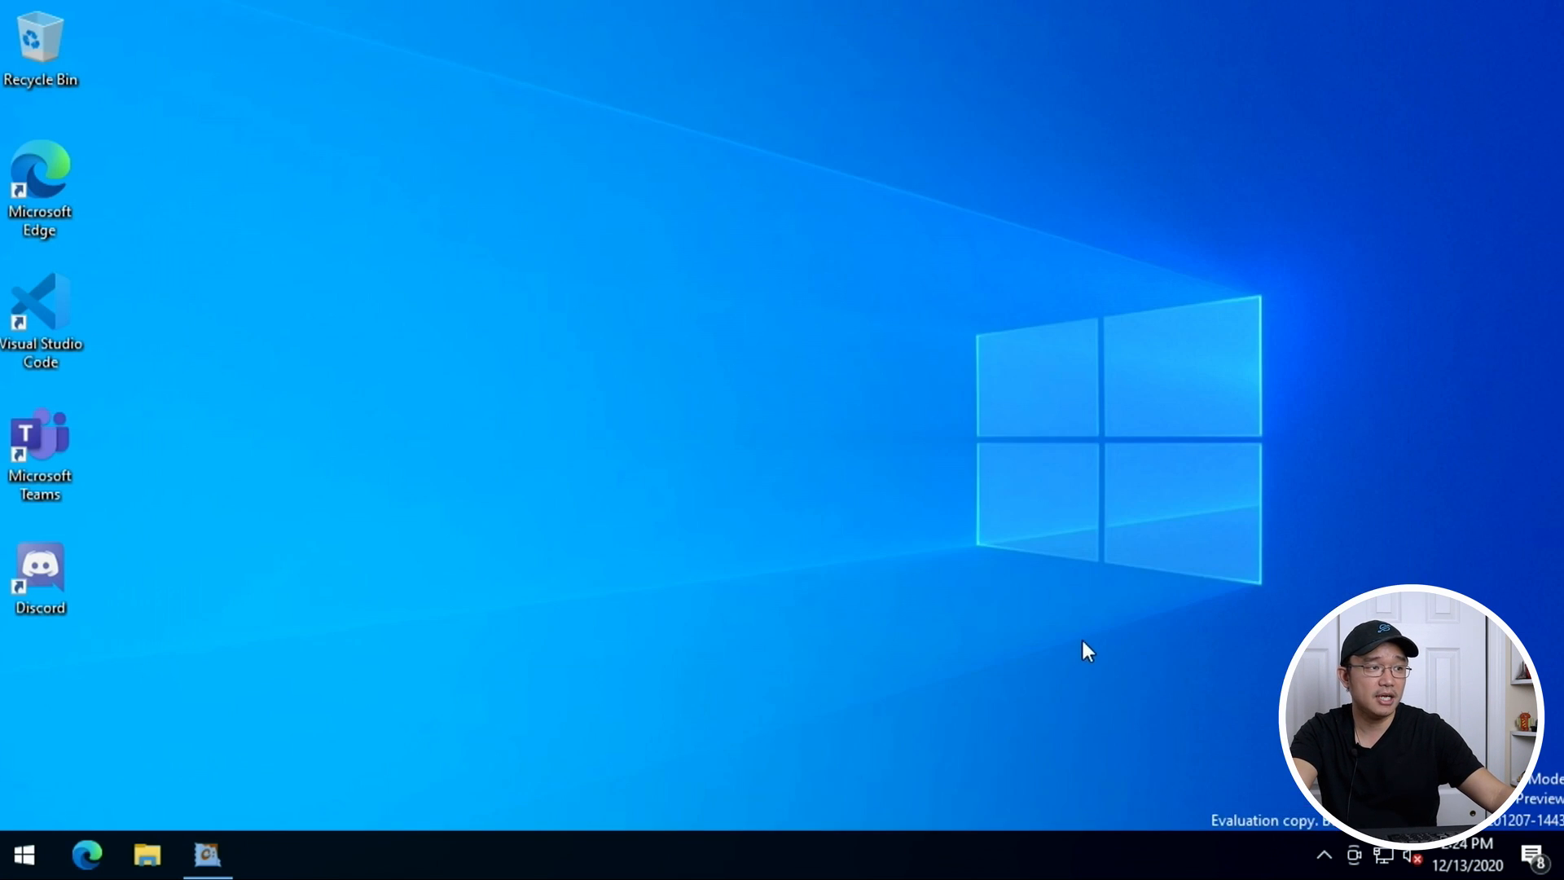
mouse_move(422, 678)
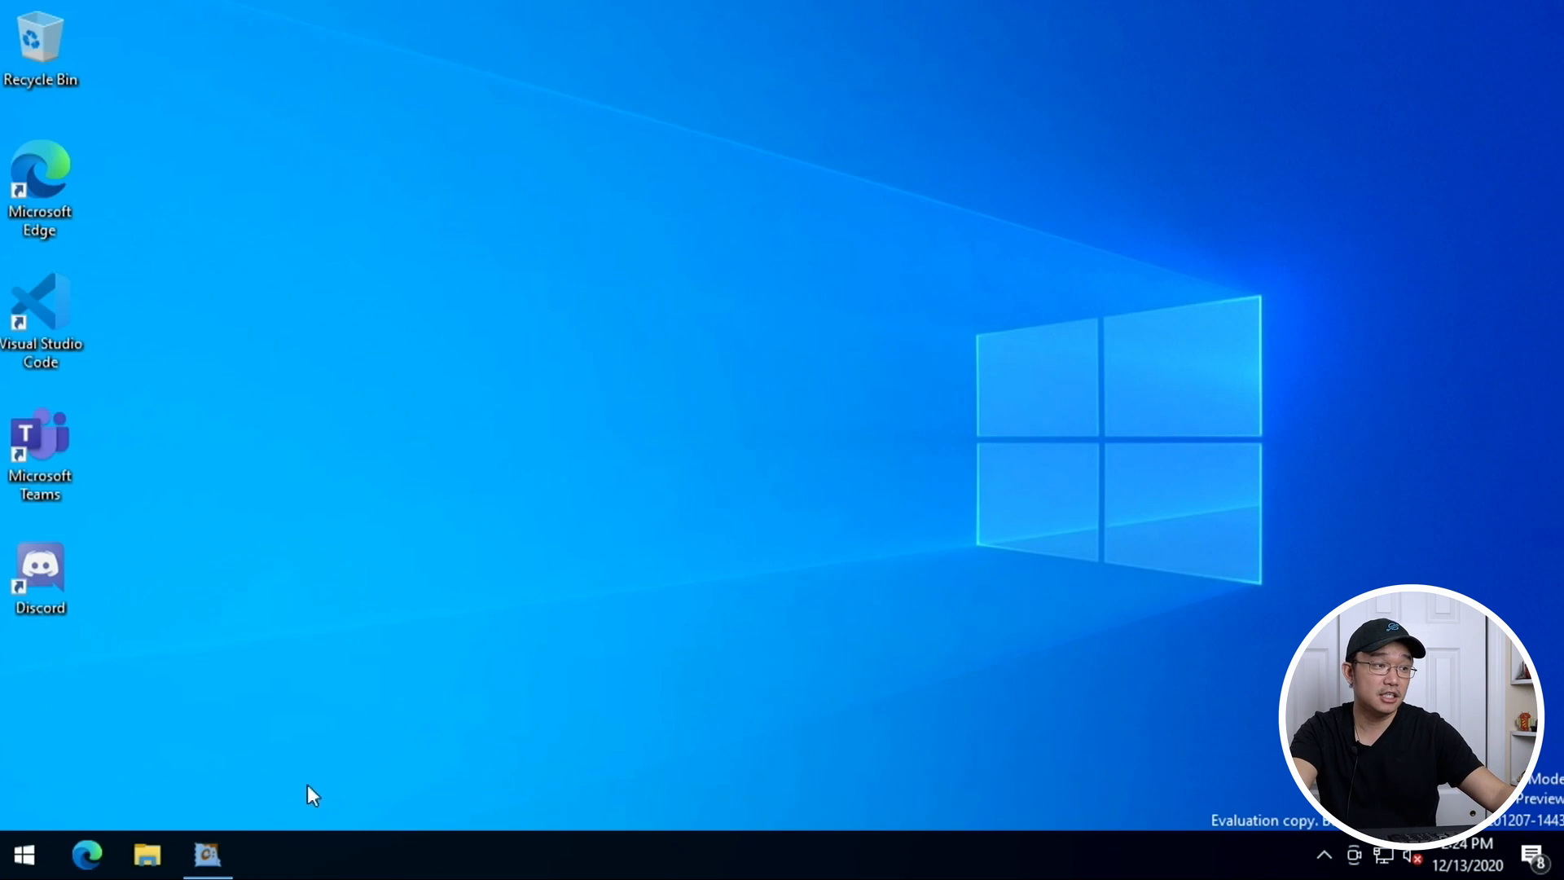
Search Start for "power" and run Windows PowerShell as administrator, raising the UAC prompt.
left_click(21, 855)
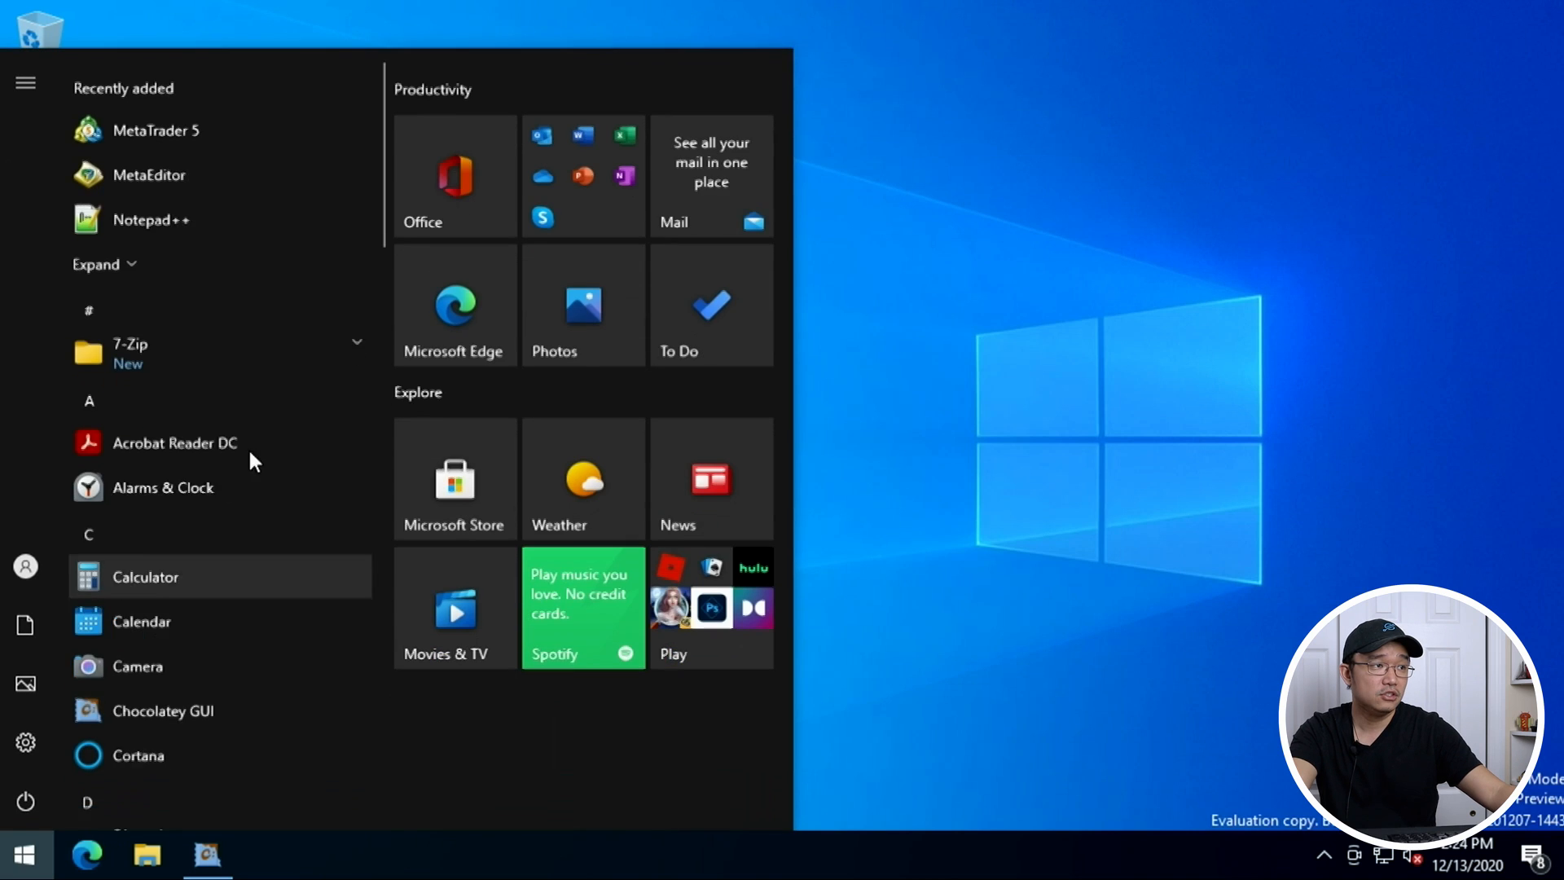
left_click(25, 855)
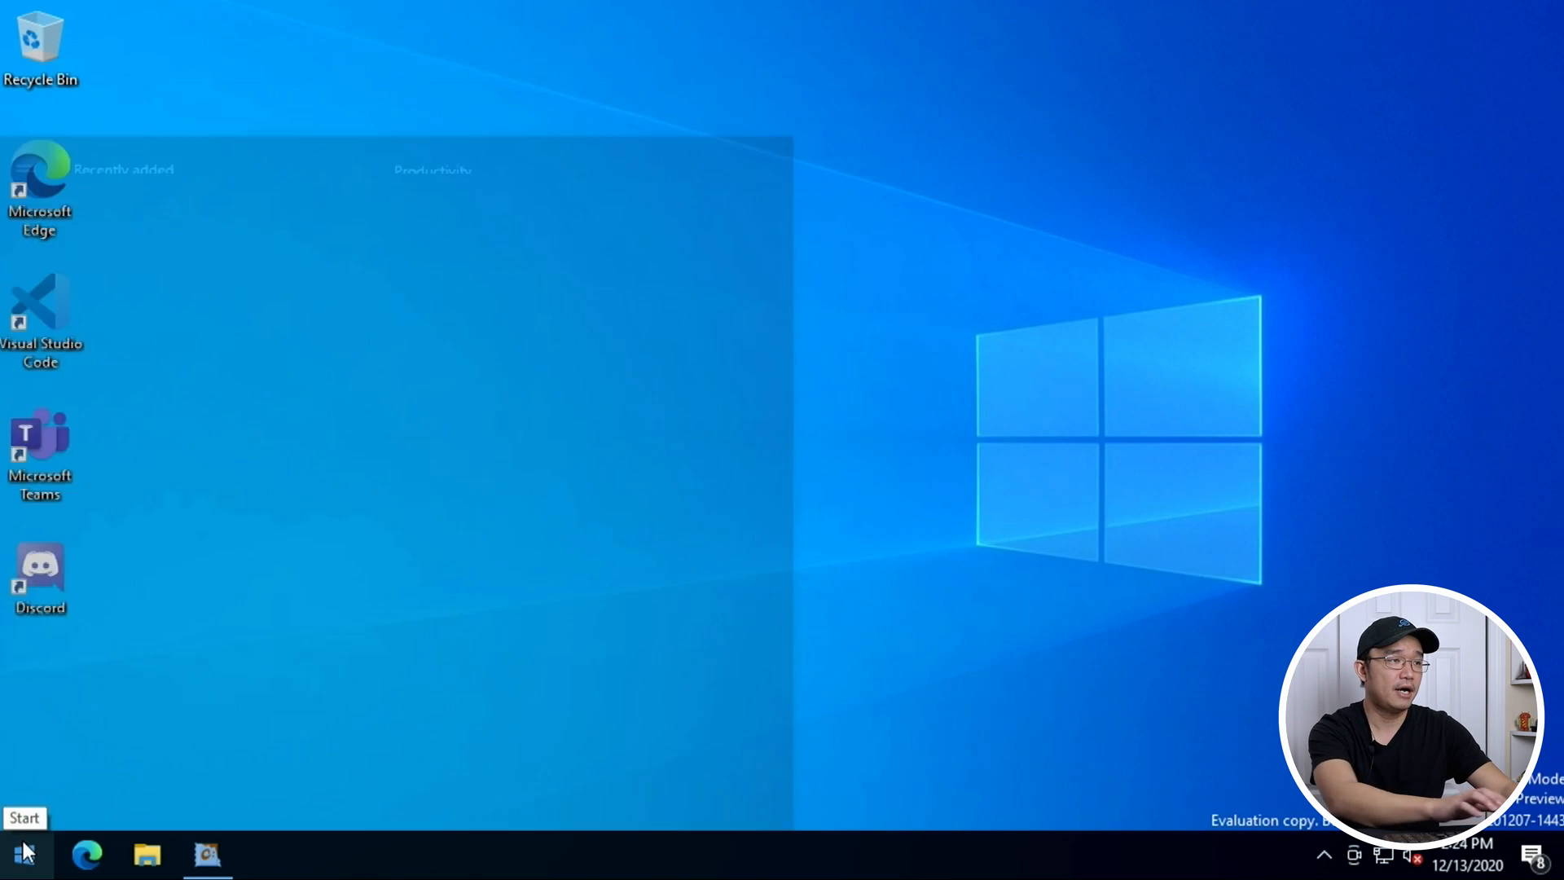
type("power")
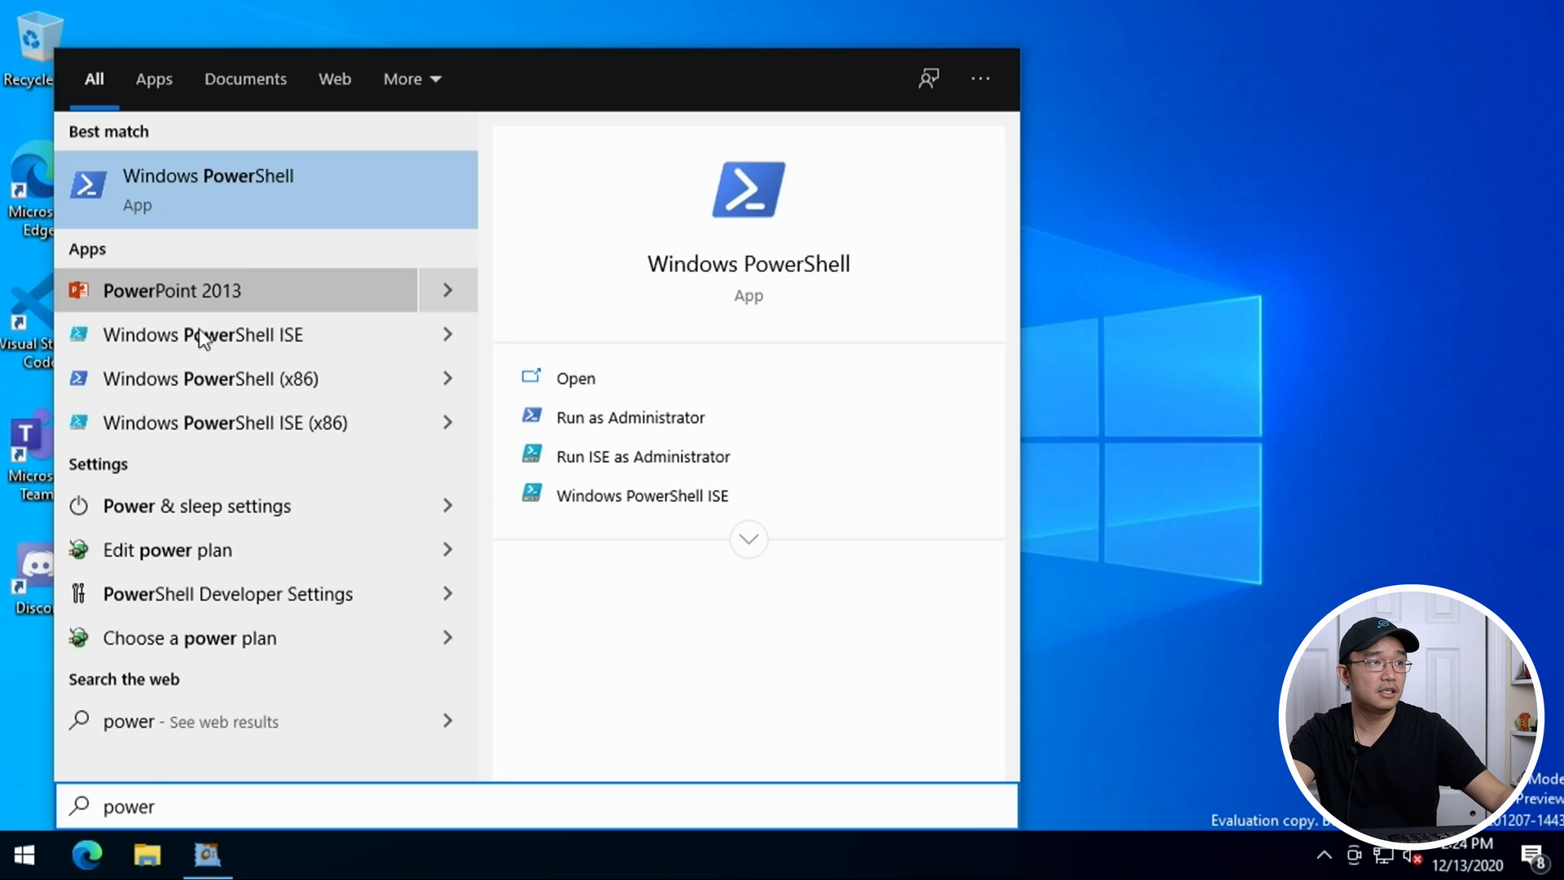
mouse_move(220, 539)
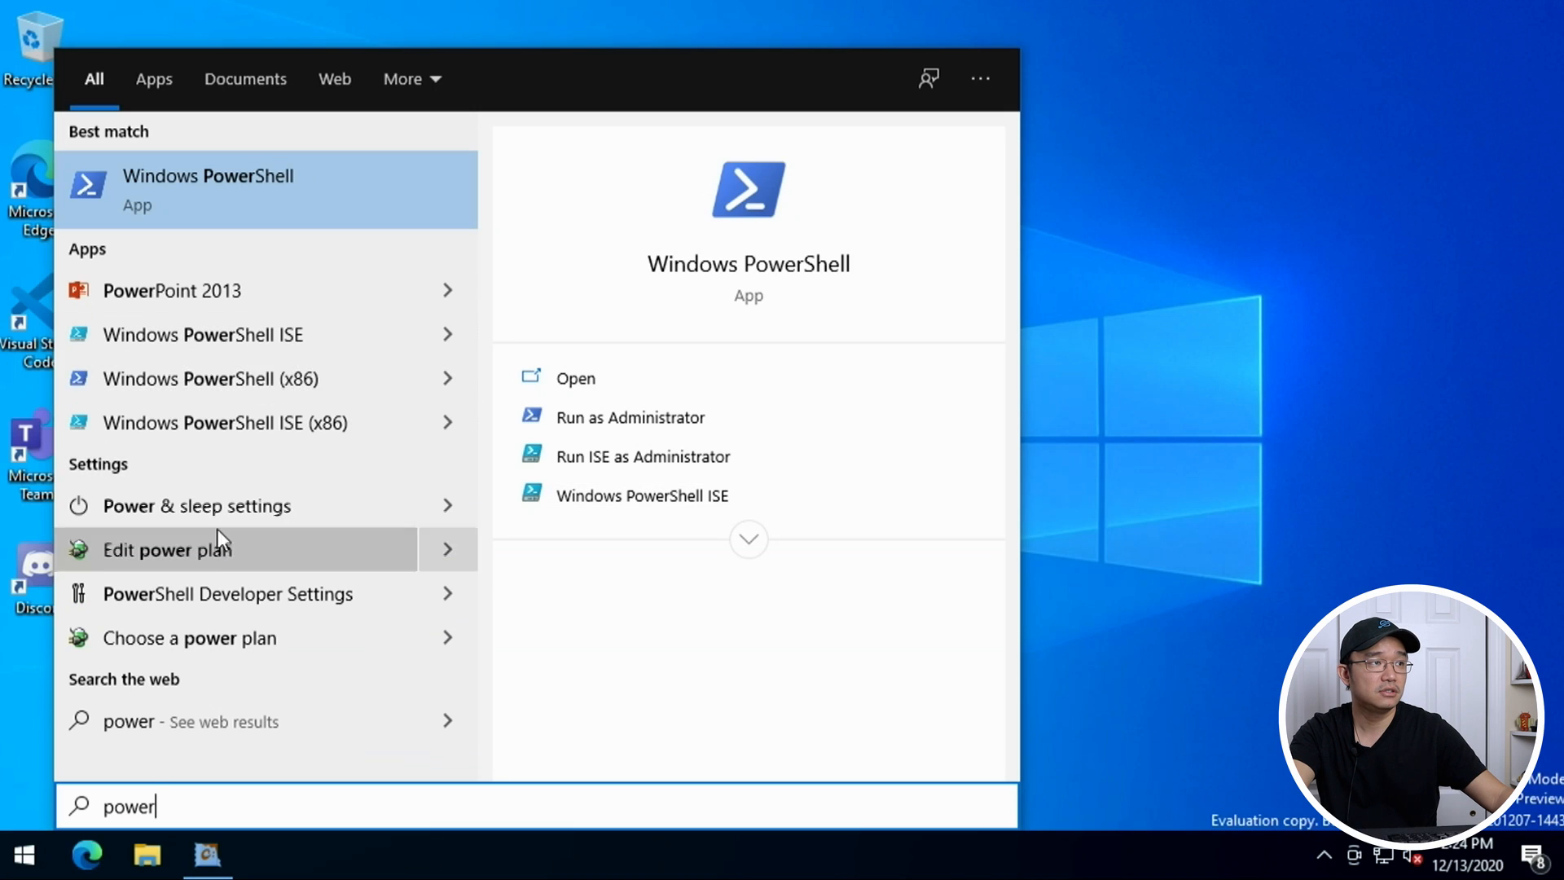
mouse_move(245, 228)
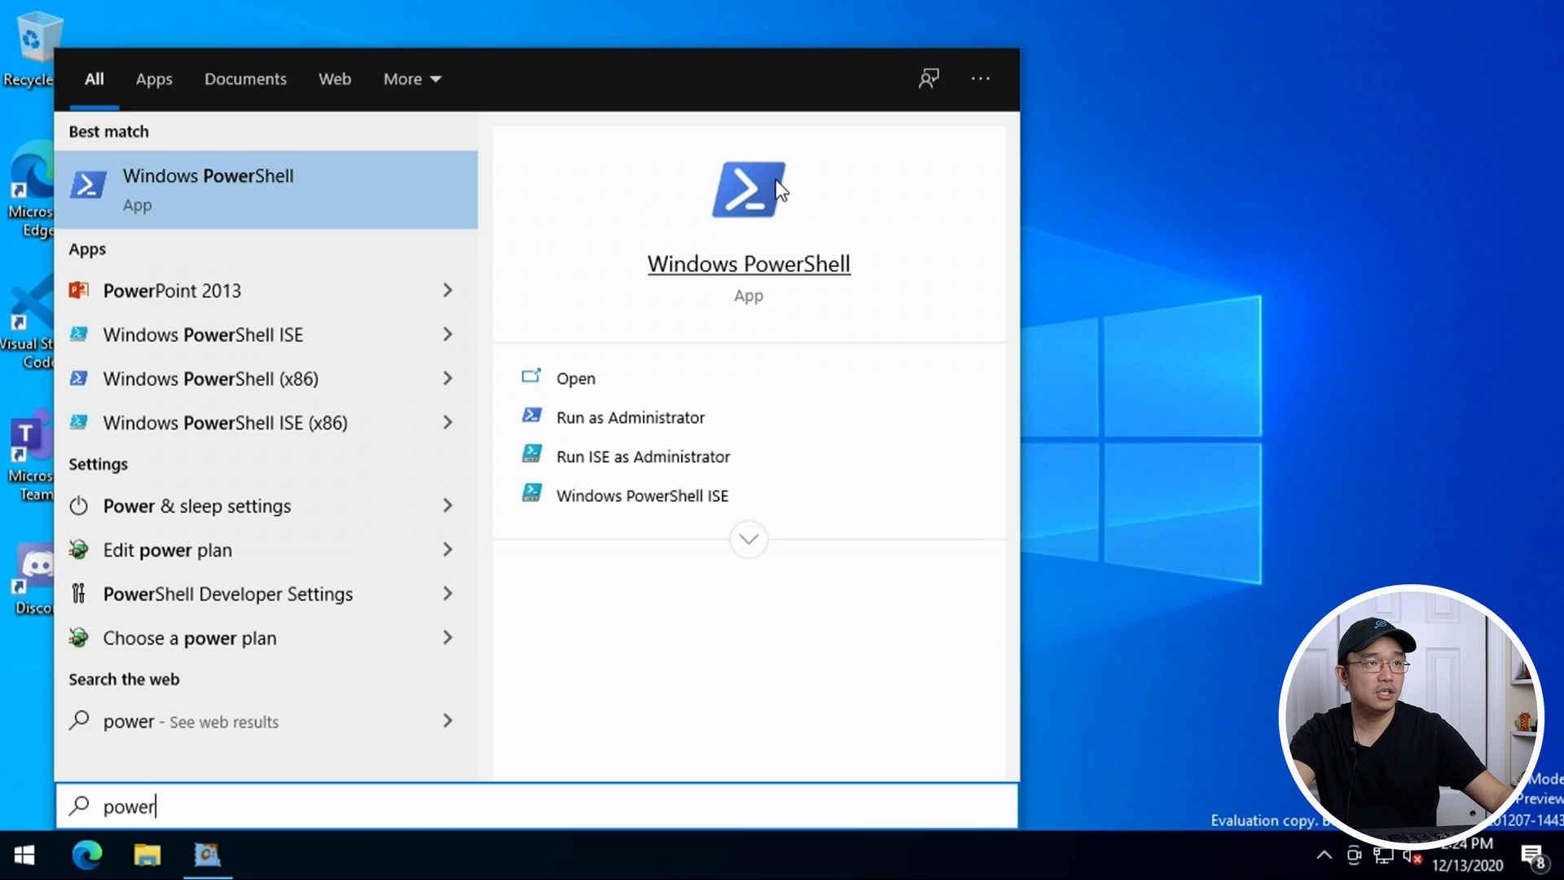
left_click(630, 417)
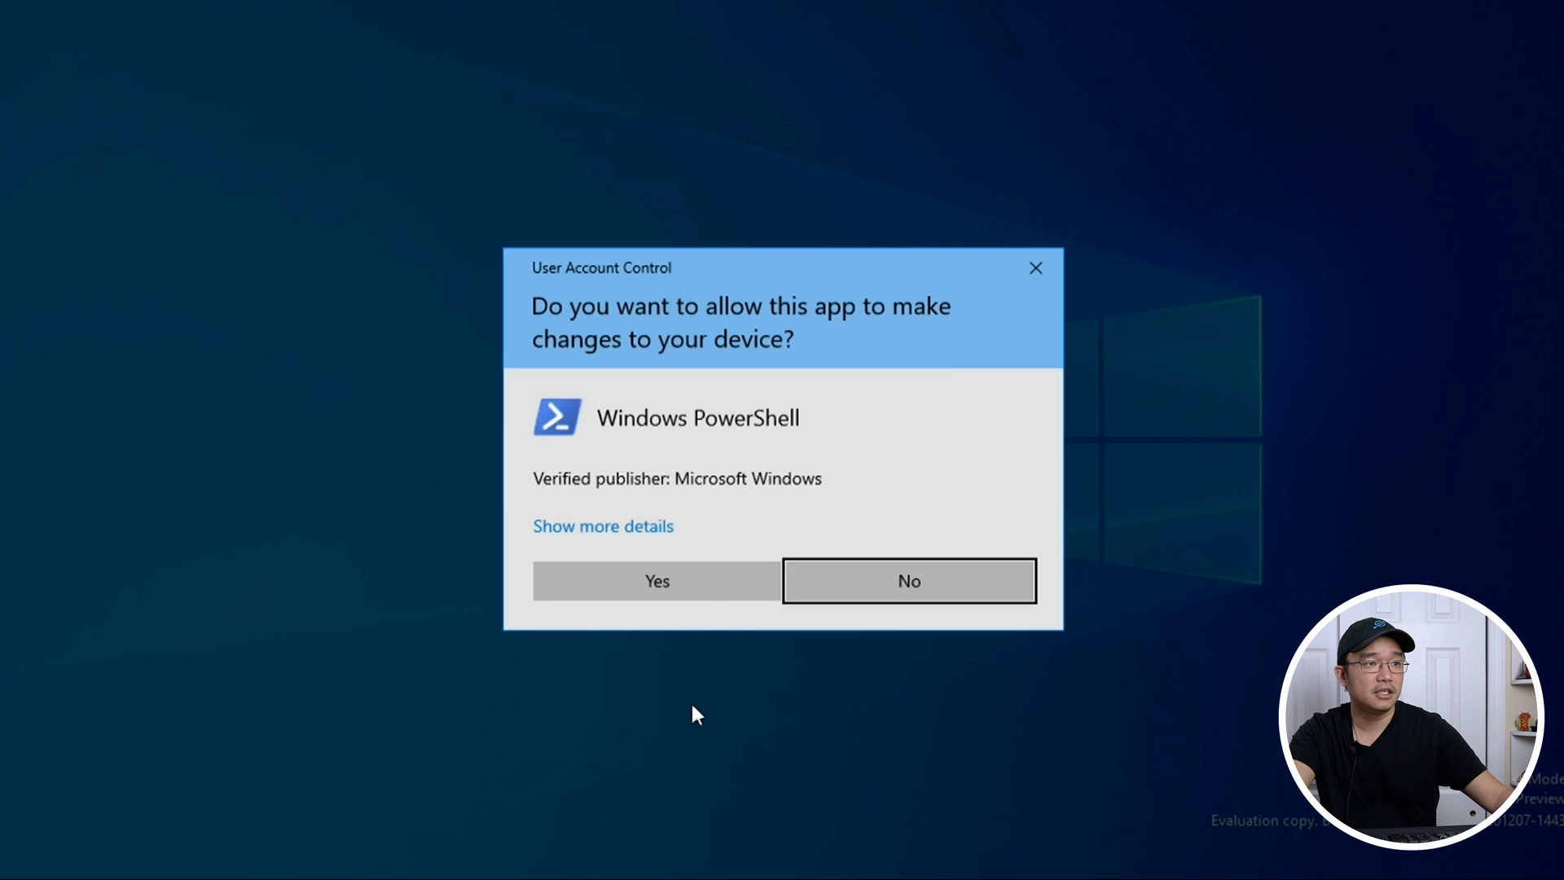
Allow the elevated PowerShell session via UAC and bring the Chocolatey GUI window forward.
left_click(655, 580)
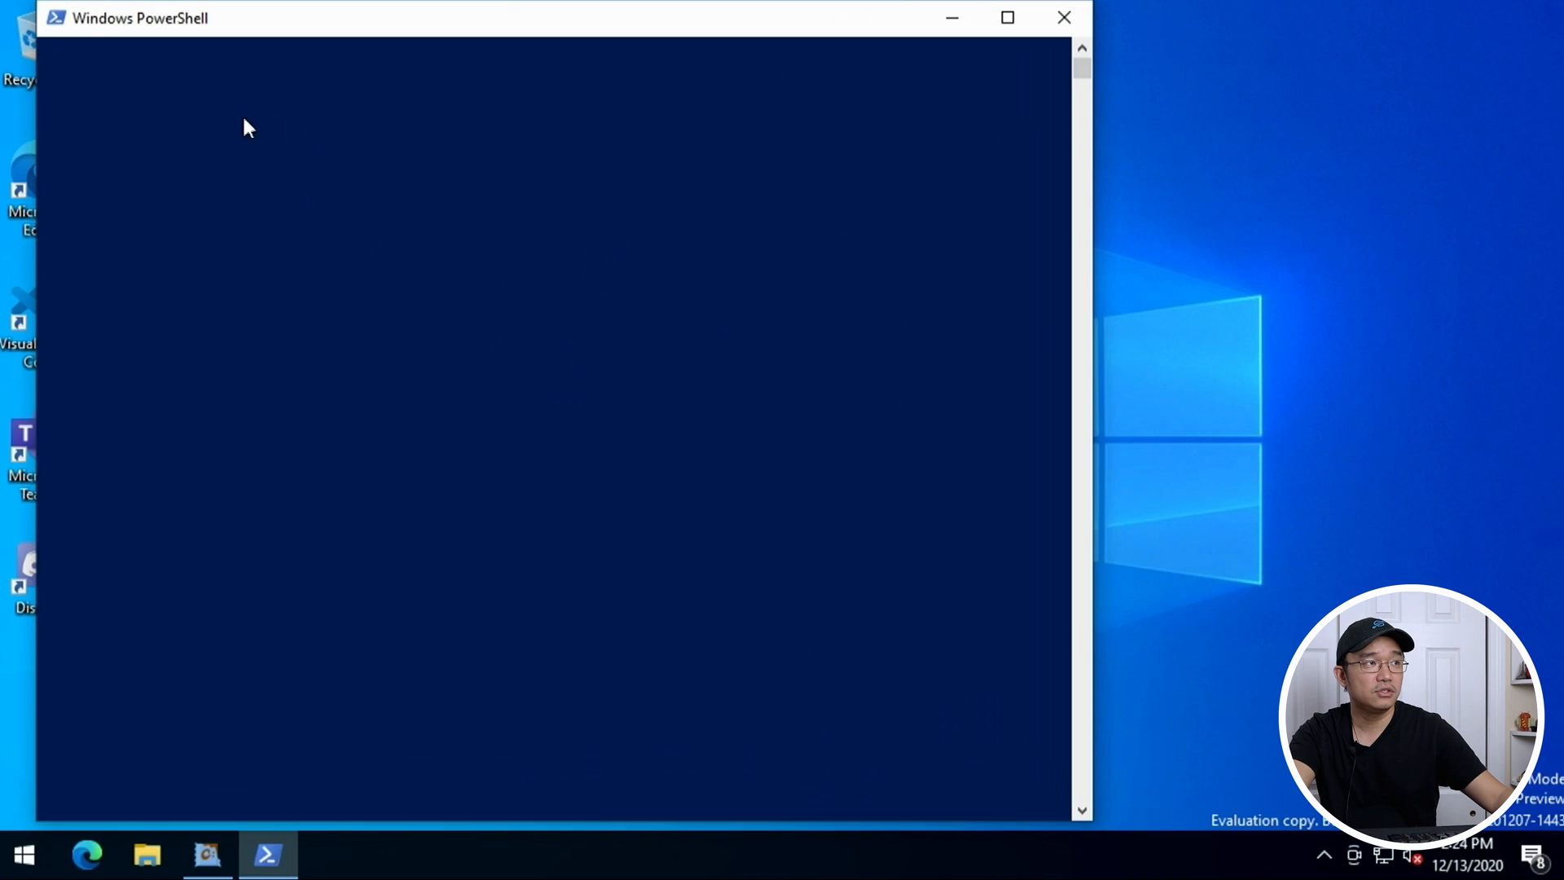
mouse_move(168, 103)
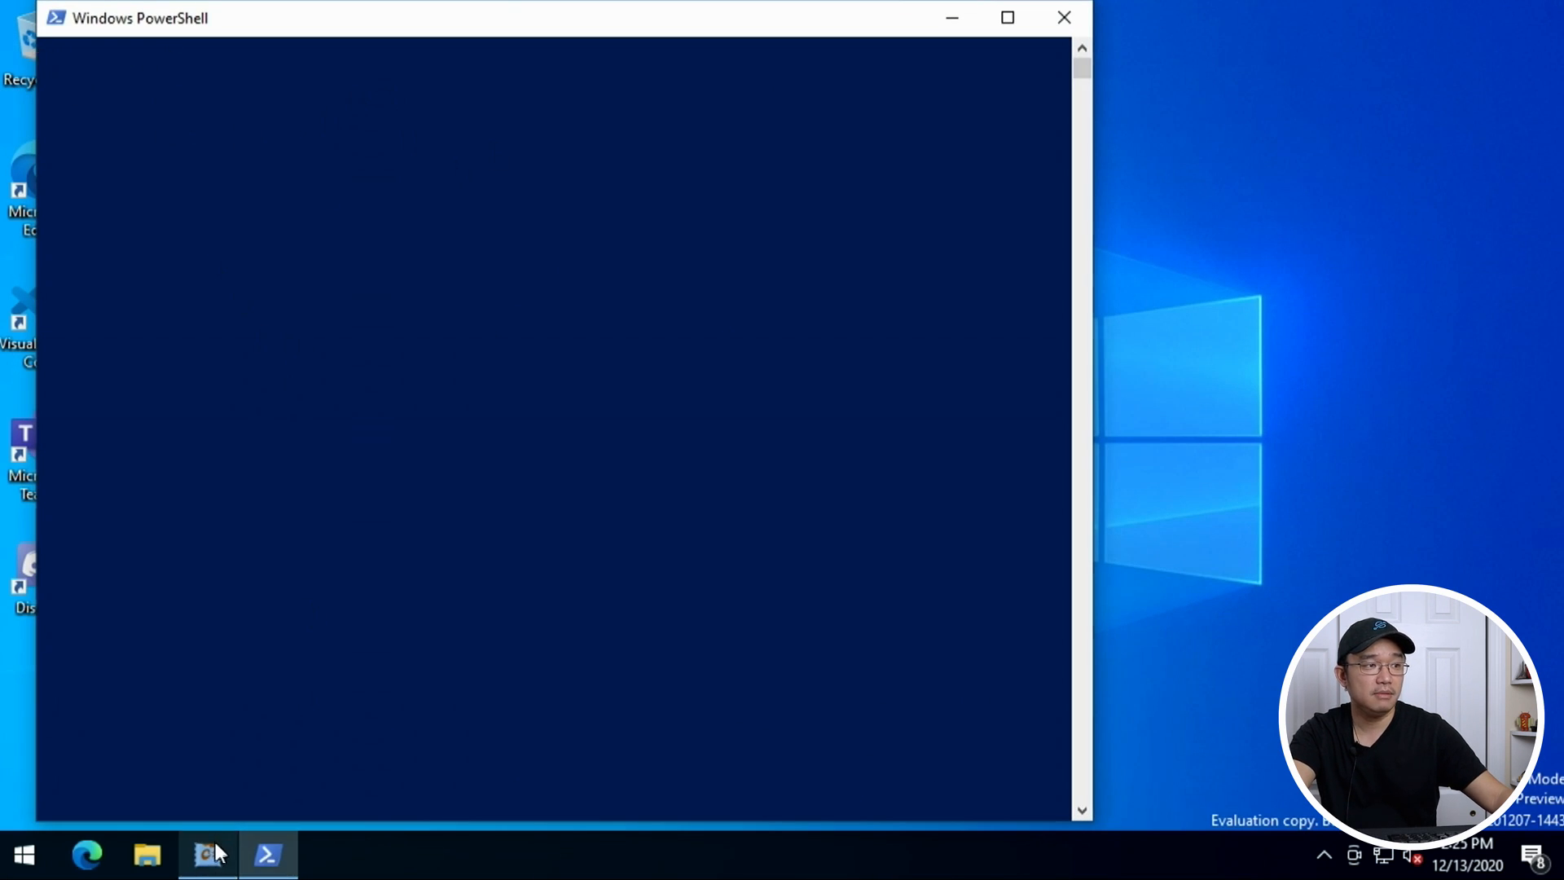
left_click(207, 855)
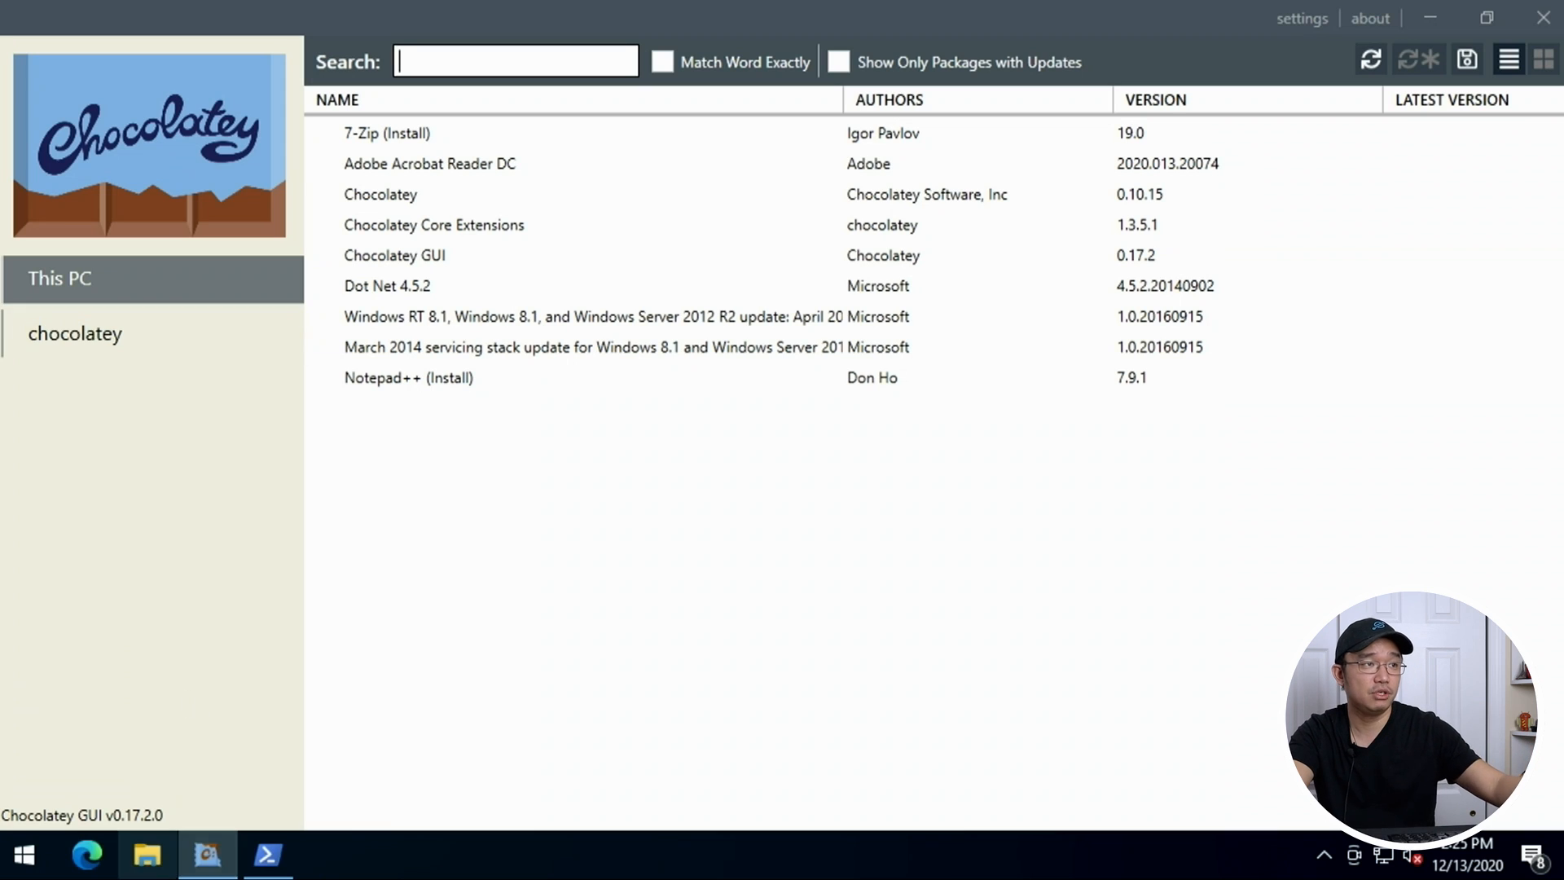
left_click(409, 132)
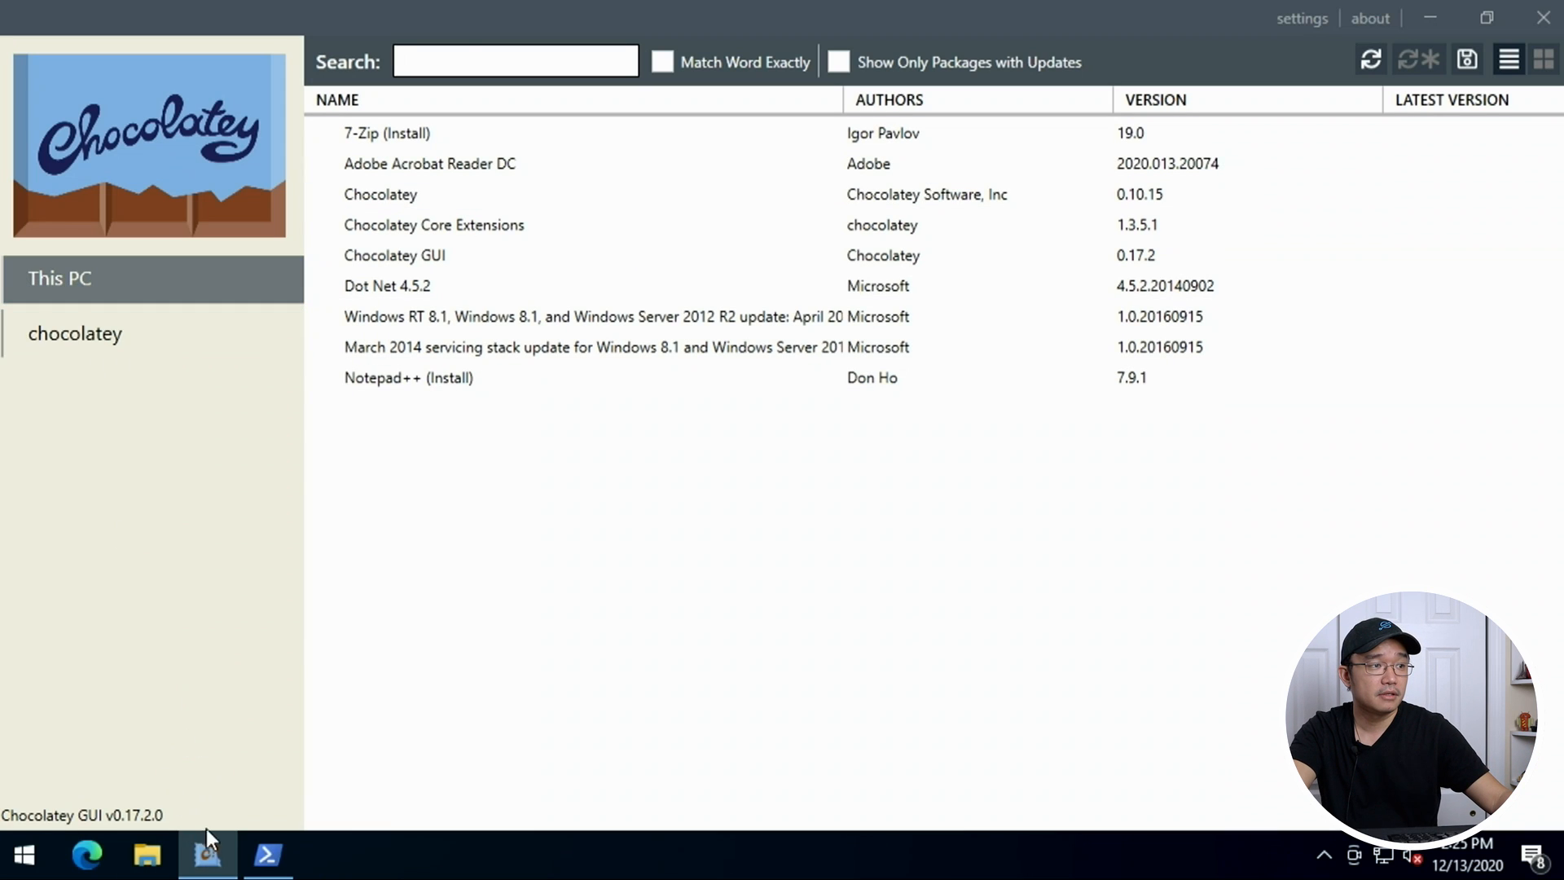
Search Start for "note" to launch Notepad++ with a blank document.
left_click(22, 855)
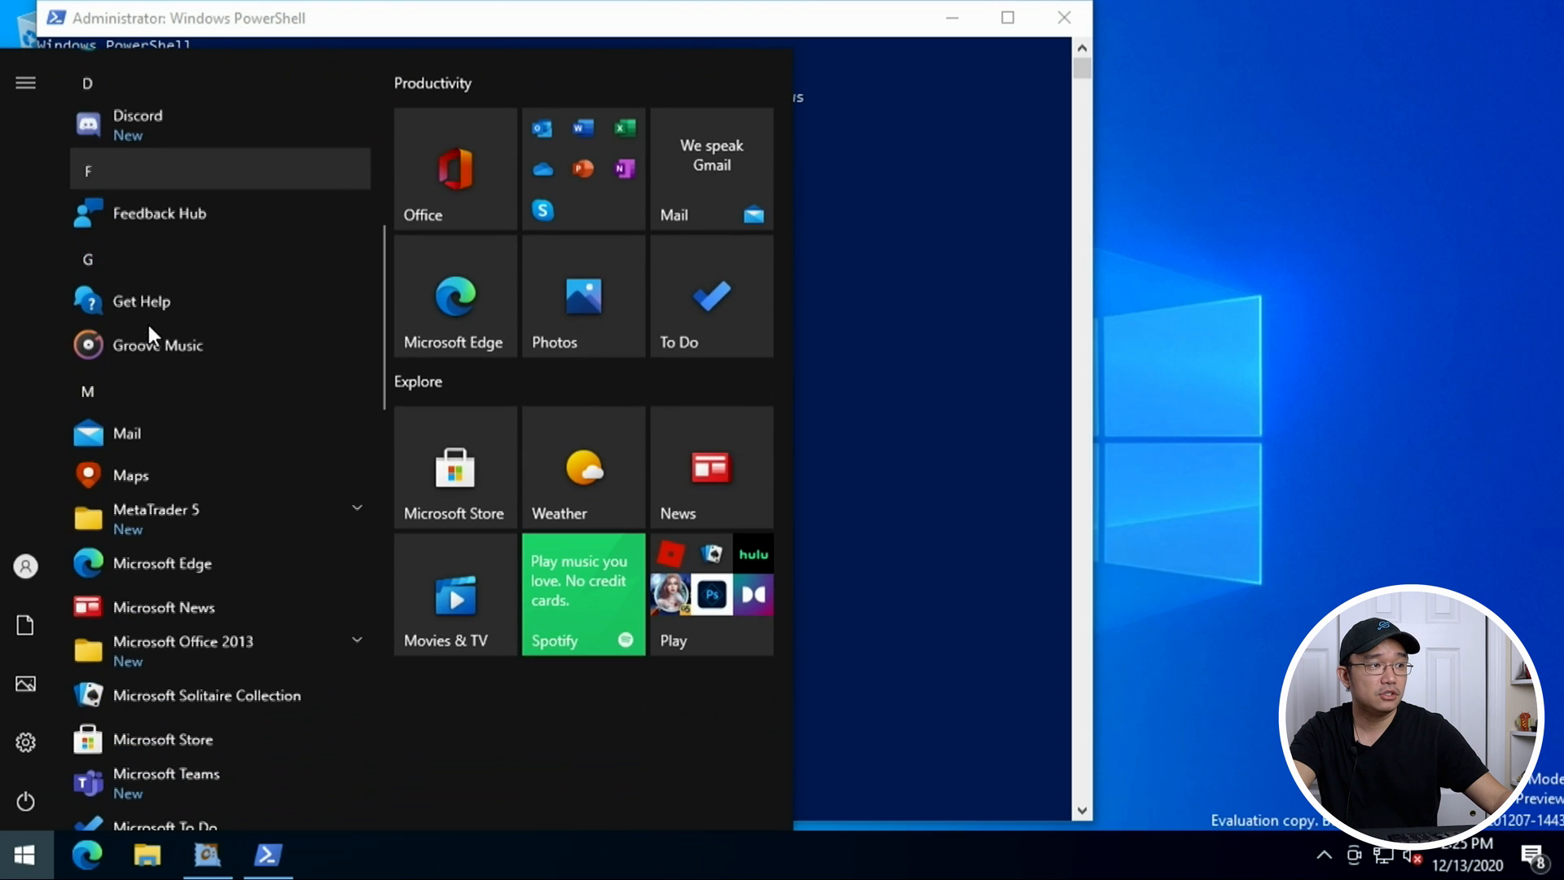
type("note")
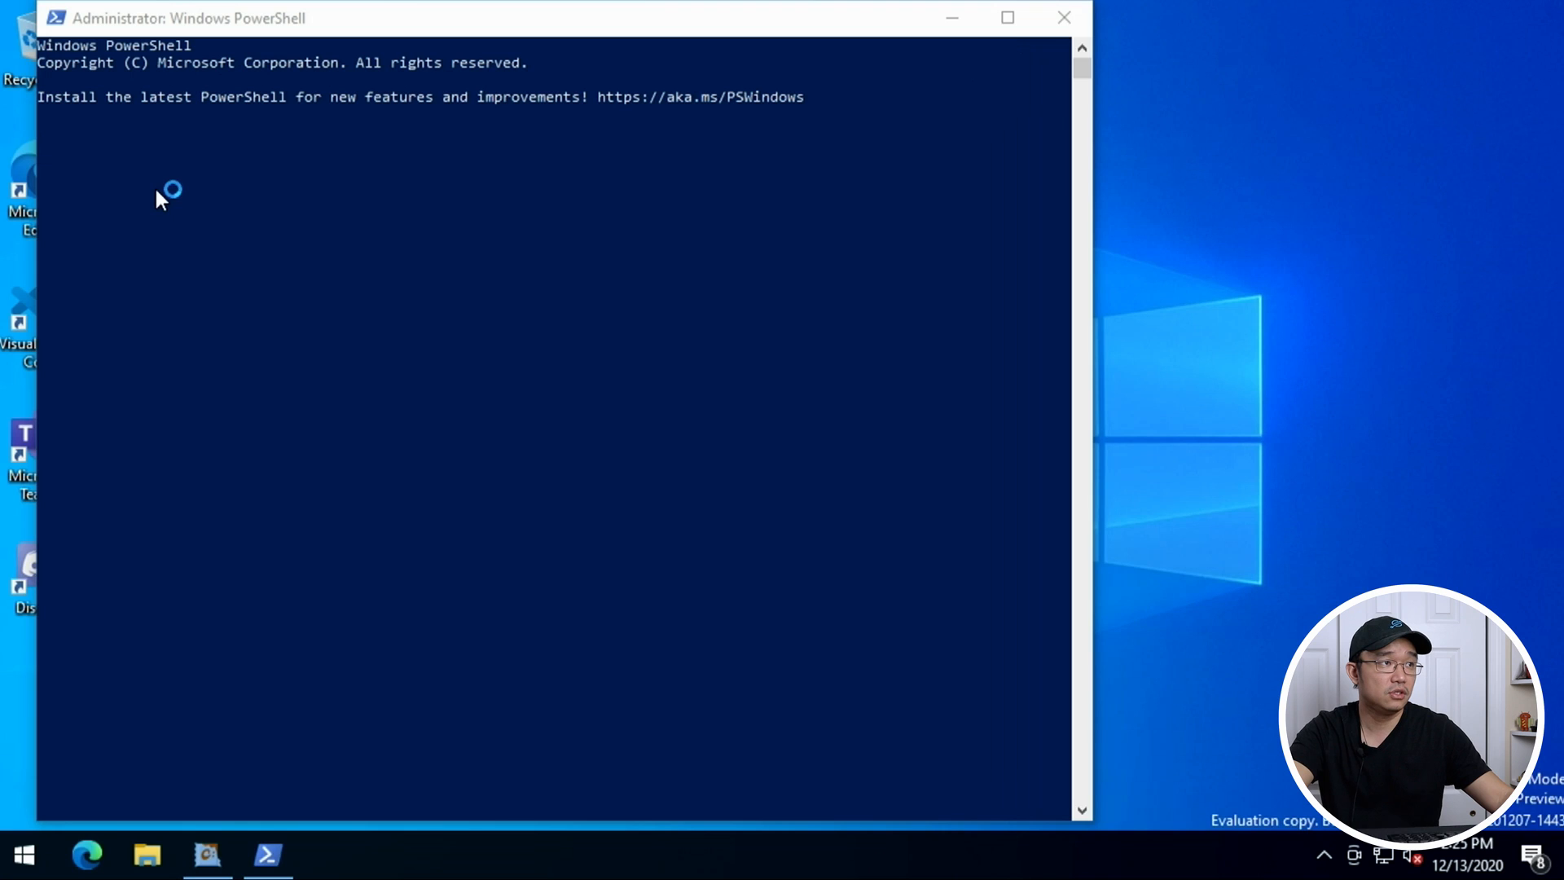
mouse_move(1063, 417)
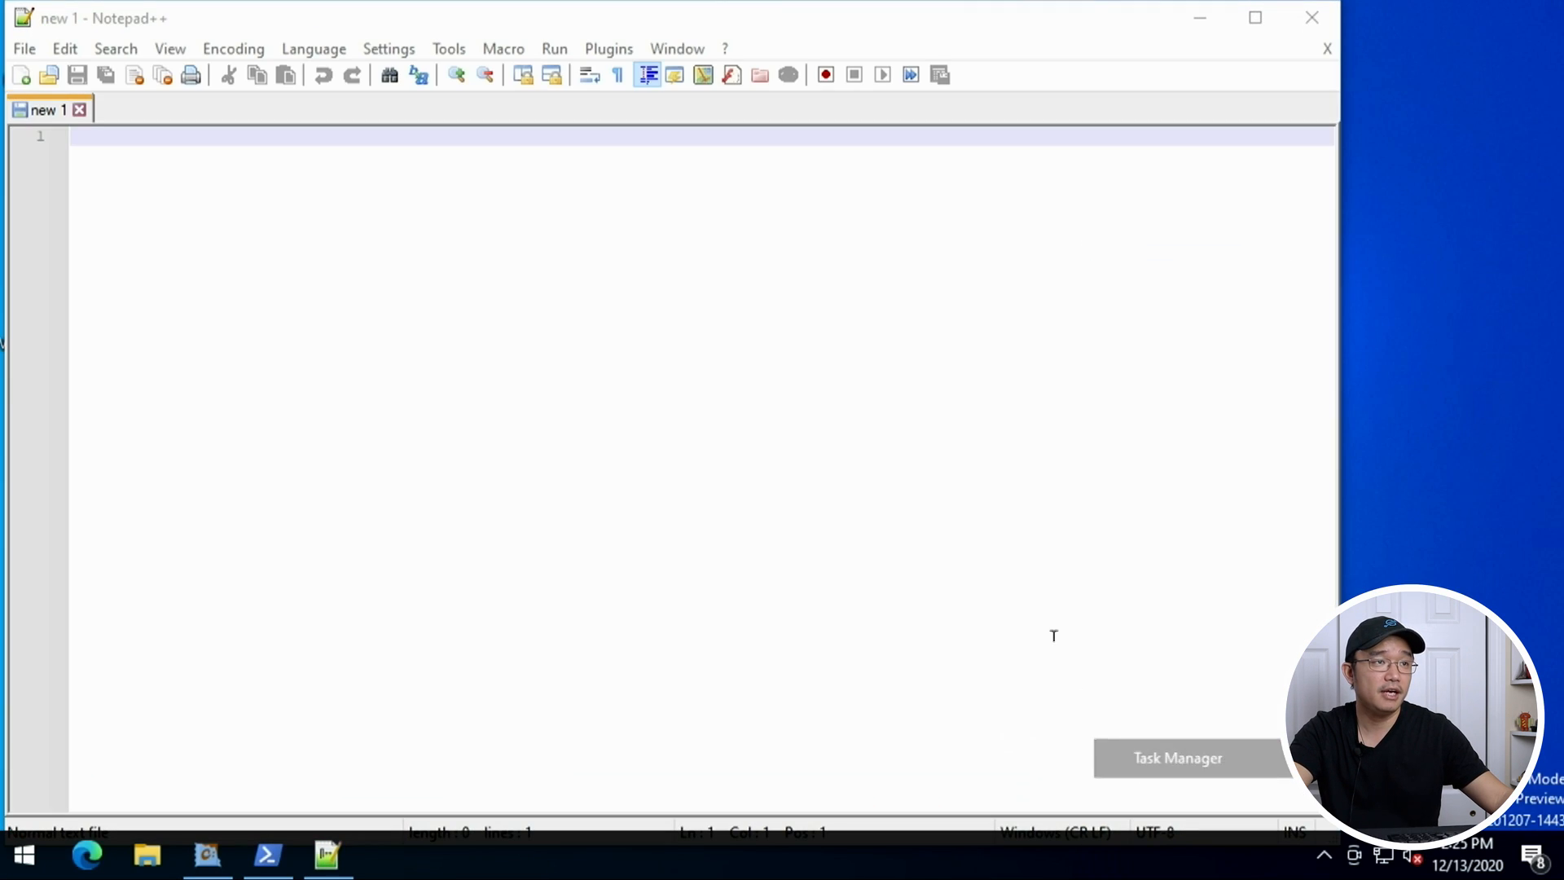
Show Task Manager's Performance CPU graphs, then close Notepad++ and PowerShell, leaving CPU near 7%.
left_click(1176, 758)
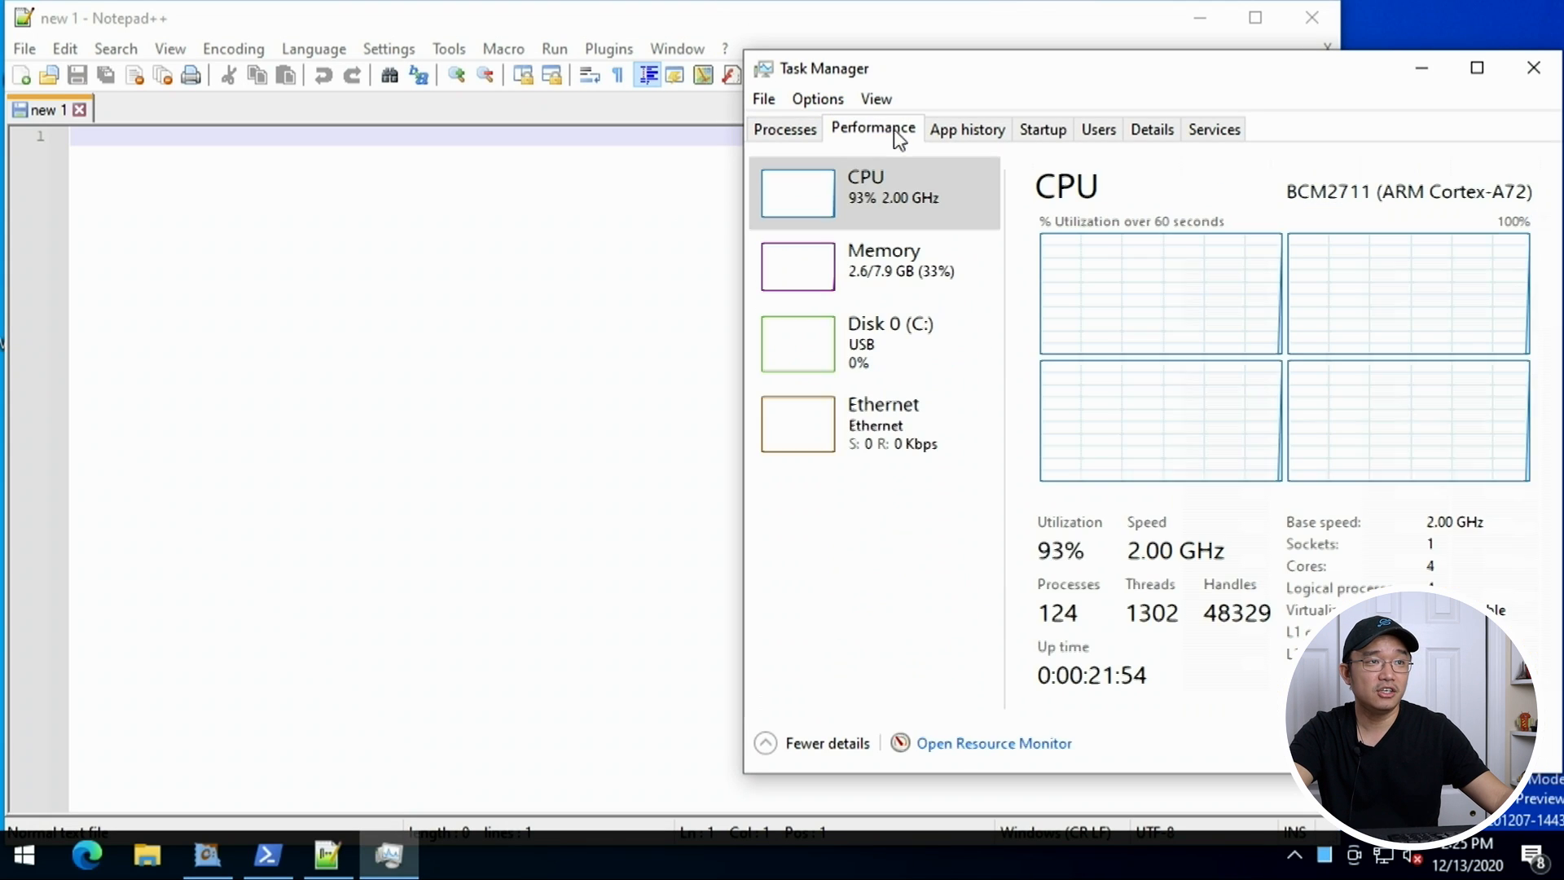
mouse_move(886, 215)
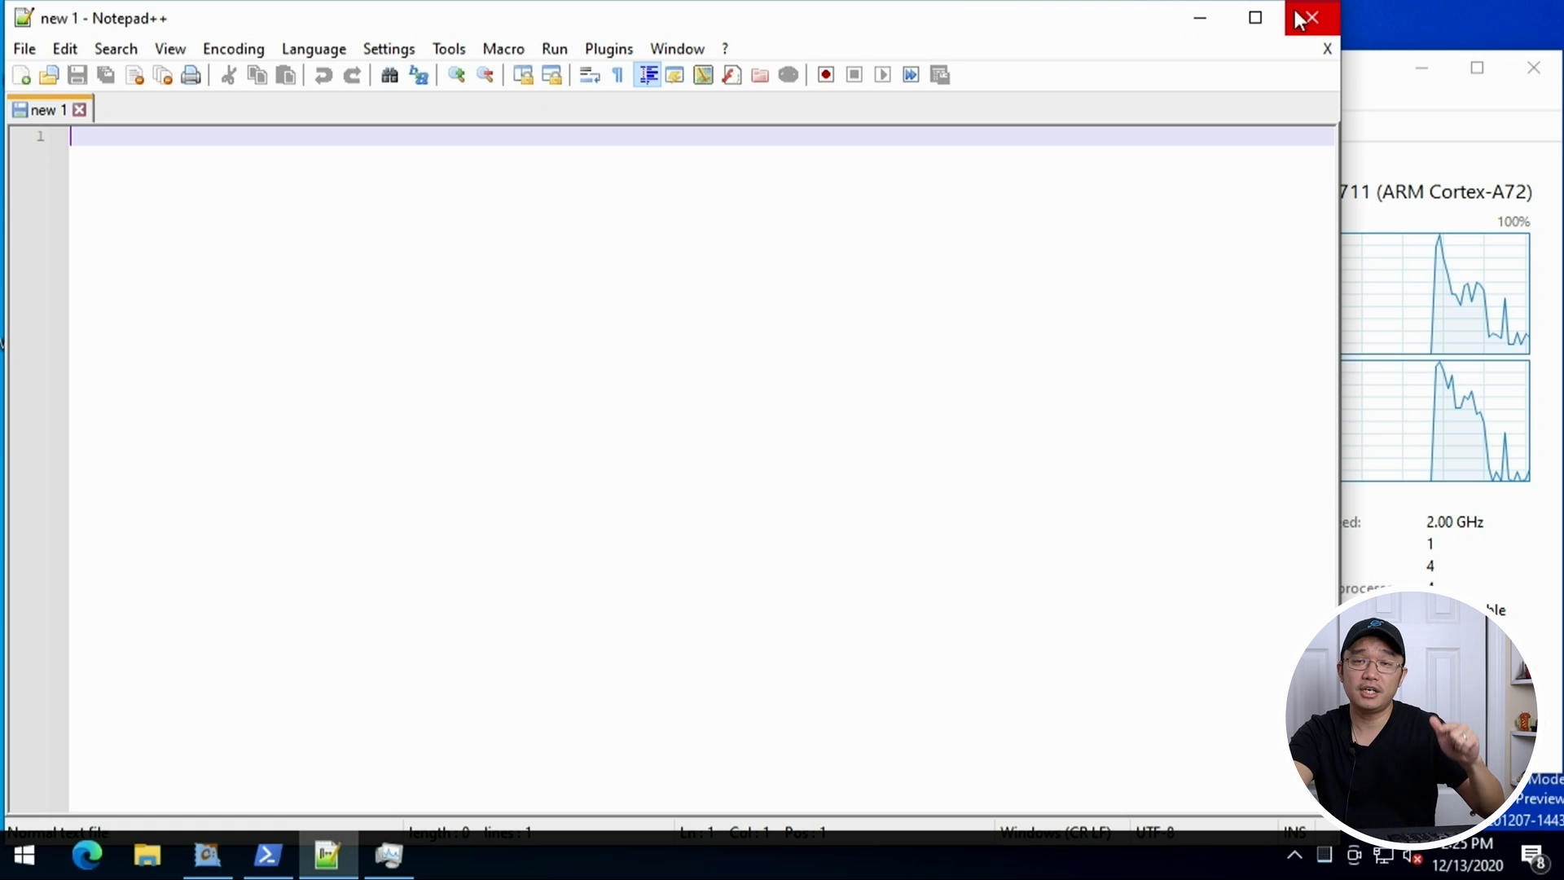
mouse_move(1310, 17)
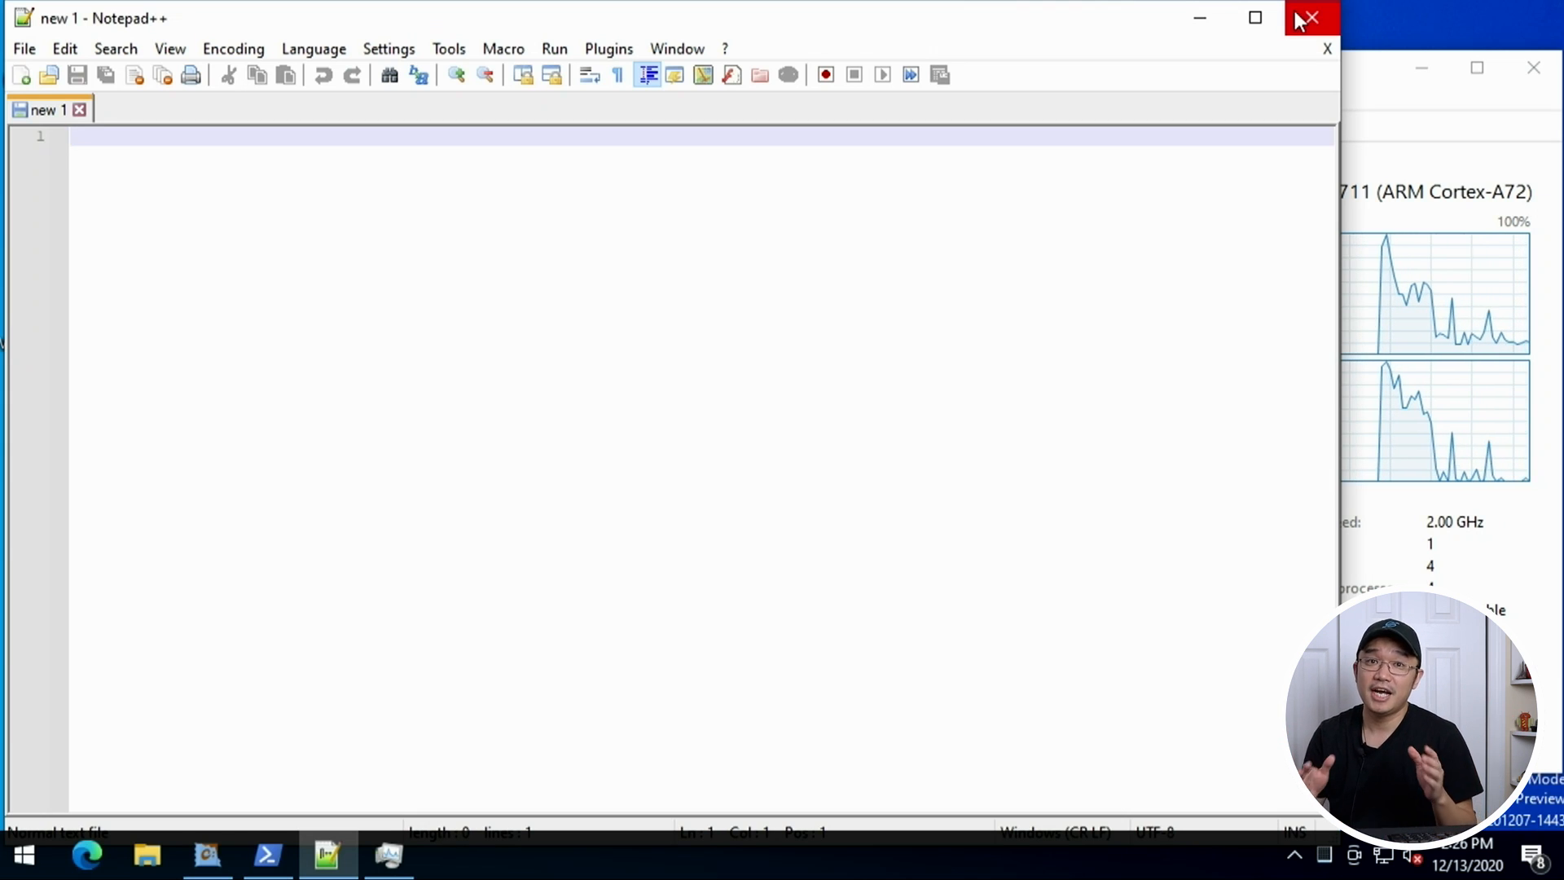
left_click(1309, 18)
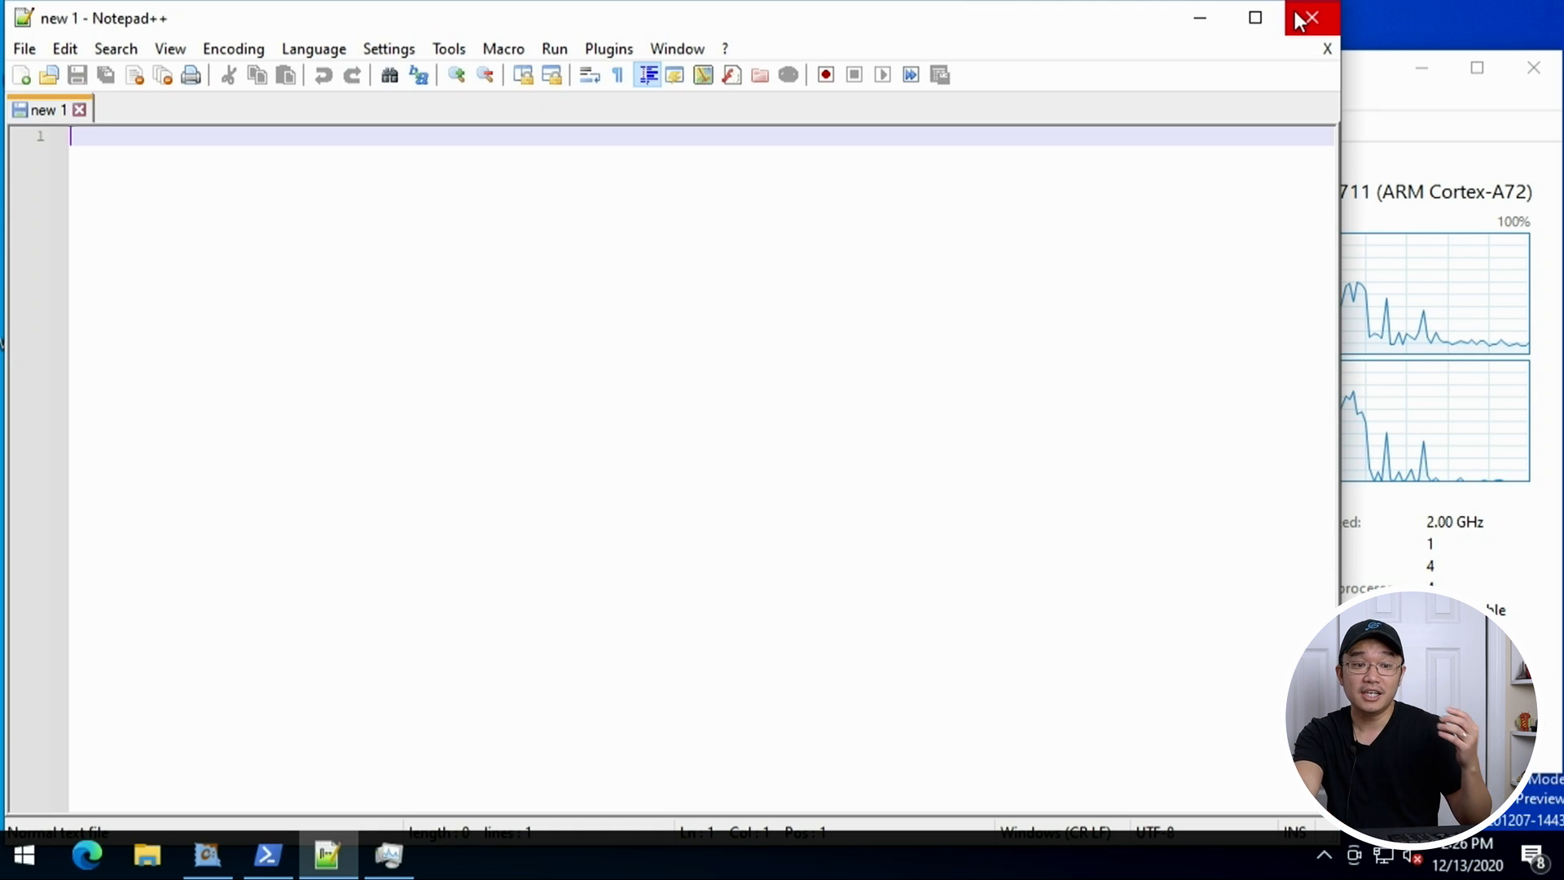
left_click(1308, 18)
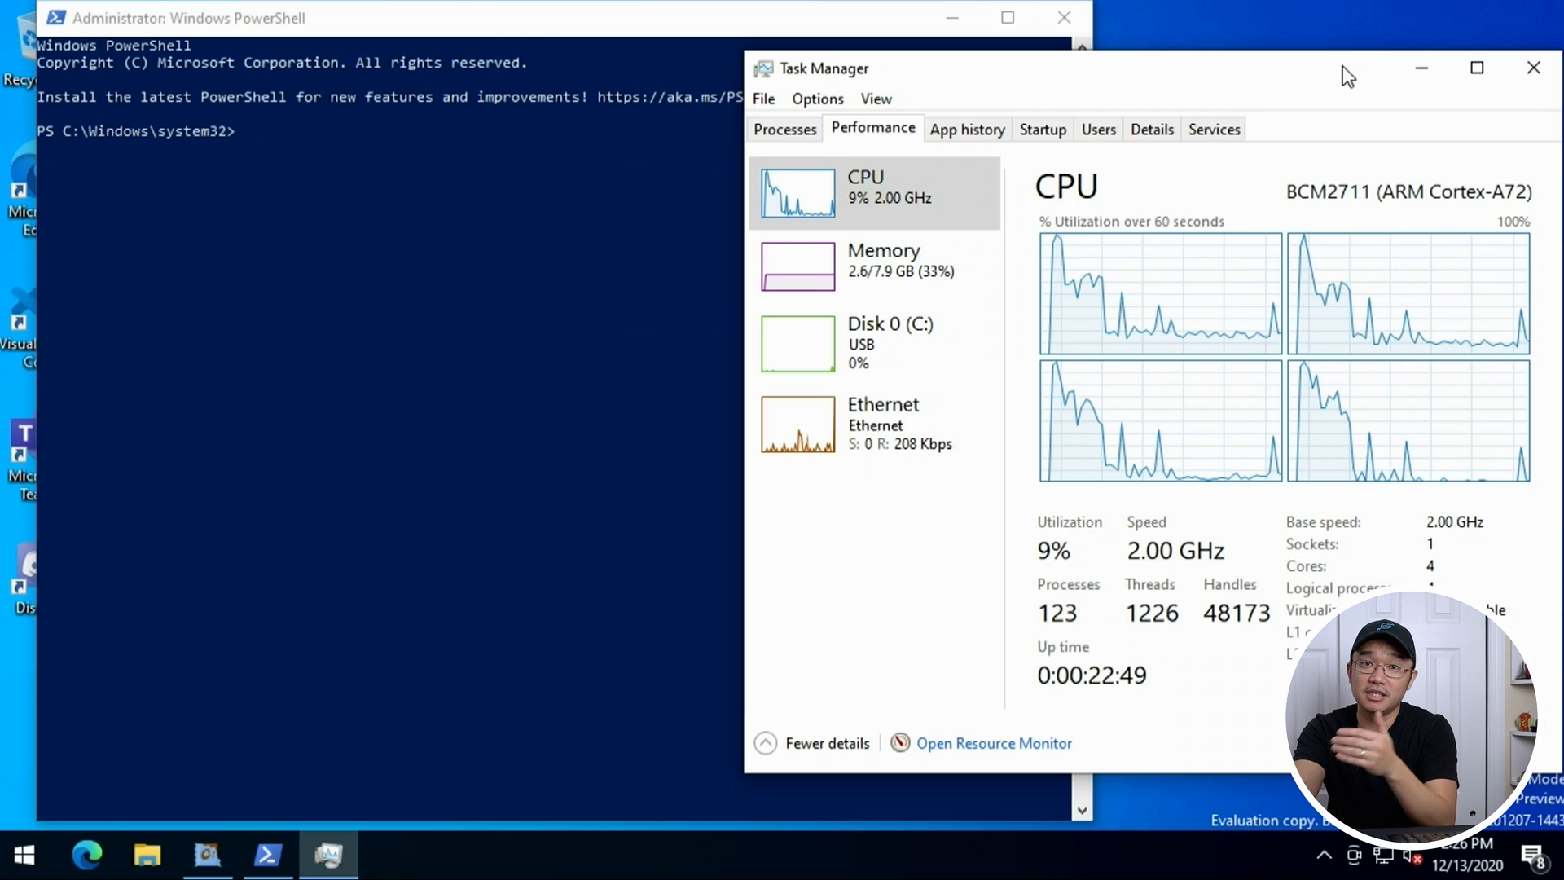
left_click(1064, 16)
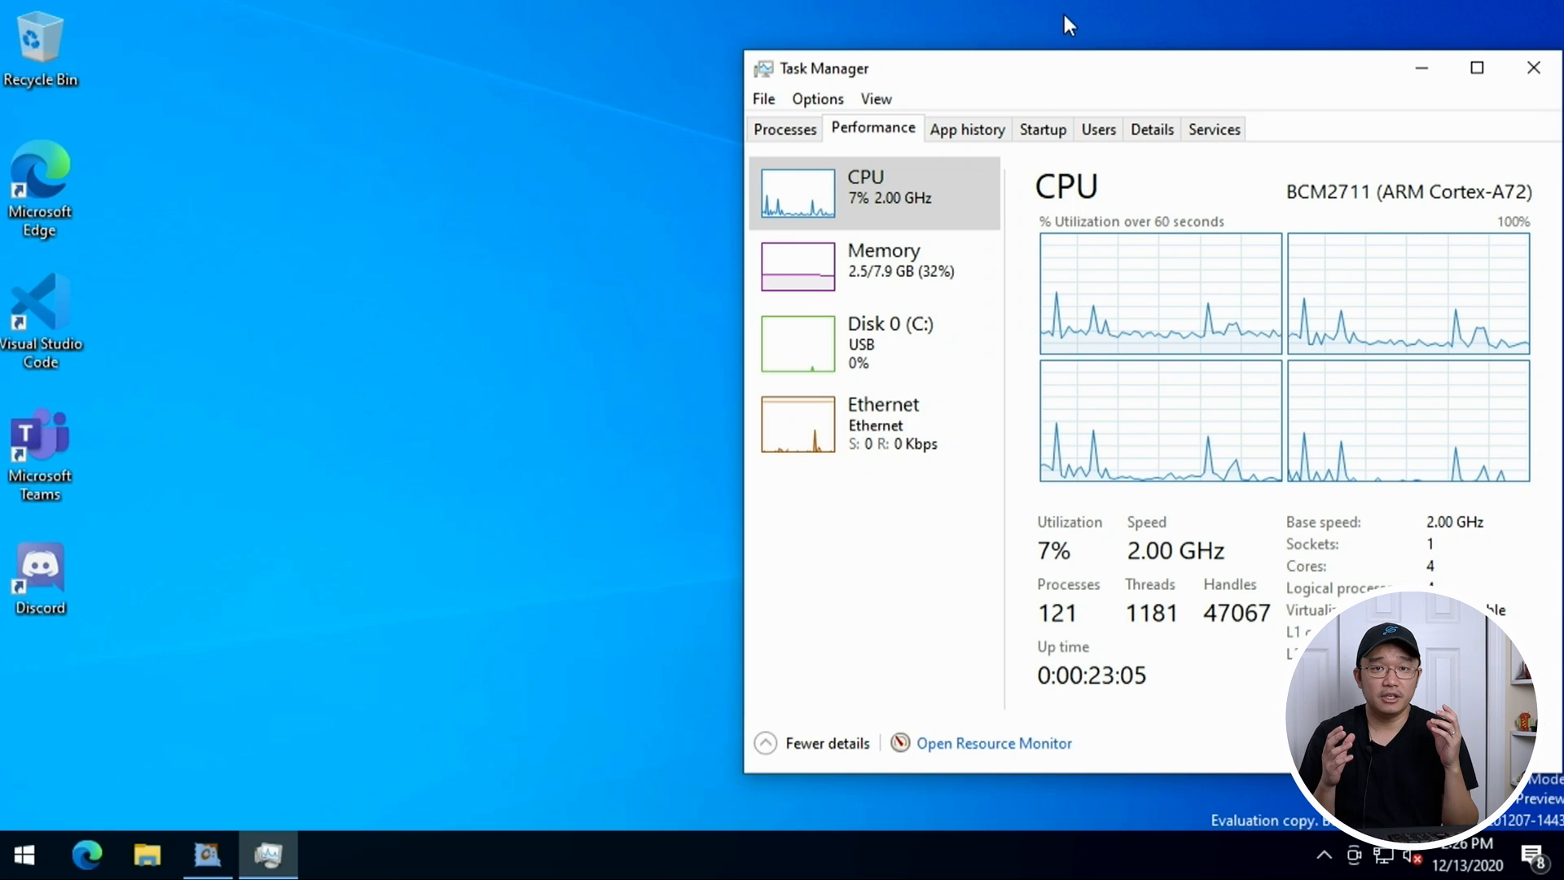